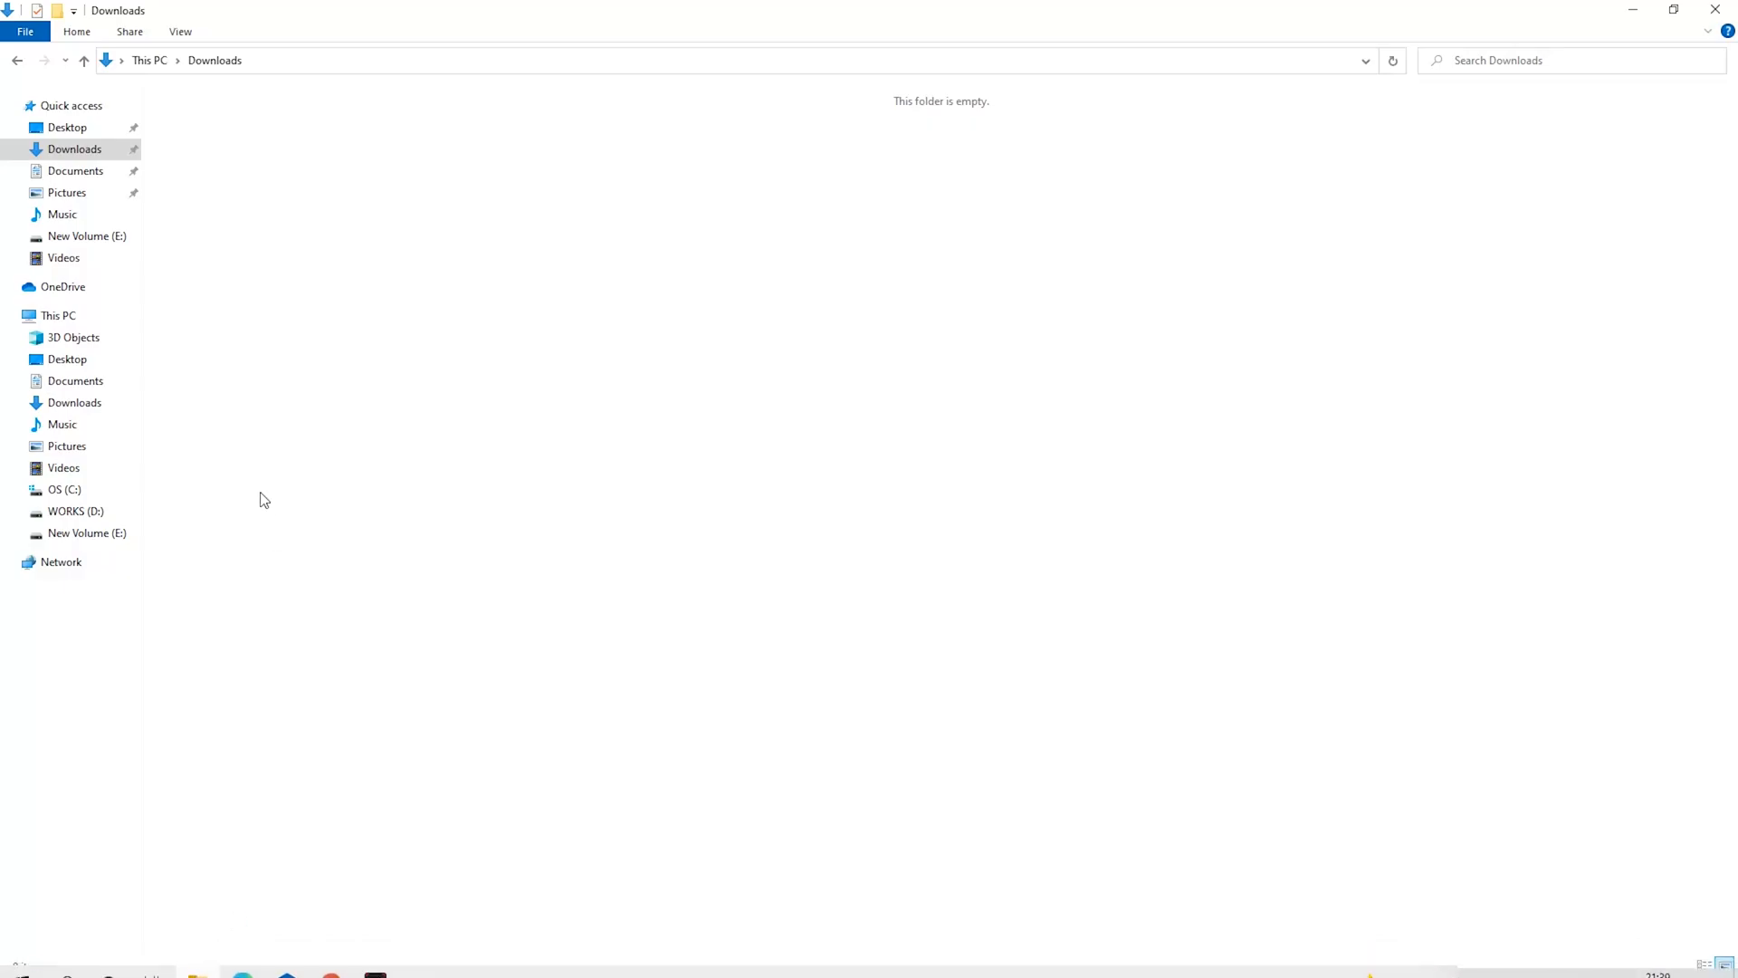
Create a new folder in Downloads, then type 'sec' to bring up Windows Security.
right_click(263, 499)
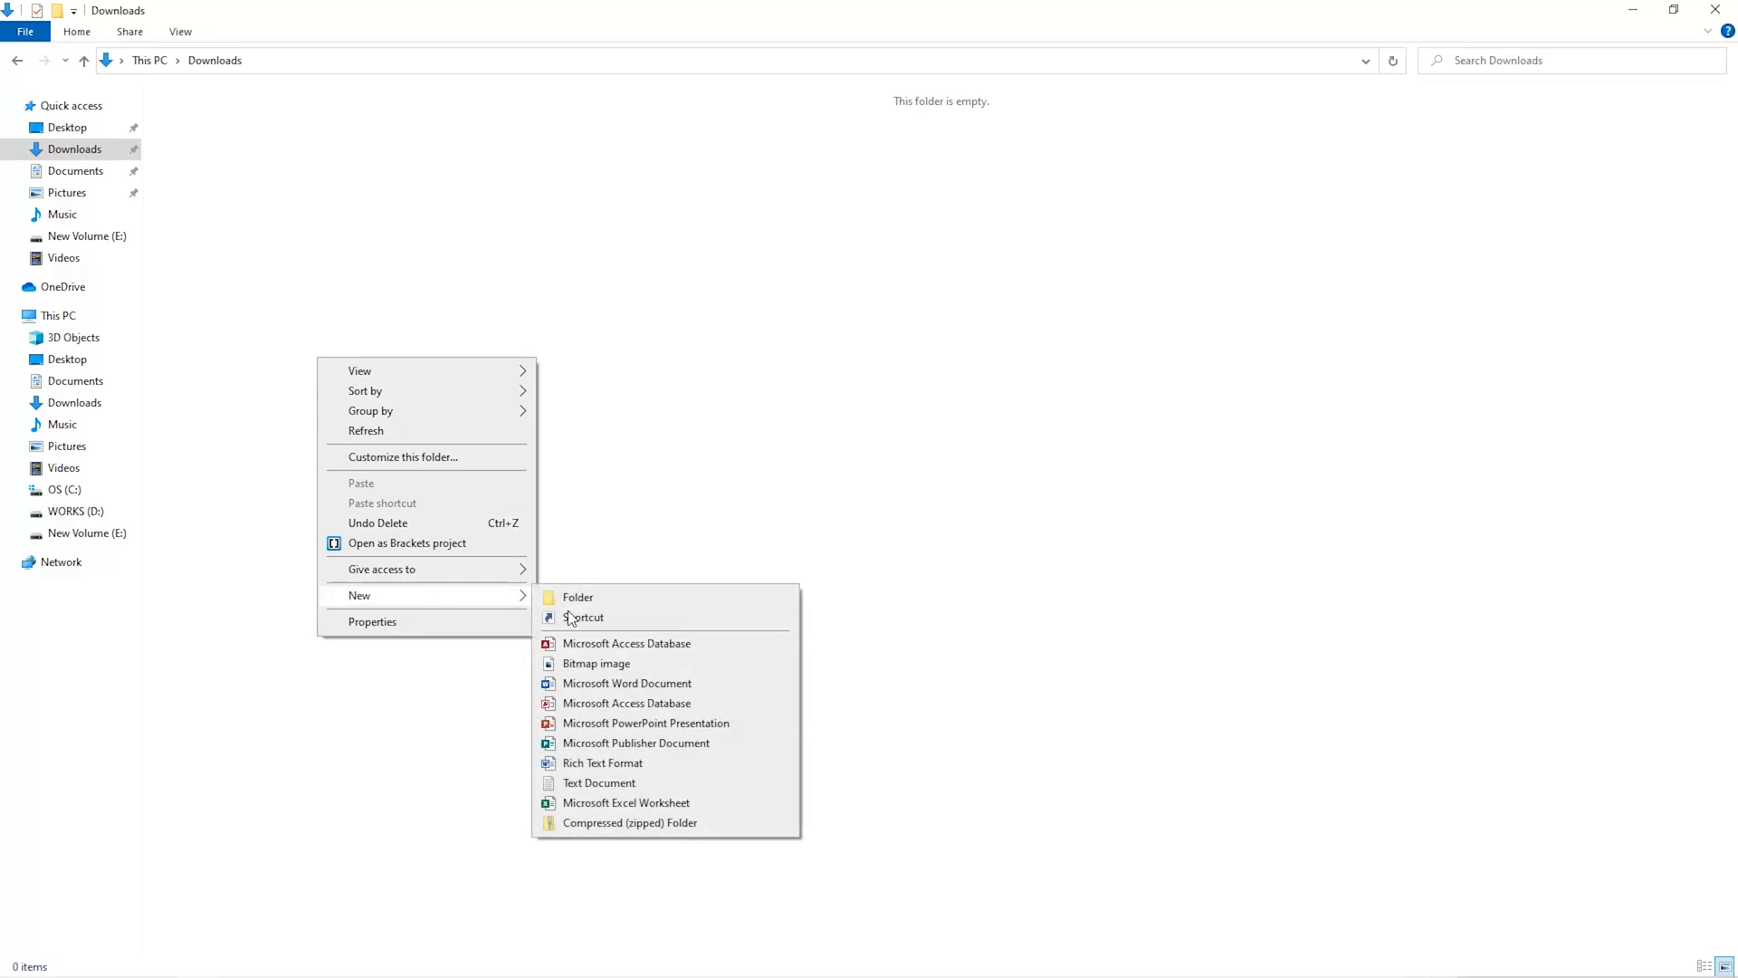
click(578, 596)
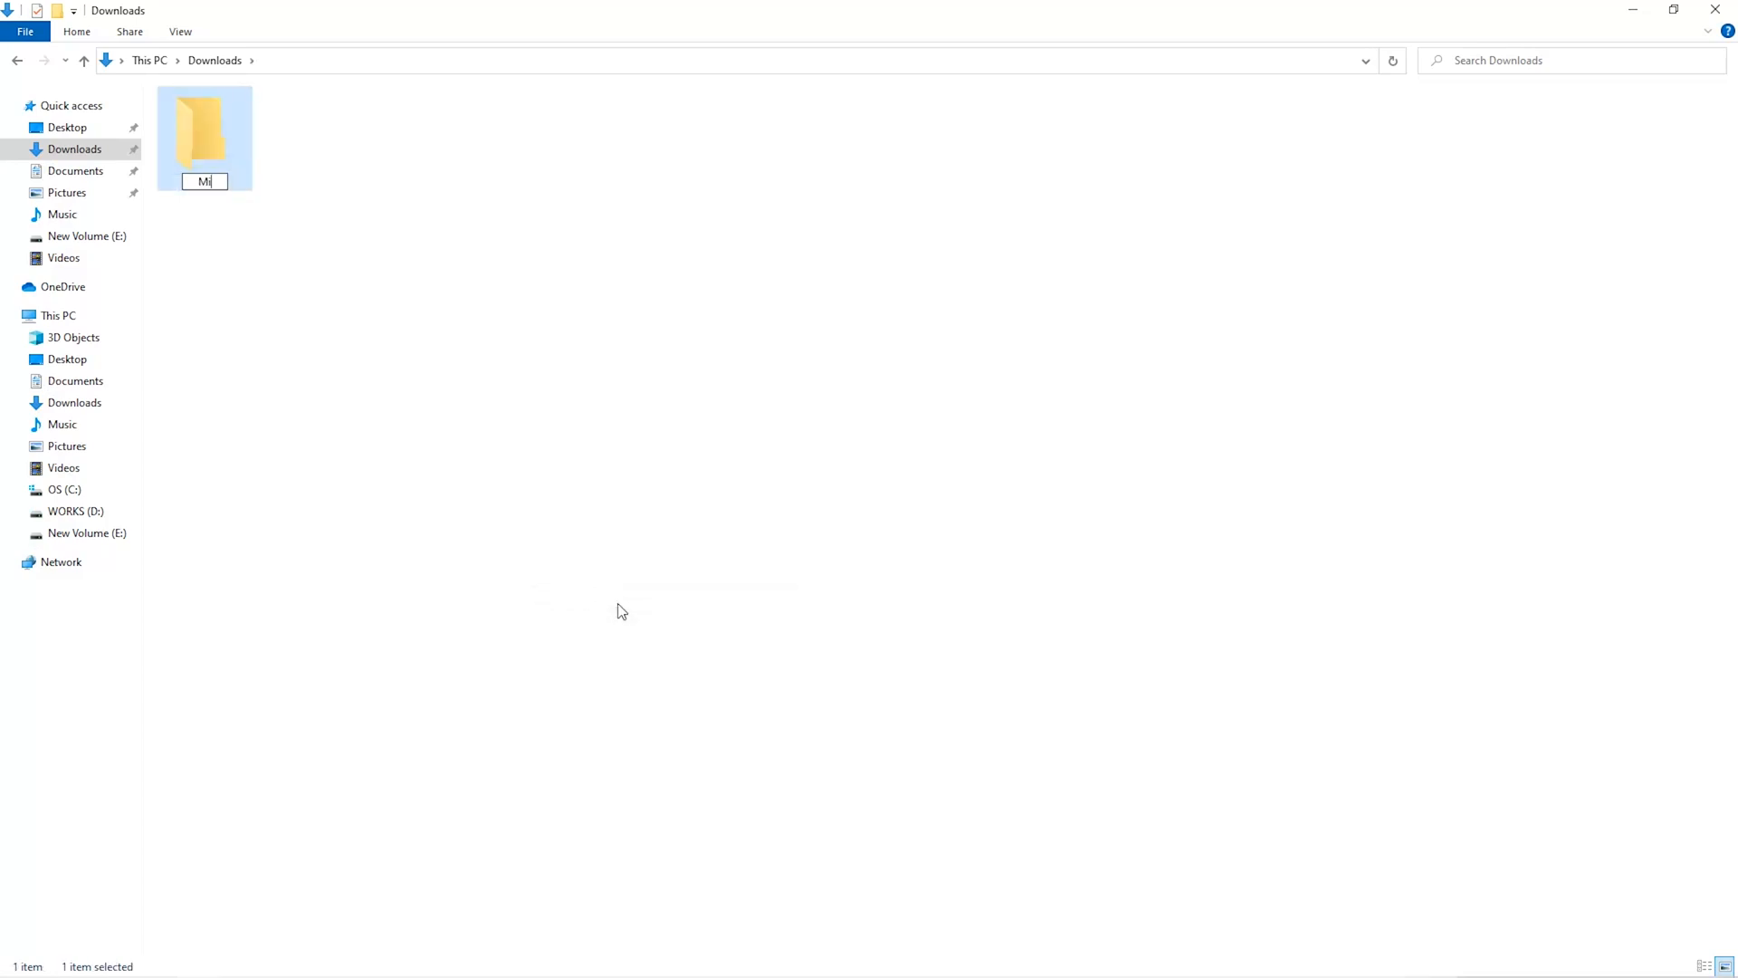
text(sec)
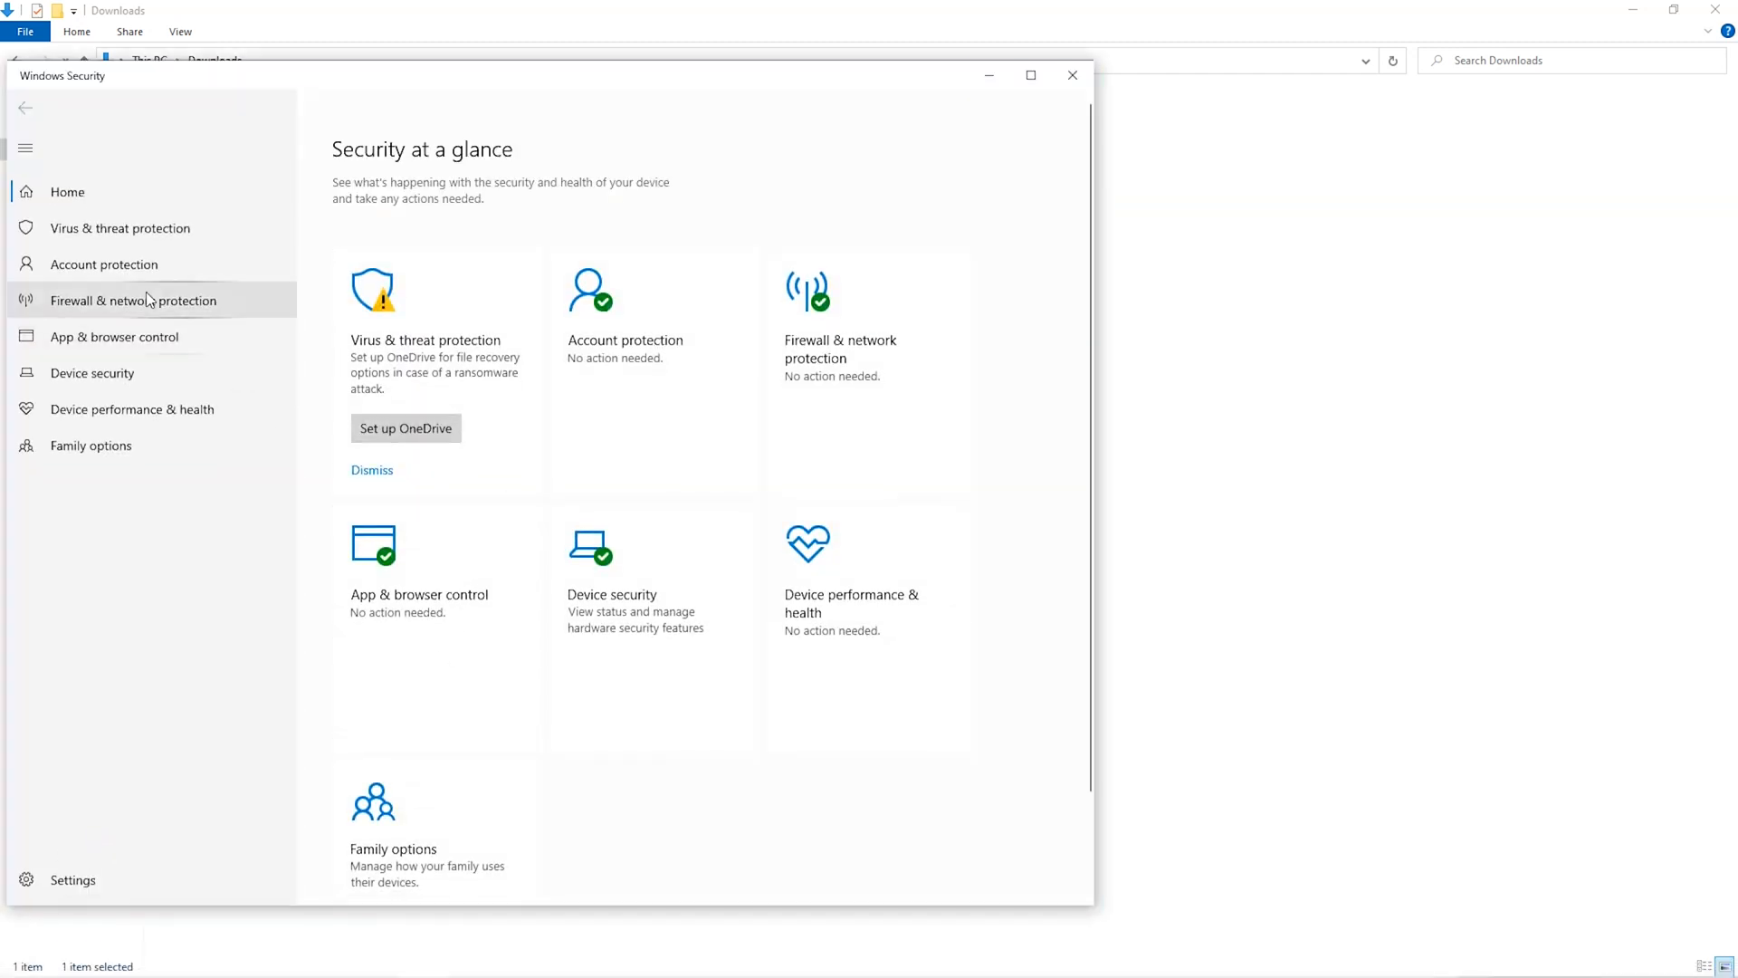
In Virus & threat protection settings, open Exclusions and start adding a folder exclusion.
click(119, 227)
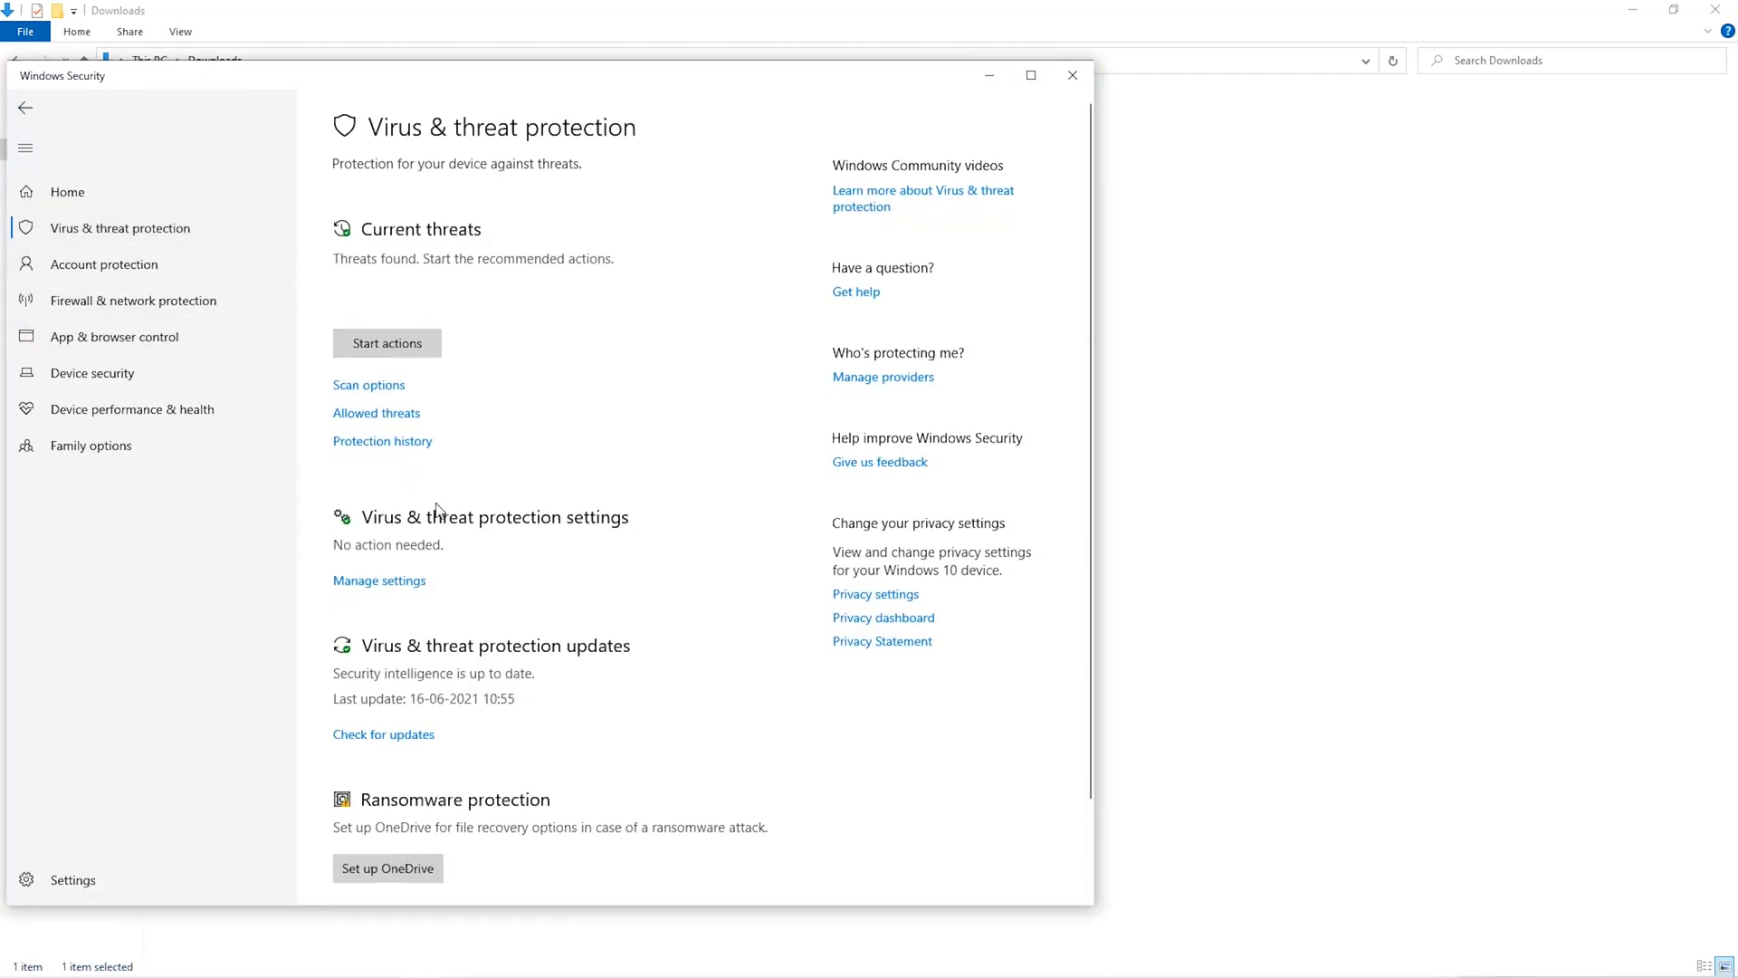
scroll(down, 3)
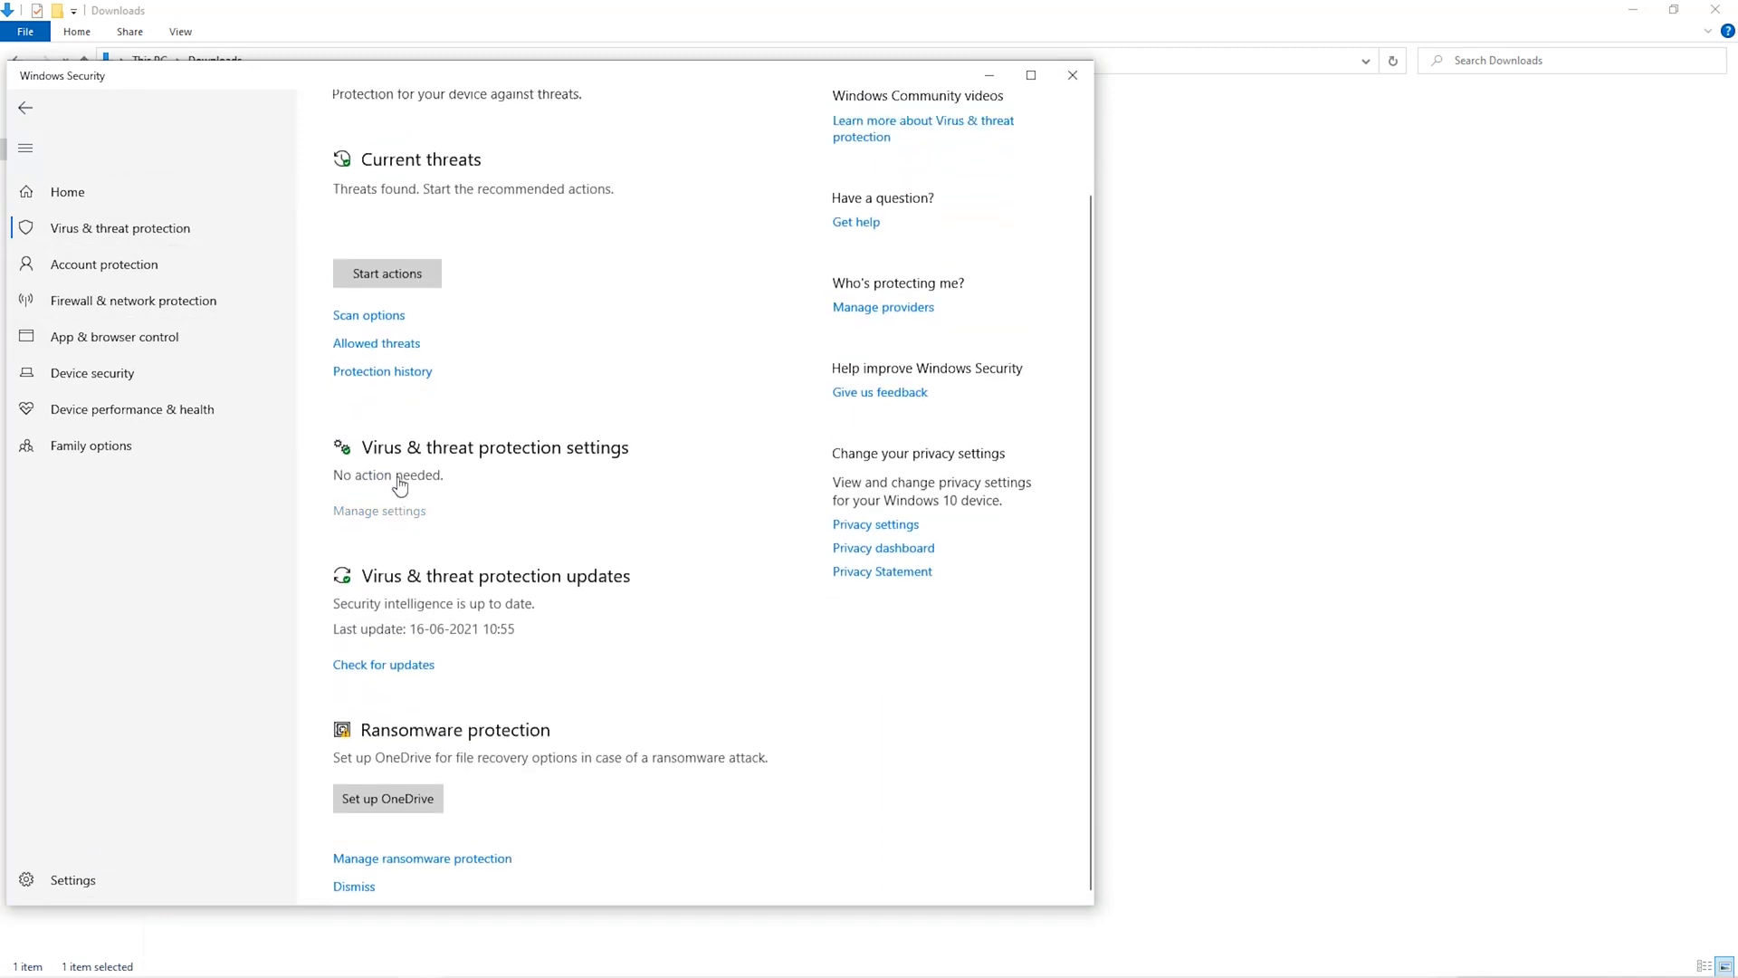
scroll(down, 3)
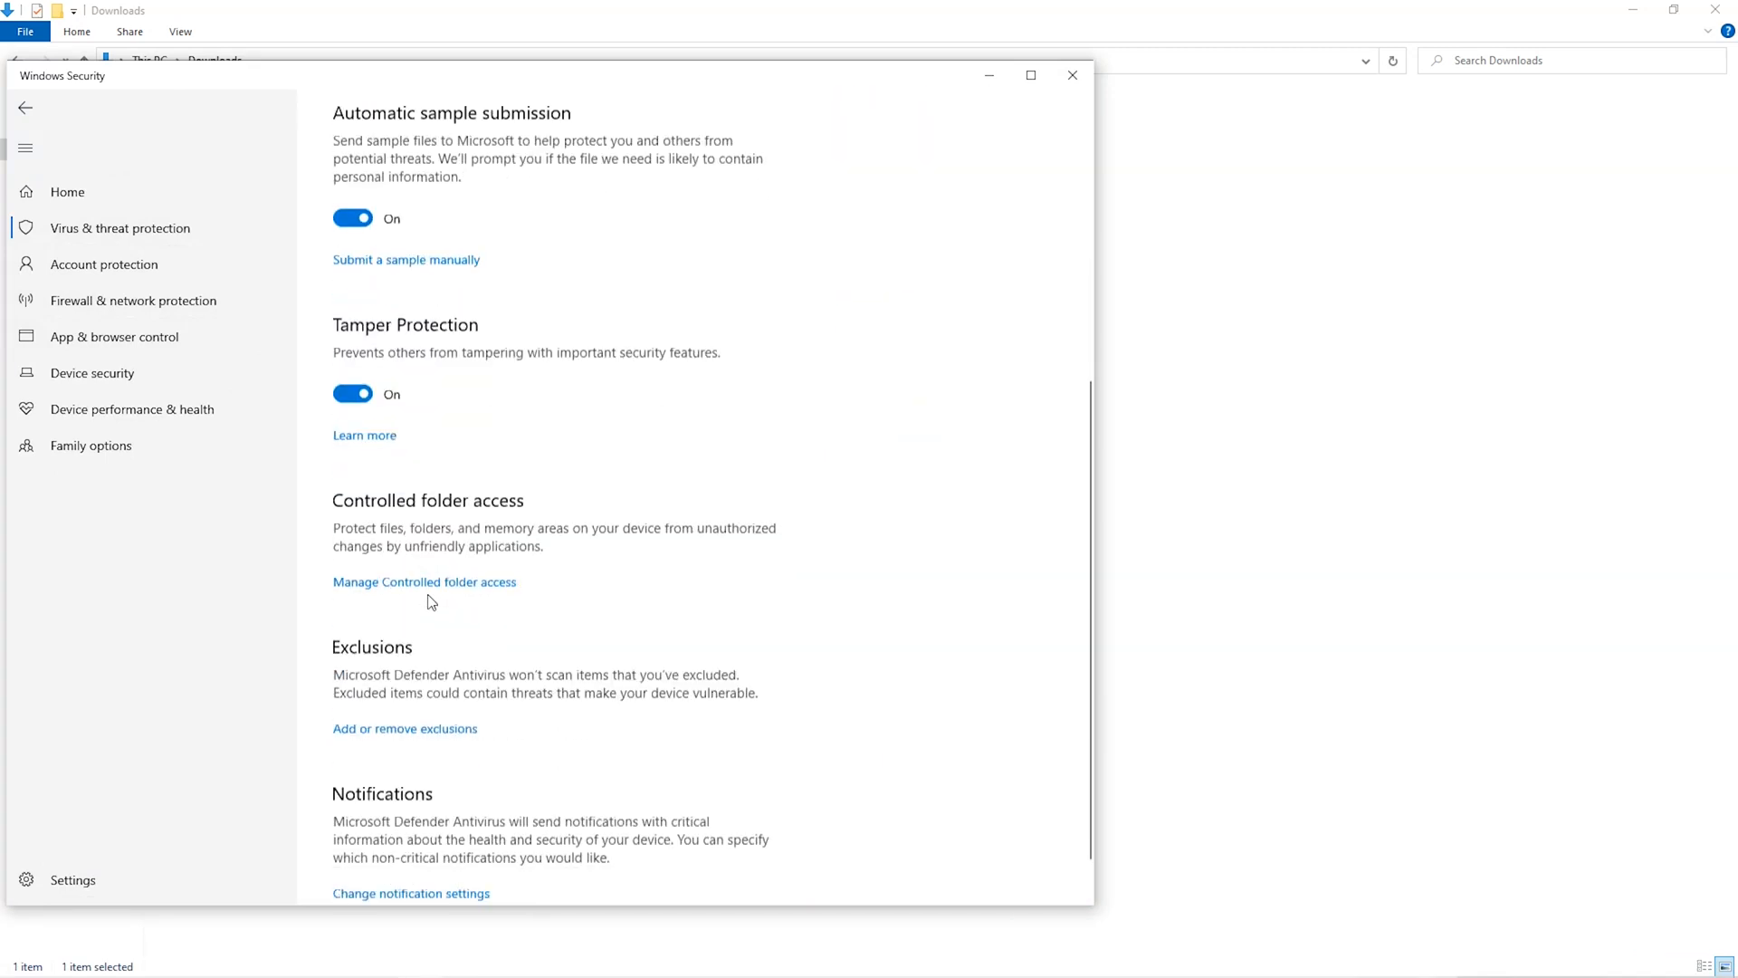
scroll(down, 3)
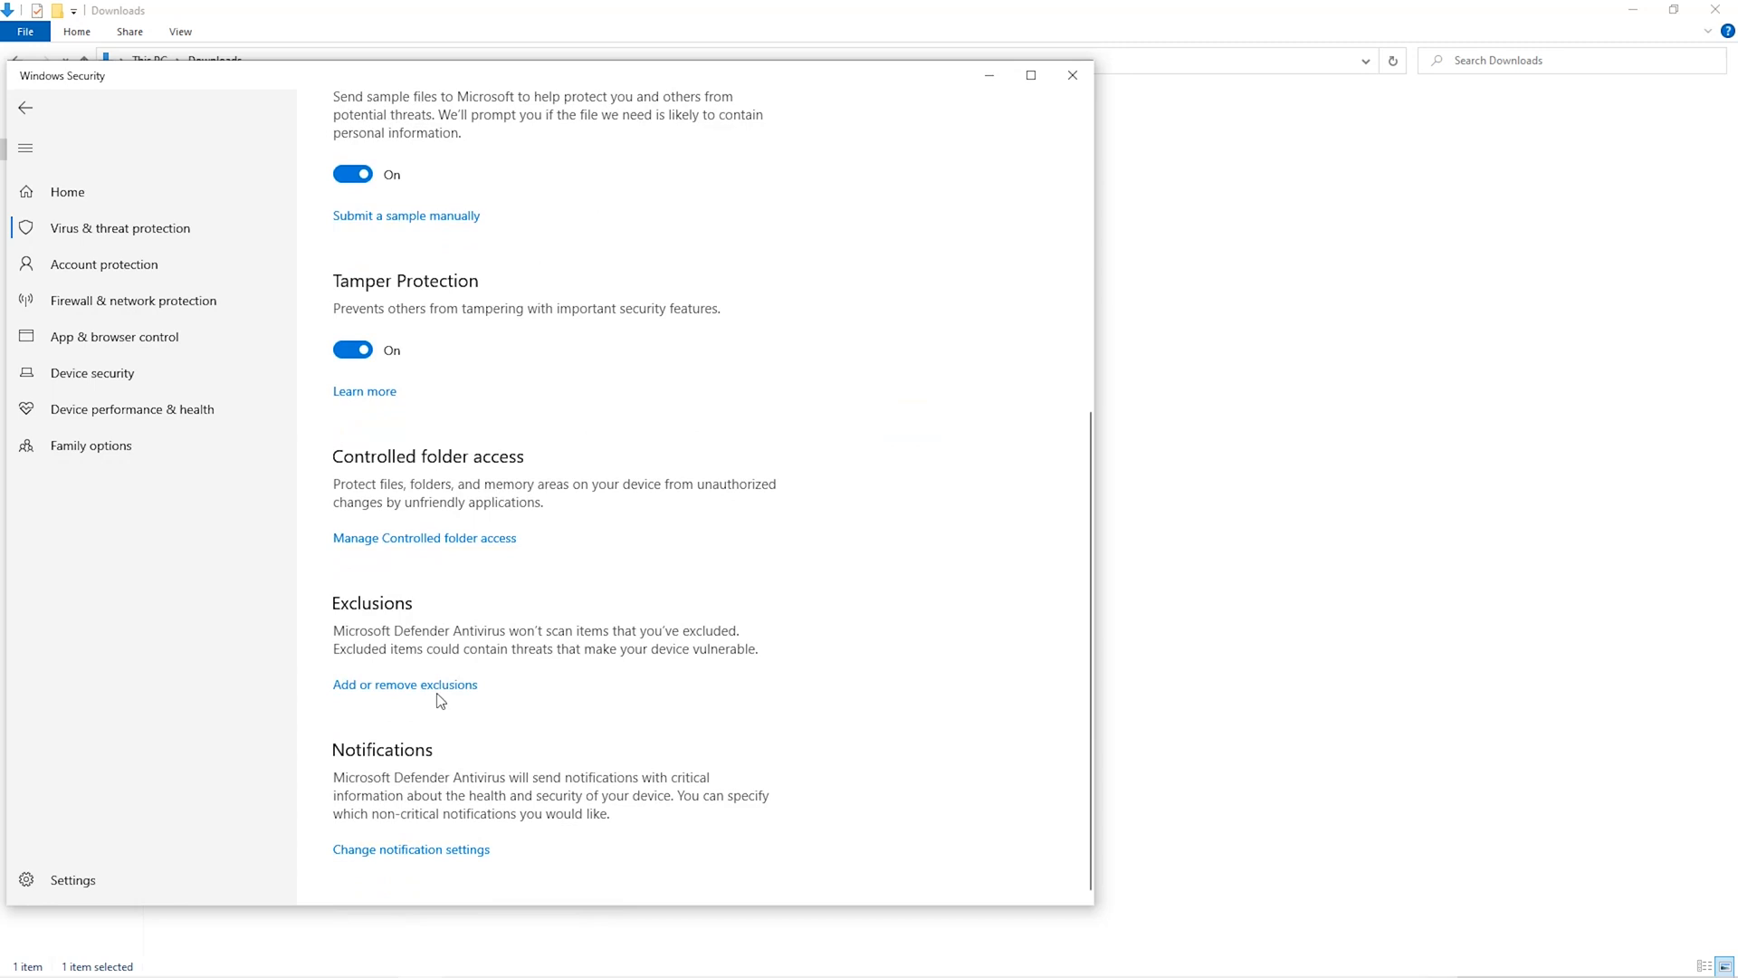
click(405, 684)
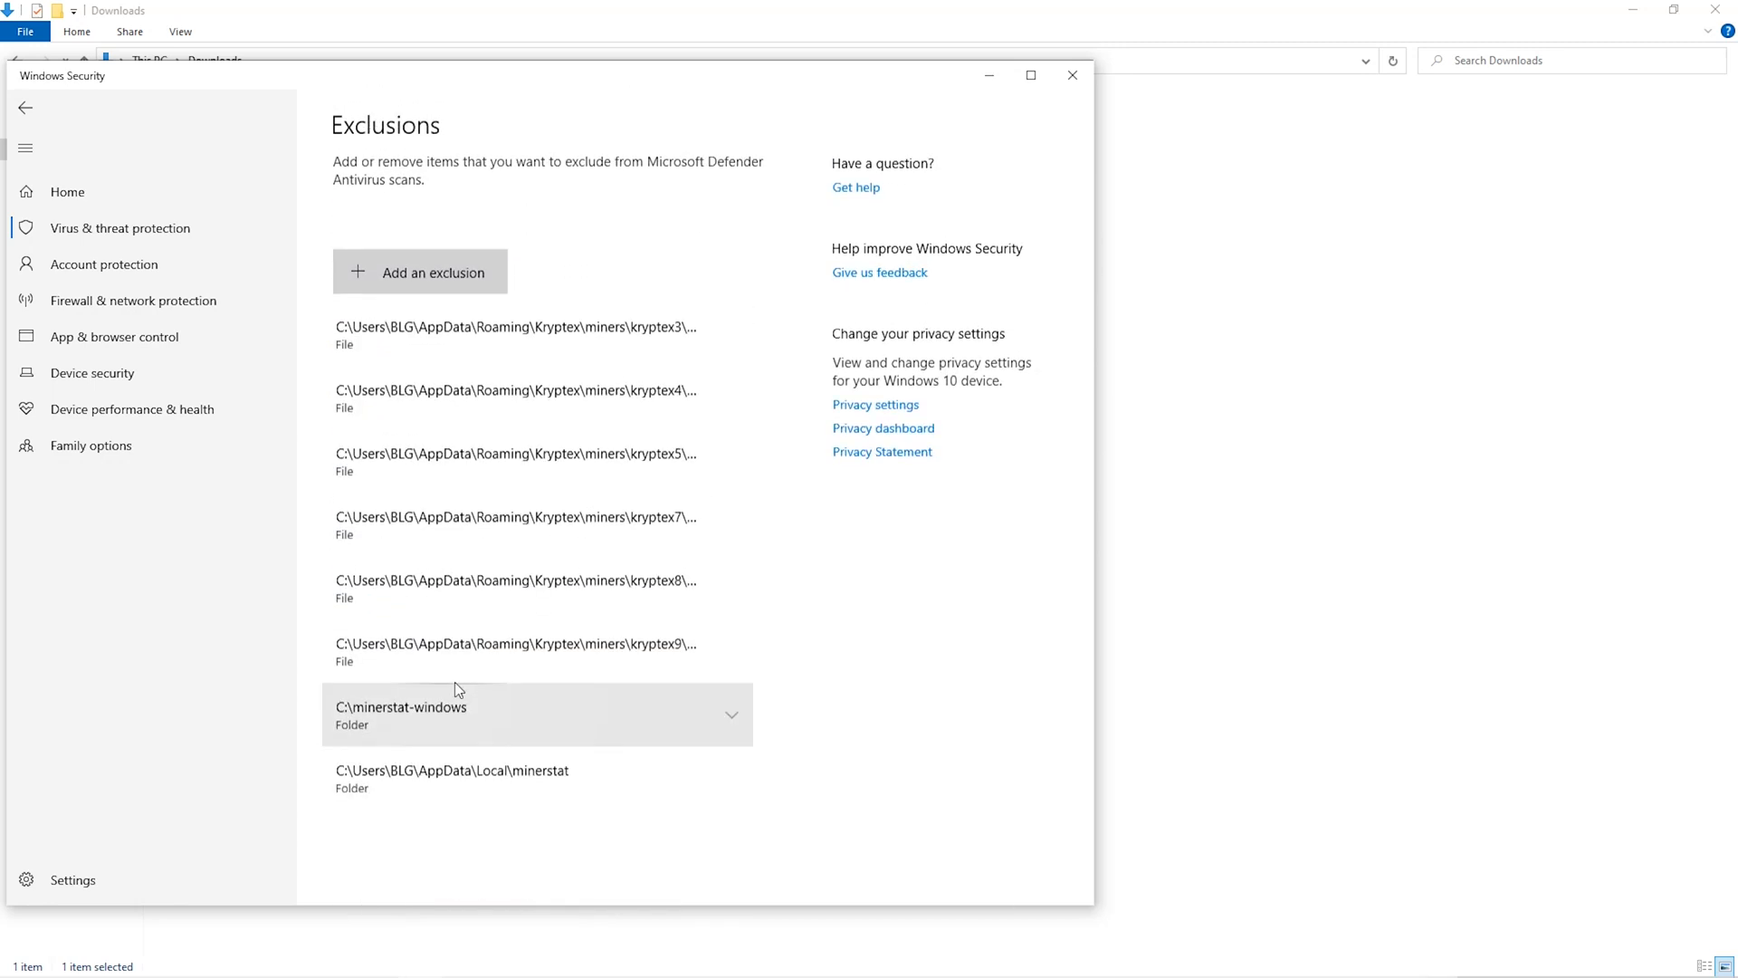
click(433, 272)
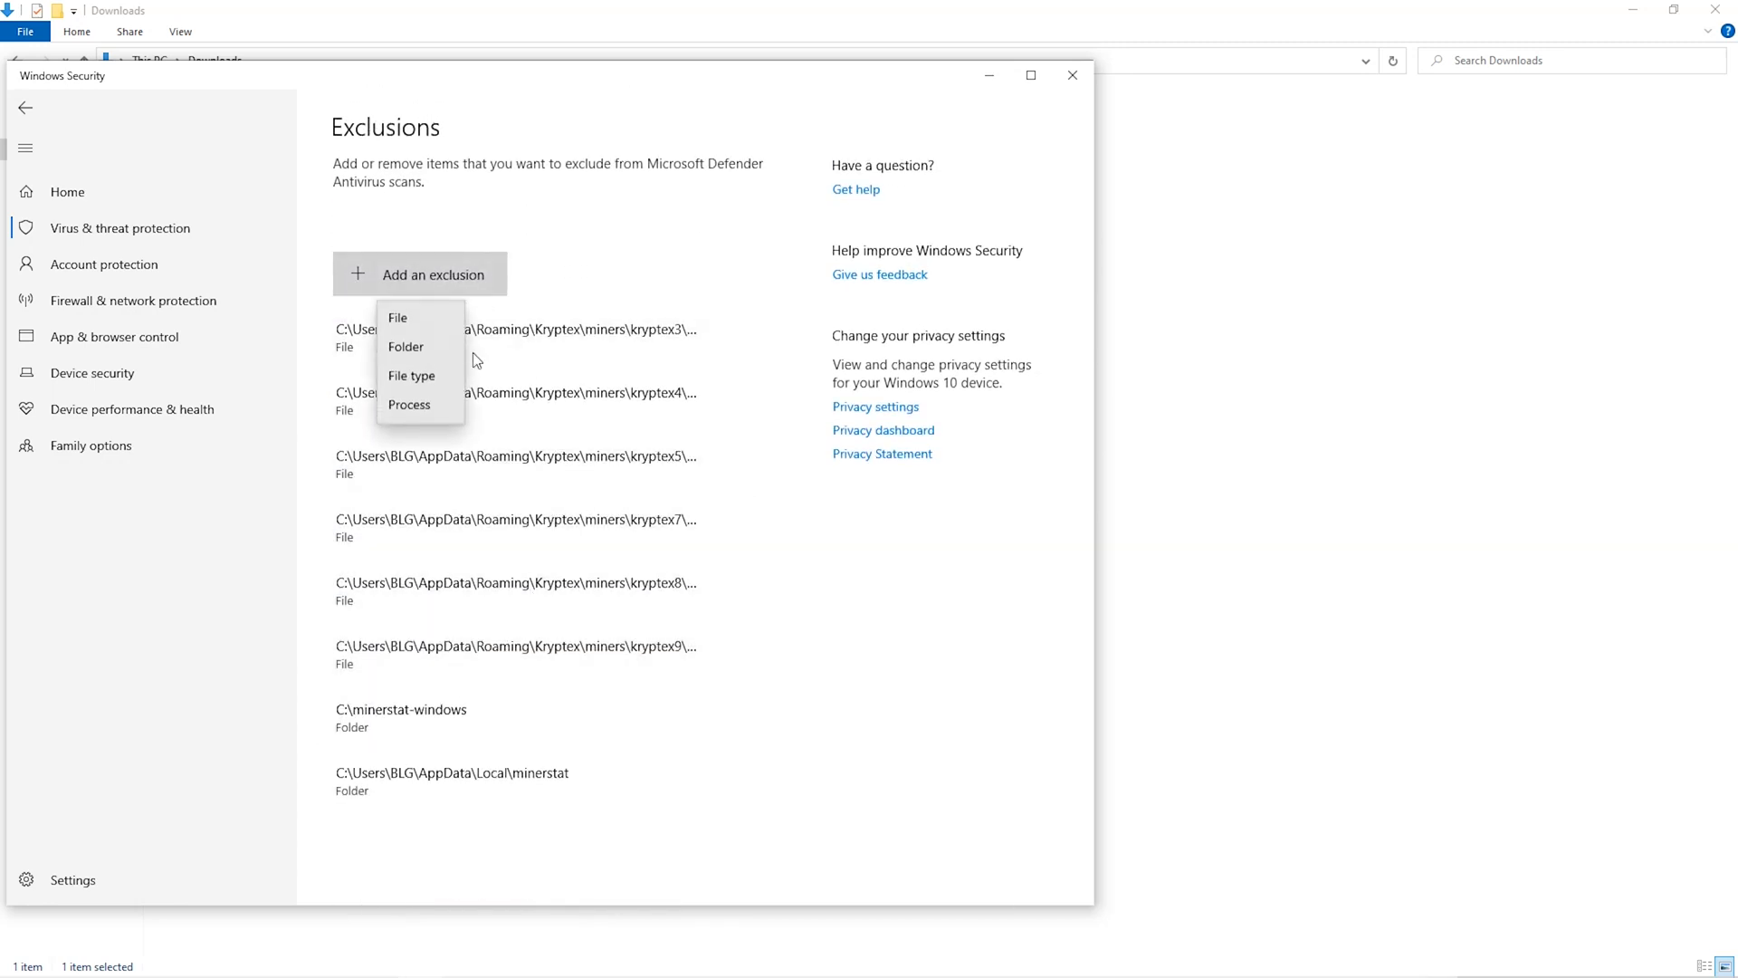
click(477, 359)
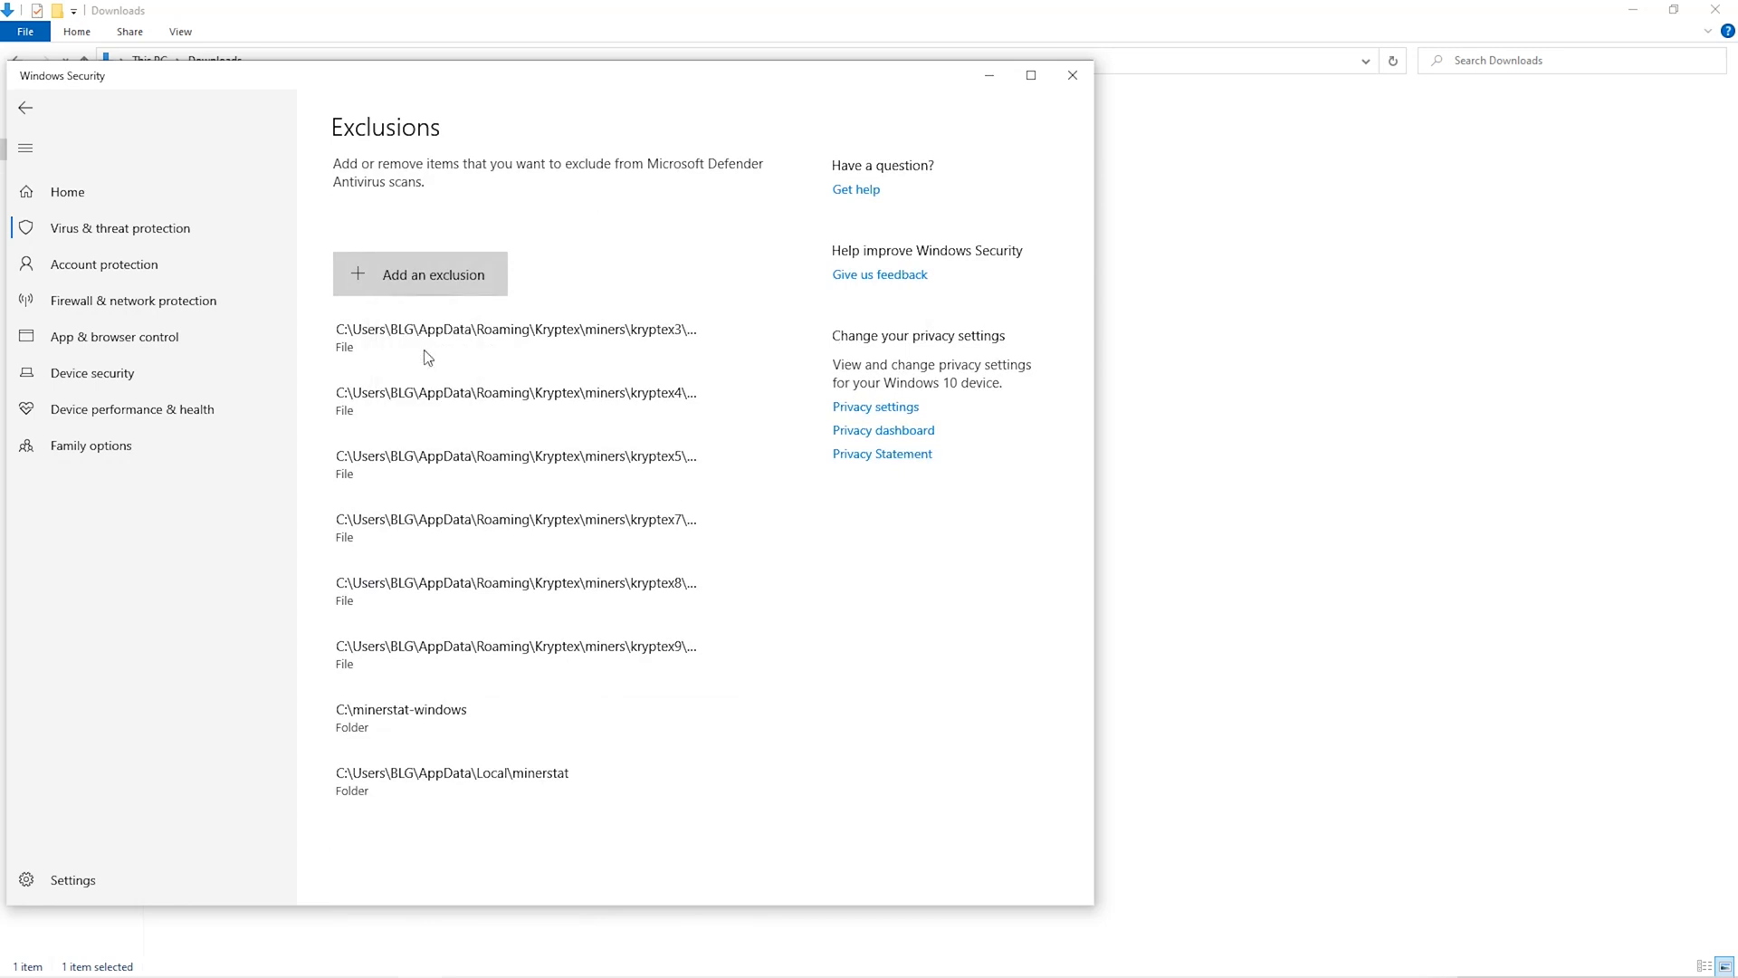
Select Downloads\Miner as the excluded folder.
click(419, 273)
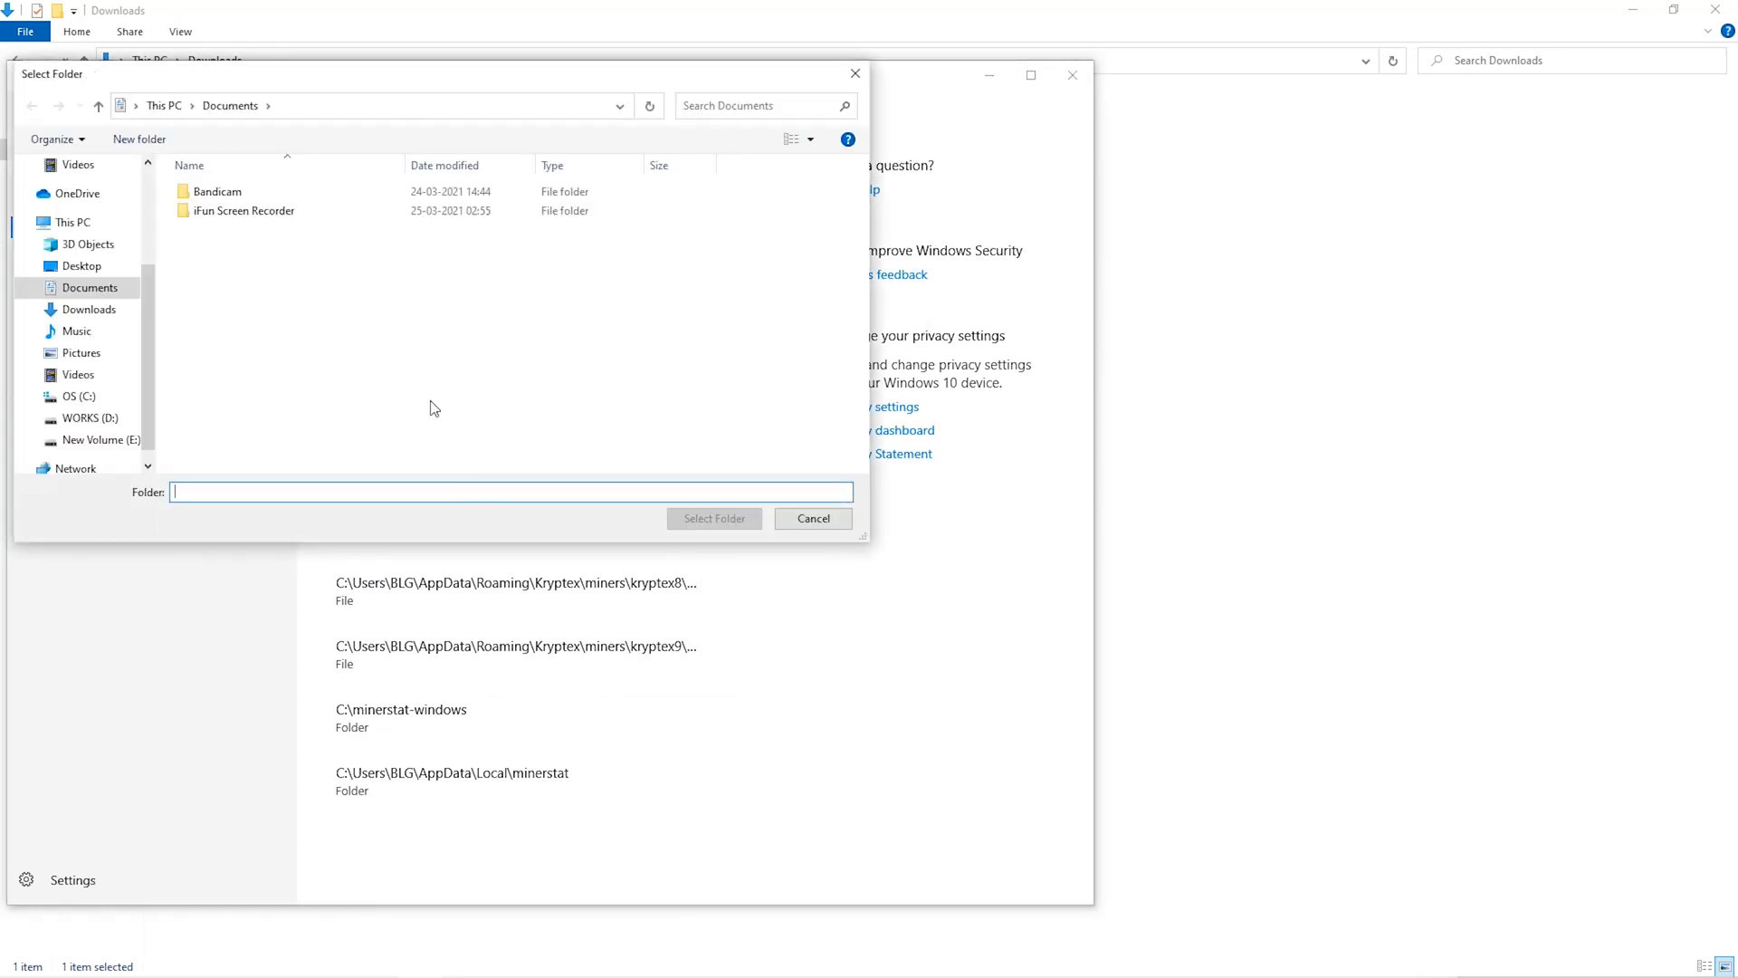
click(89, 331)
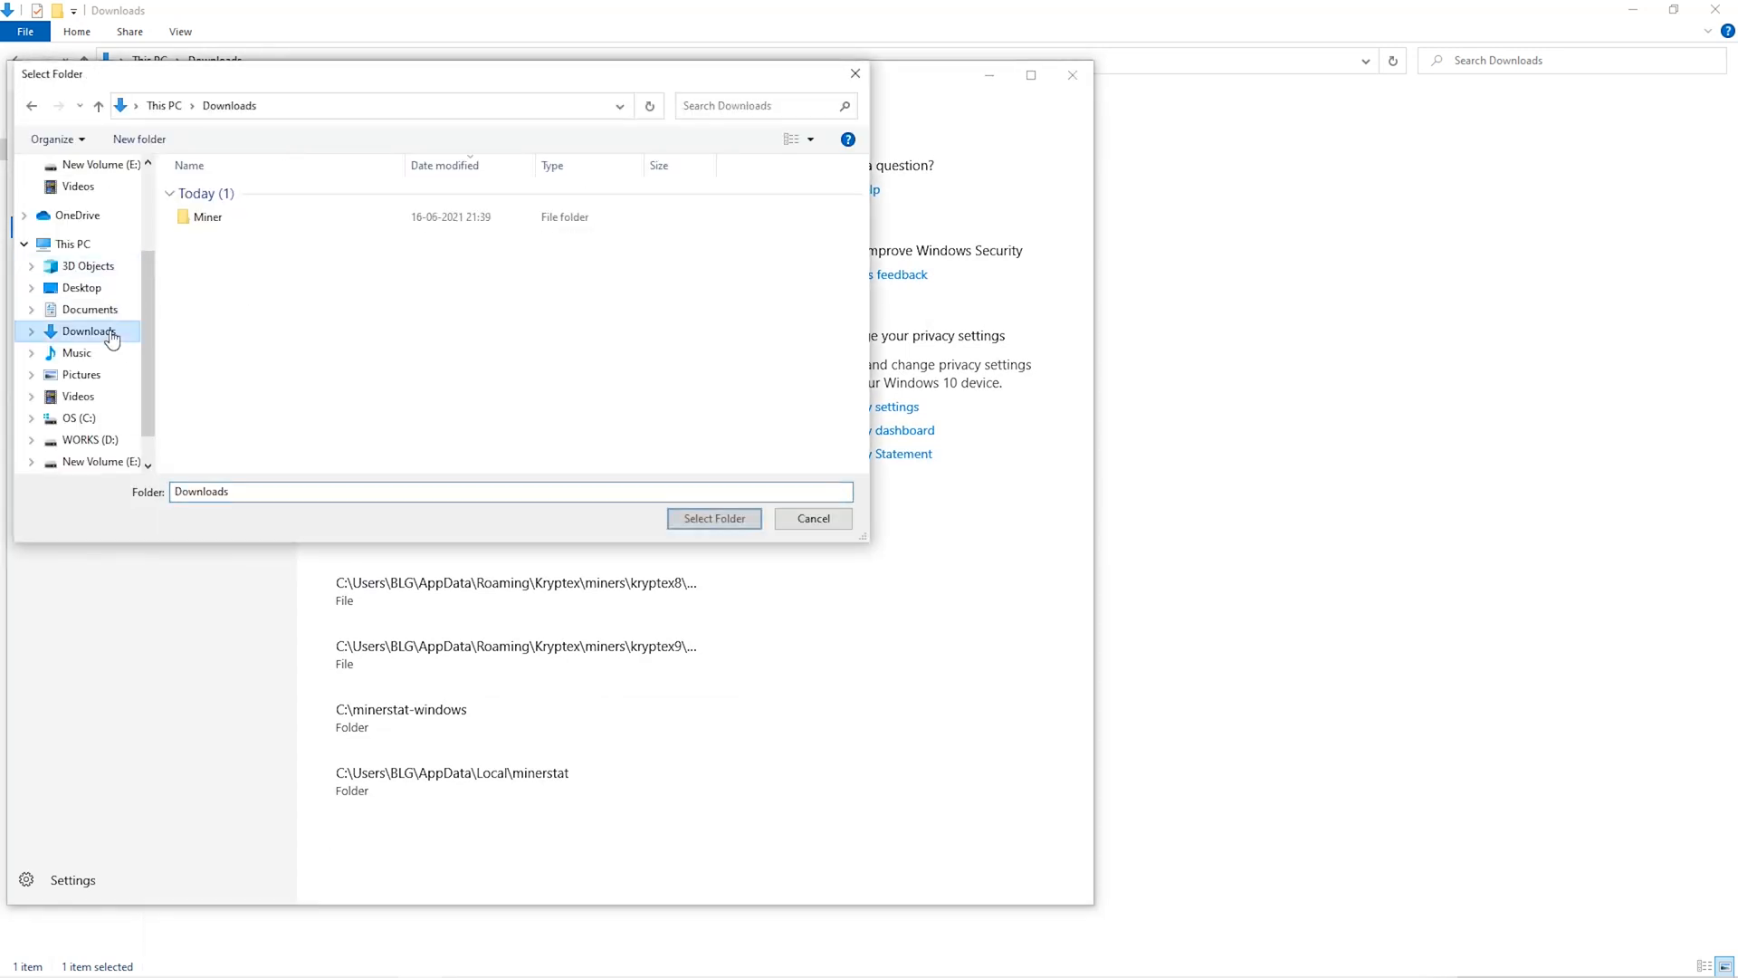
click(207, 217)
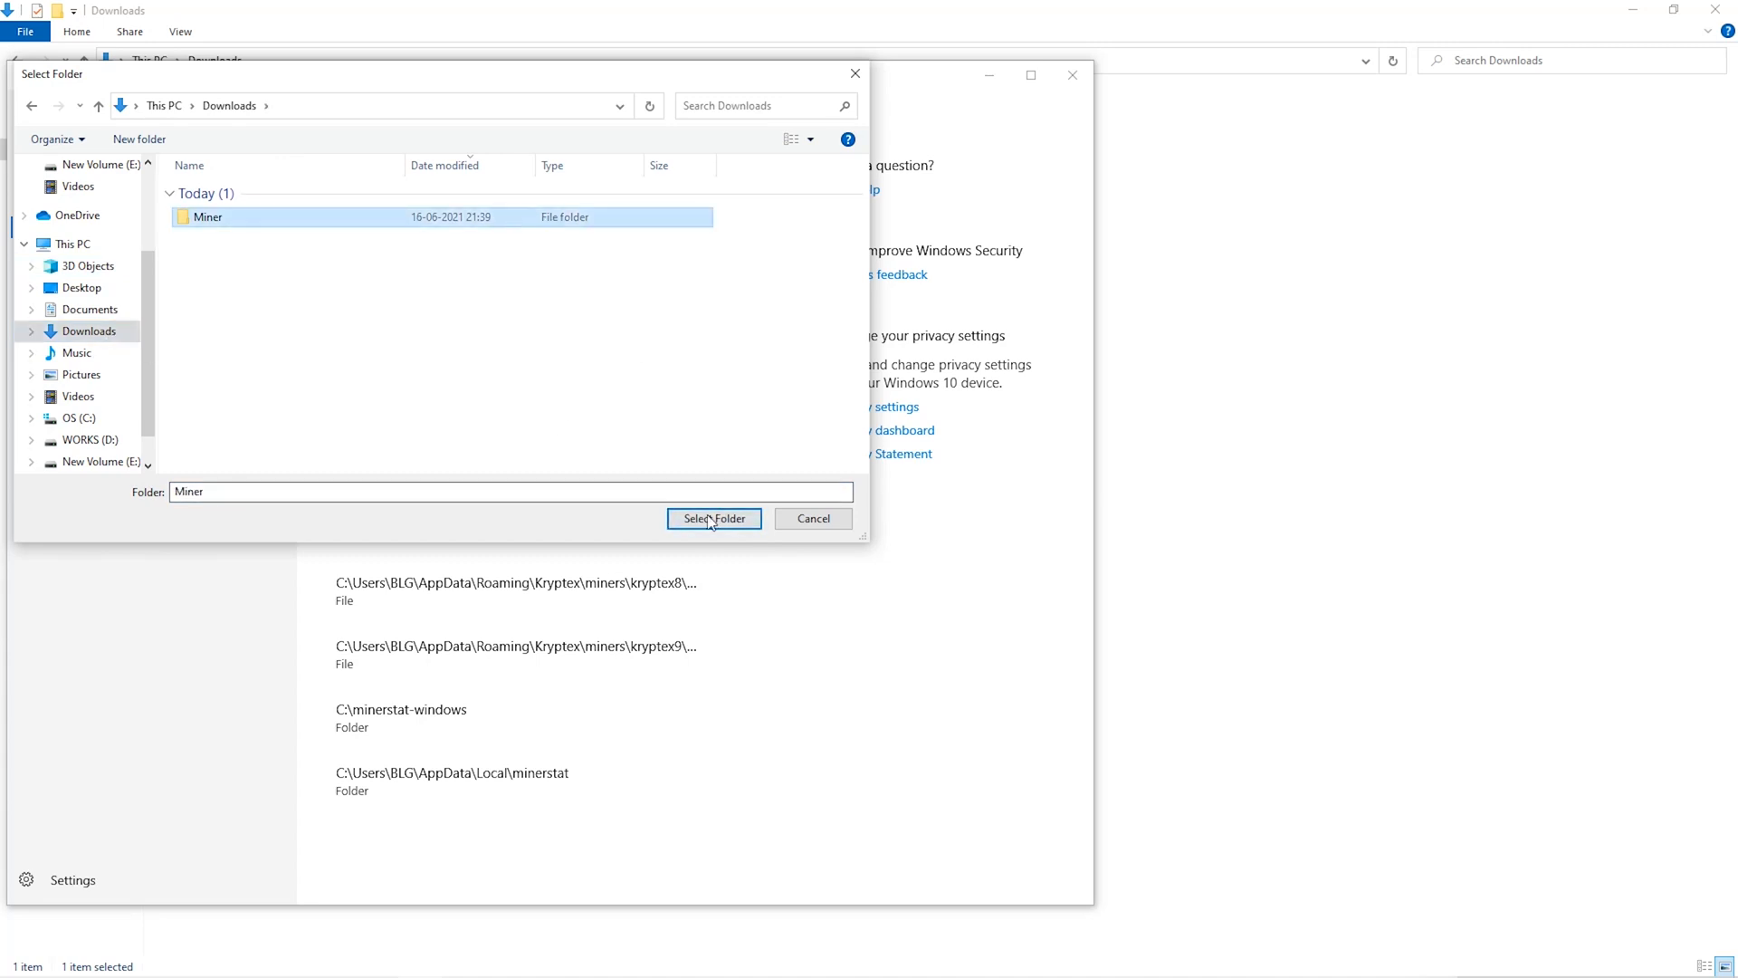
click(714, 518)
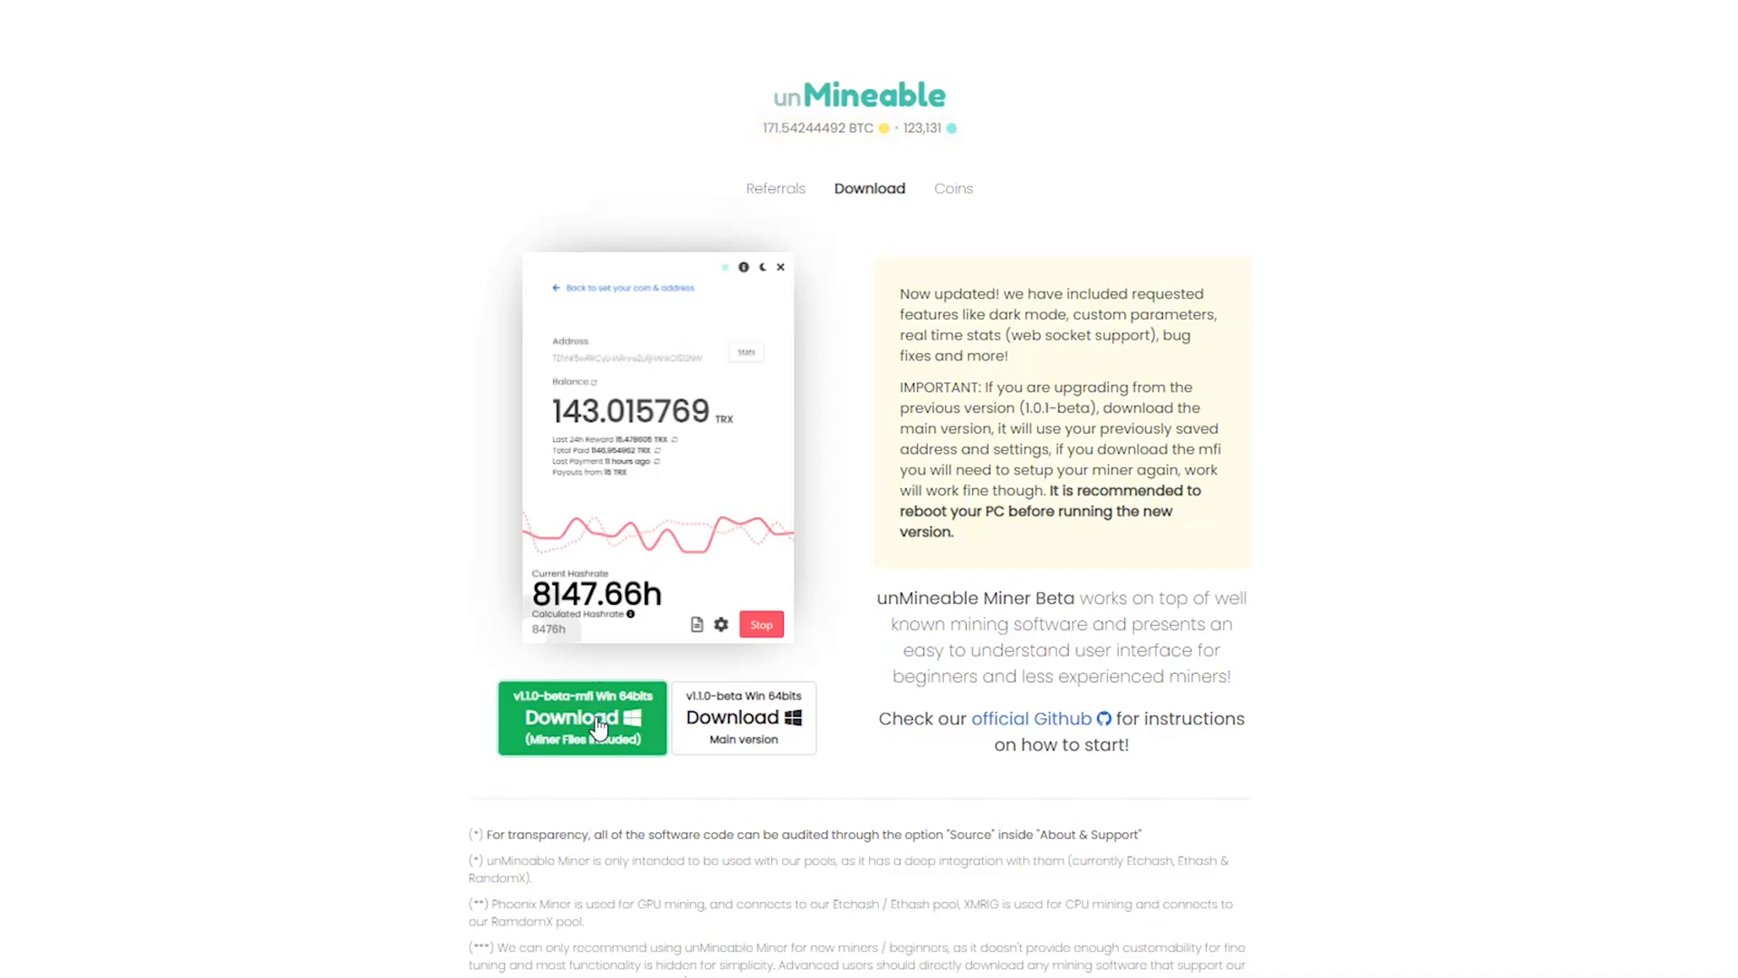
Save the v1.1.0-beta-mfi Windows miner zip into the Downloads\Miner folder.
click(583, 717)
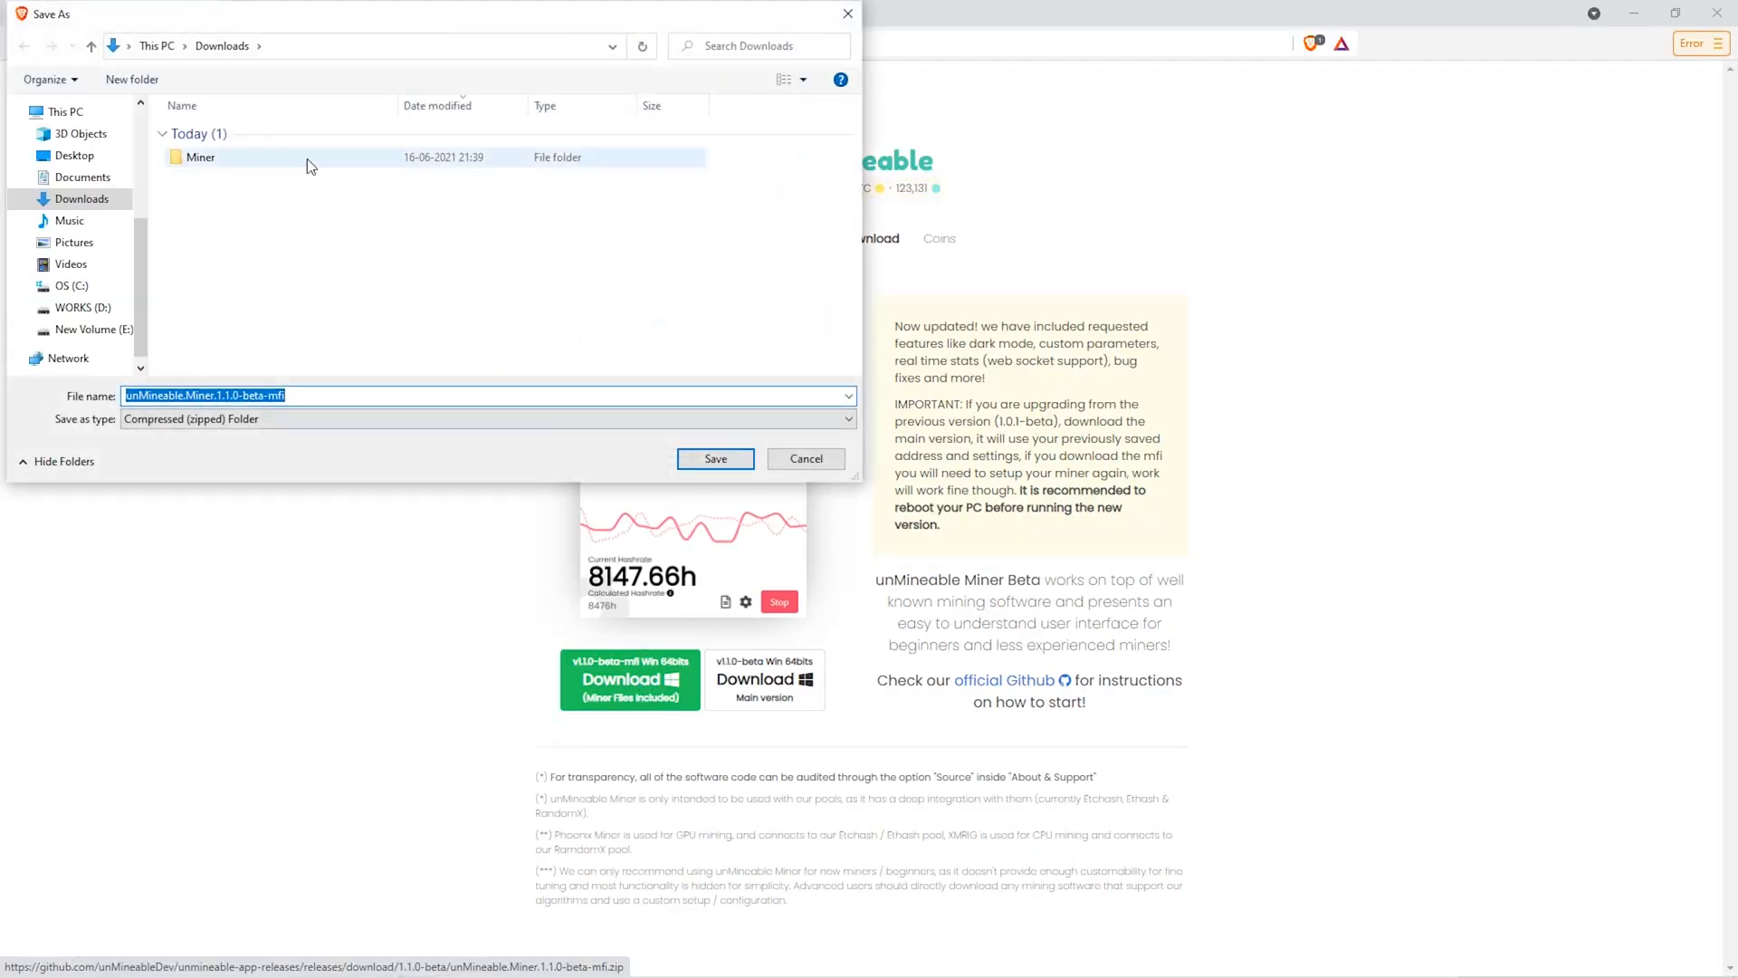
double_click(201, 157)
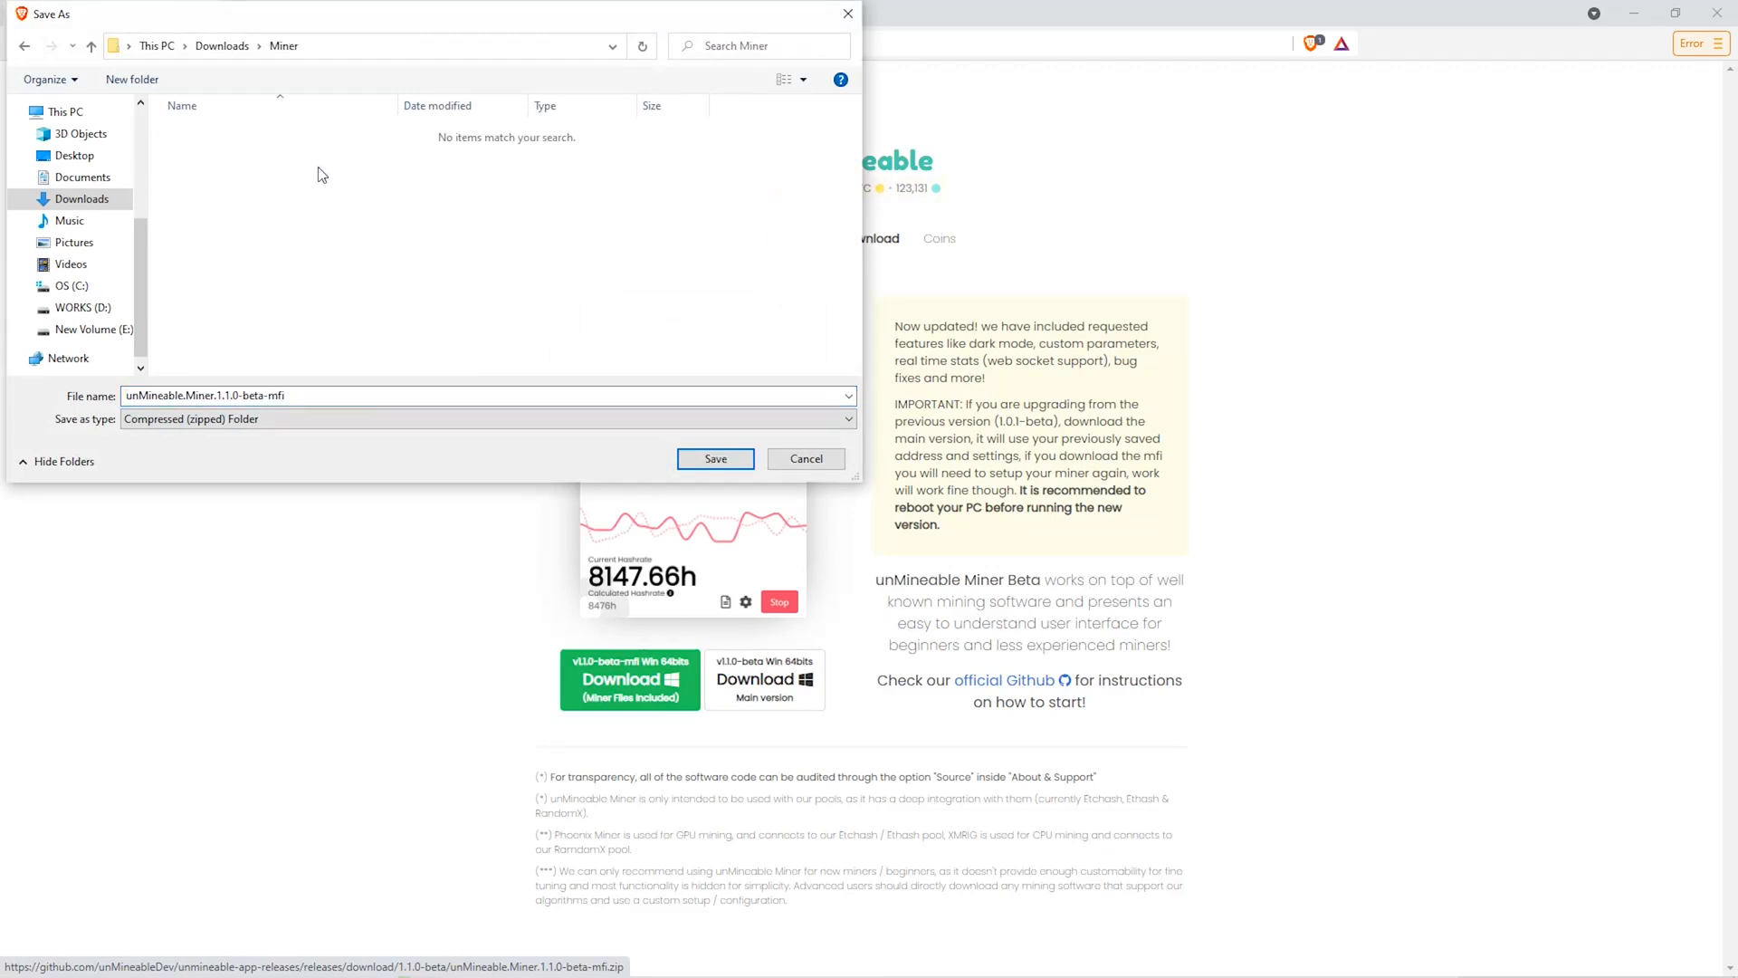
click(715, 458)
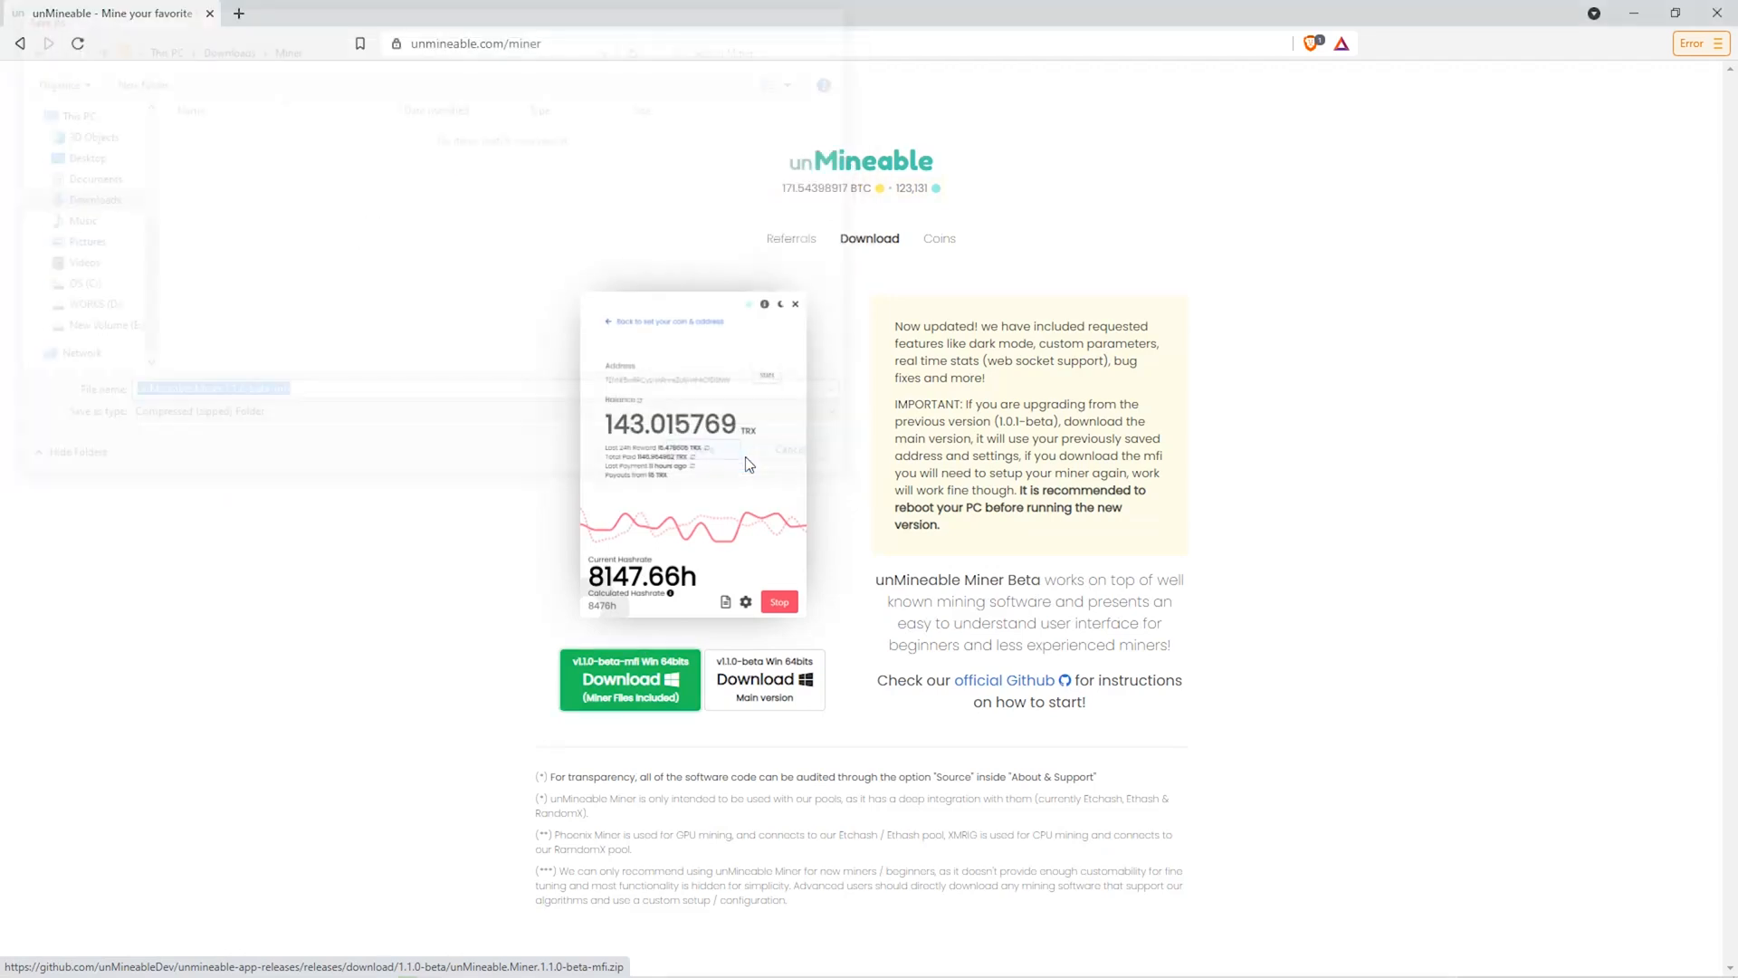
click(628, 678)
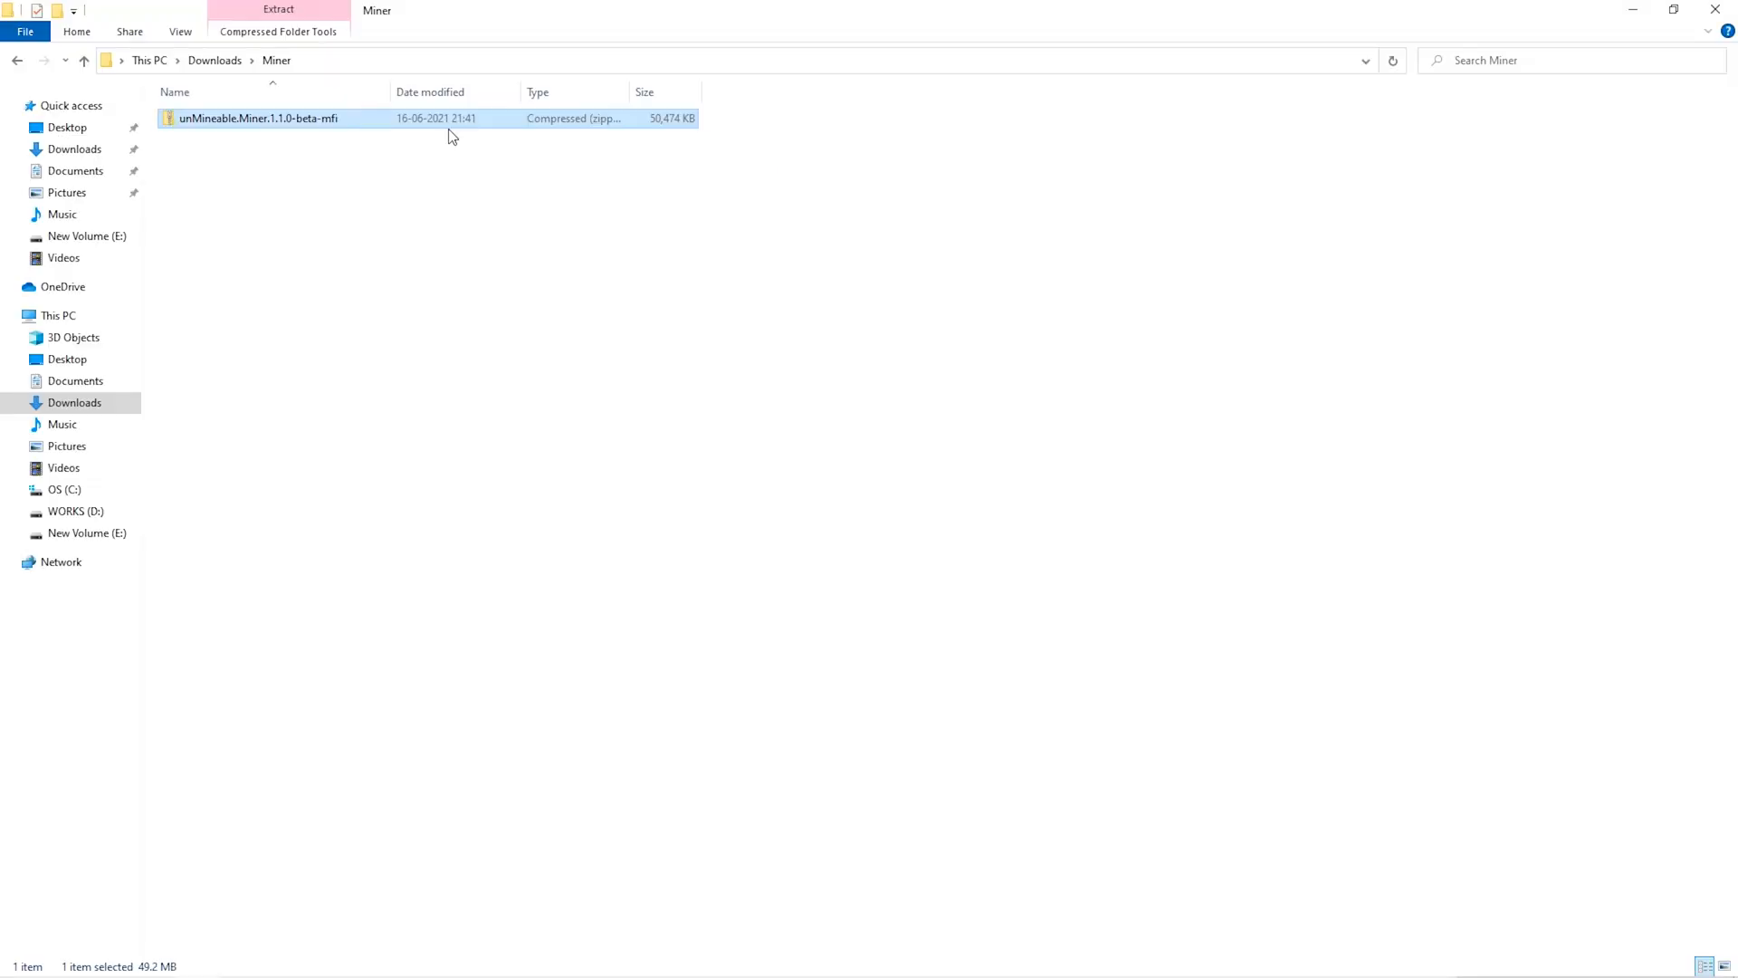
Extract the miner zip with 7-Zip 'Extract Here' and launch unMineable Miner.
right_click(258, 118)
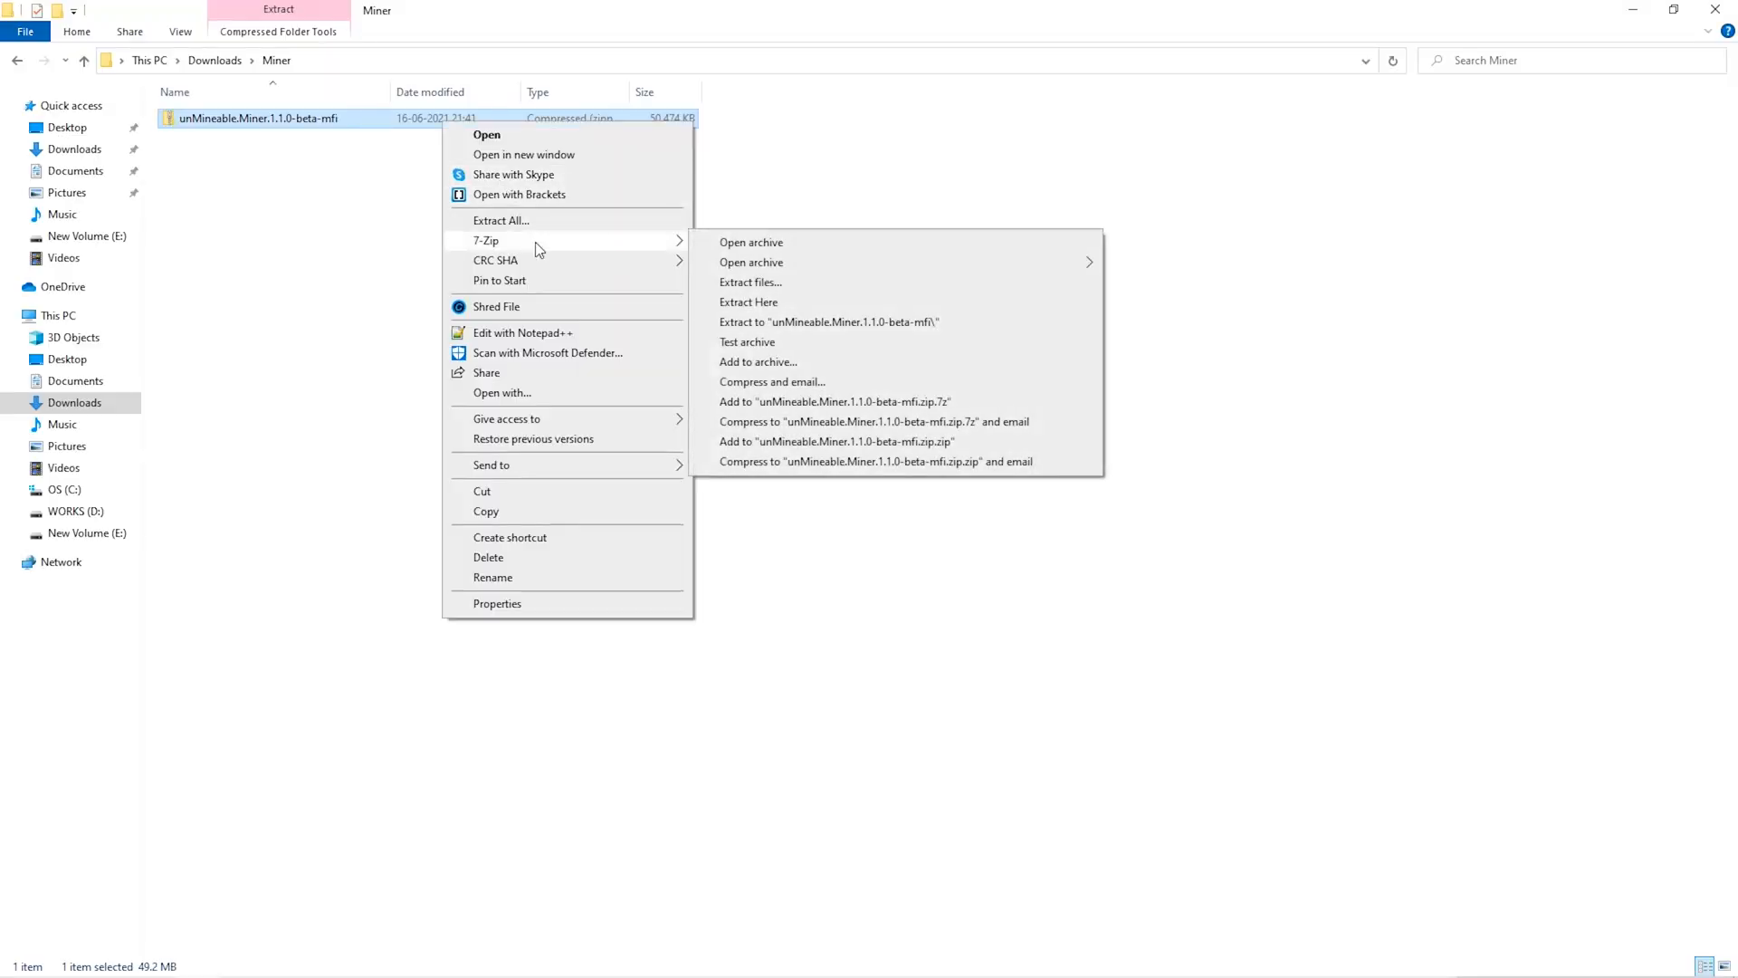
click(746, 317)
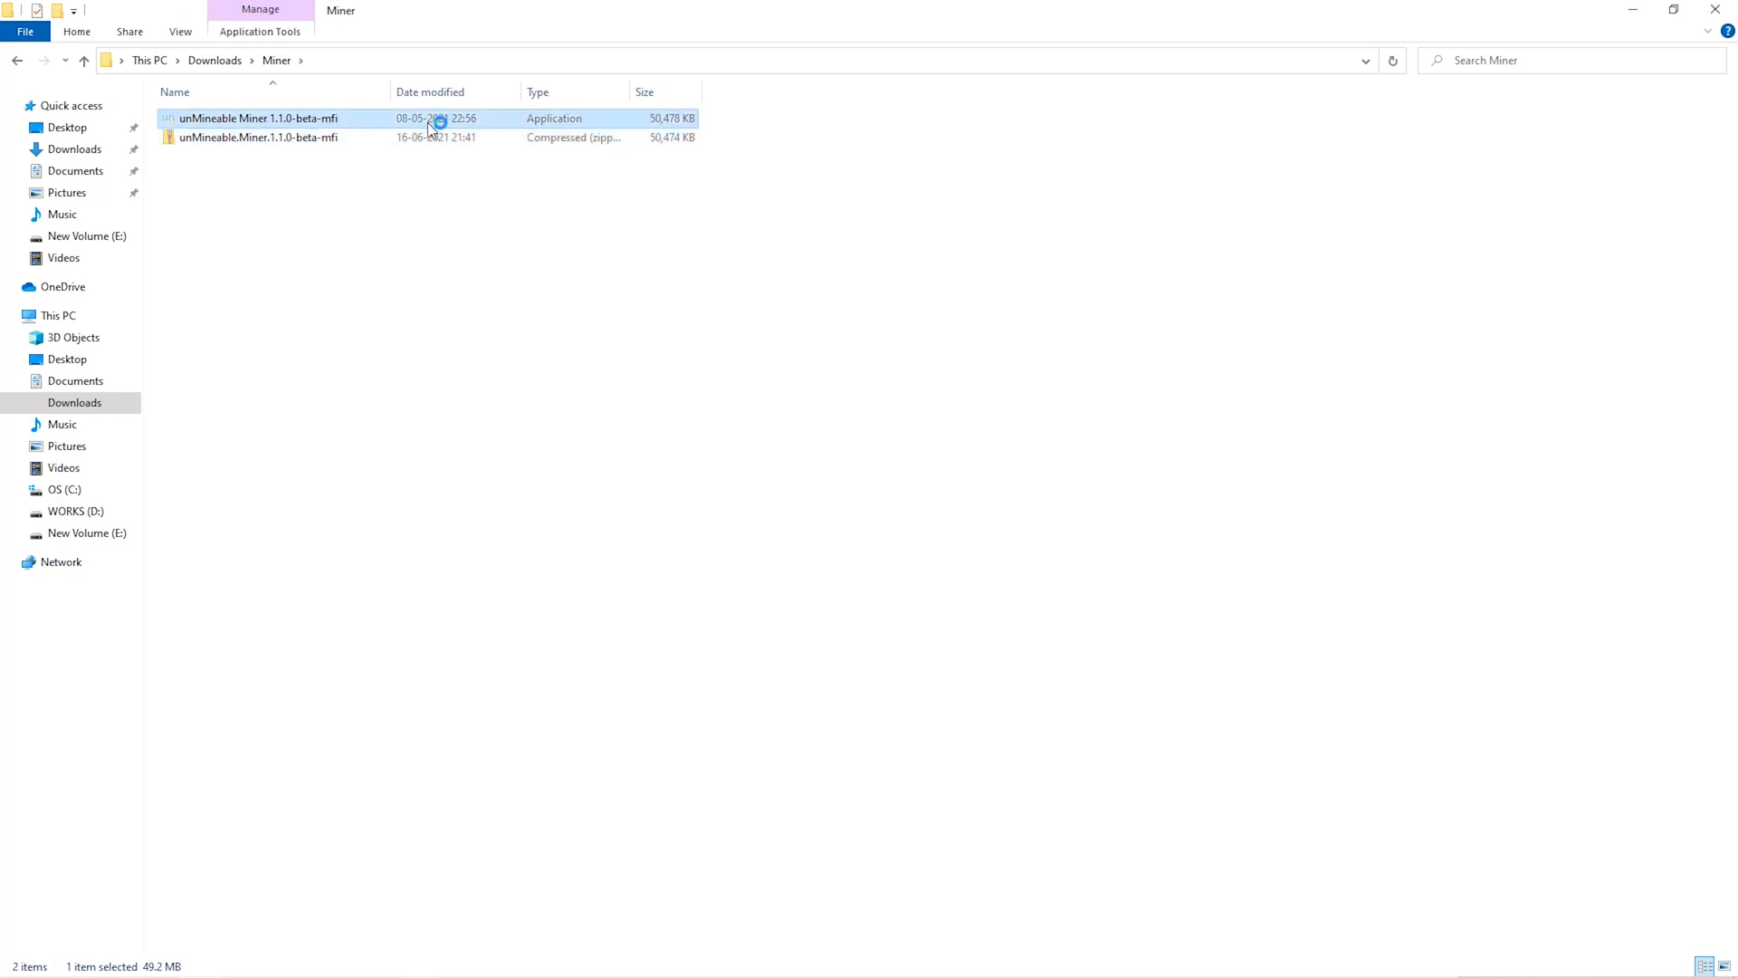
double_click(257, 119)
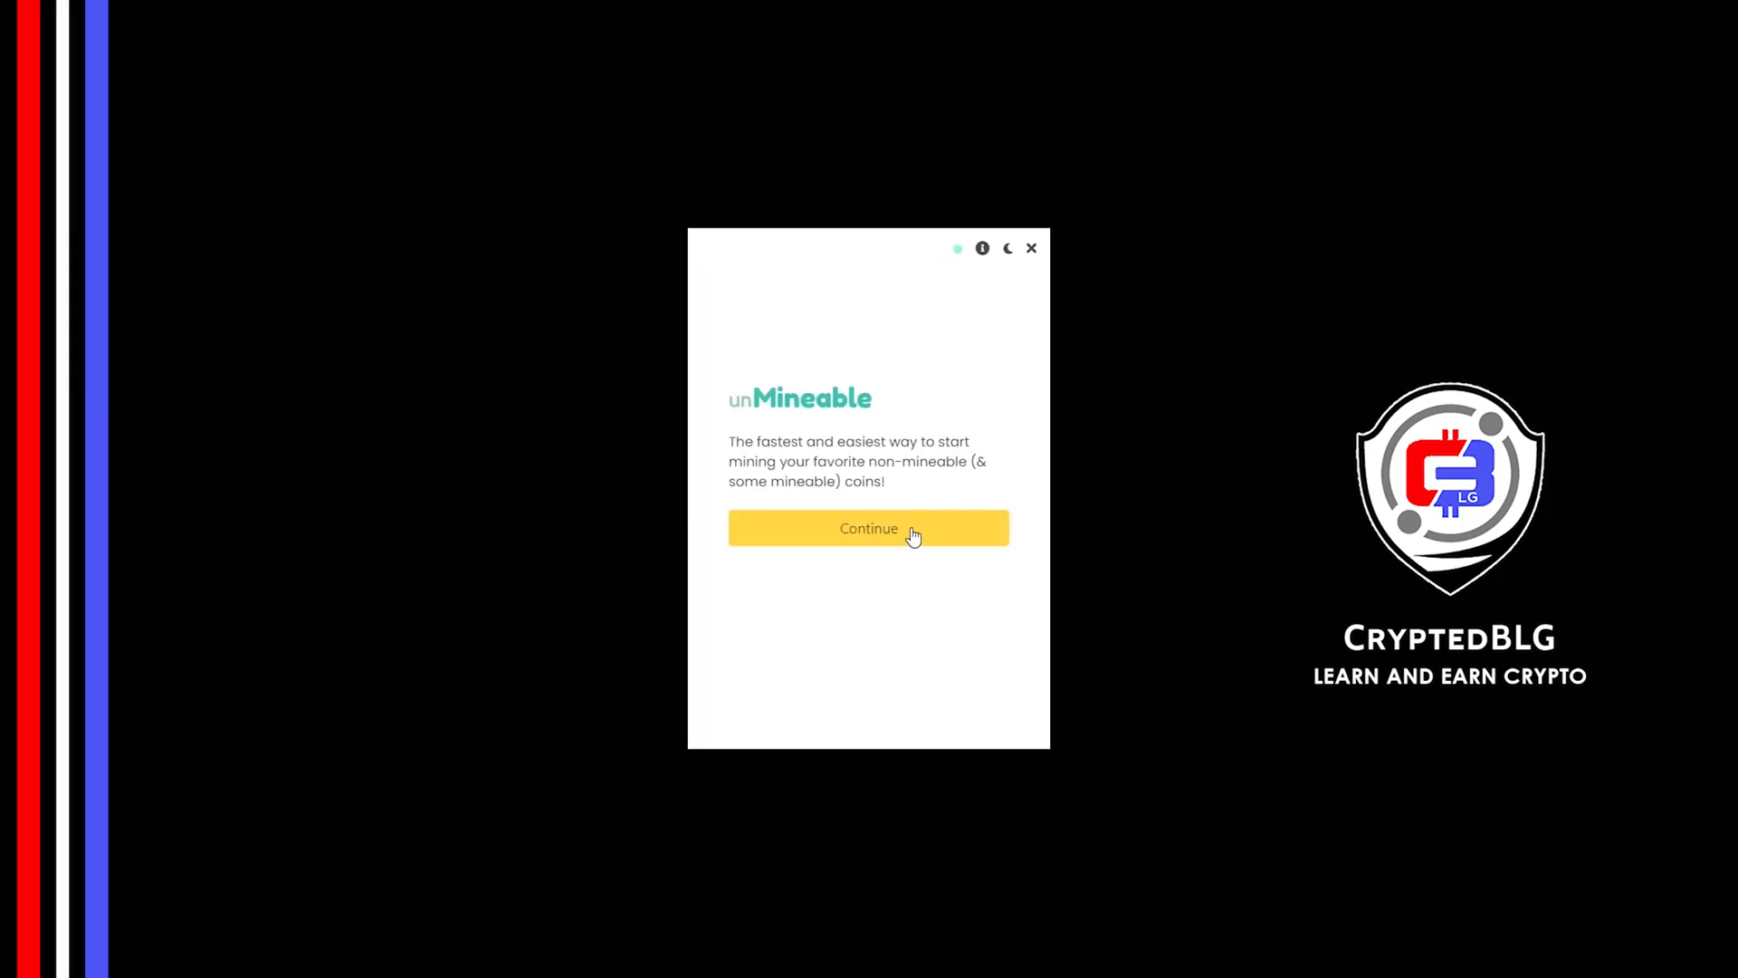
Get past the welcome screen, select Graphics Card (GPU) mining, and continue.
click(869, 528)
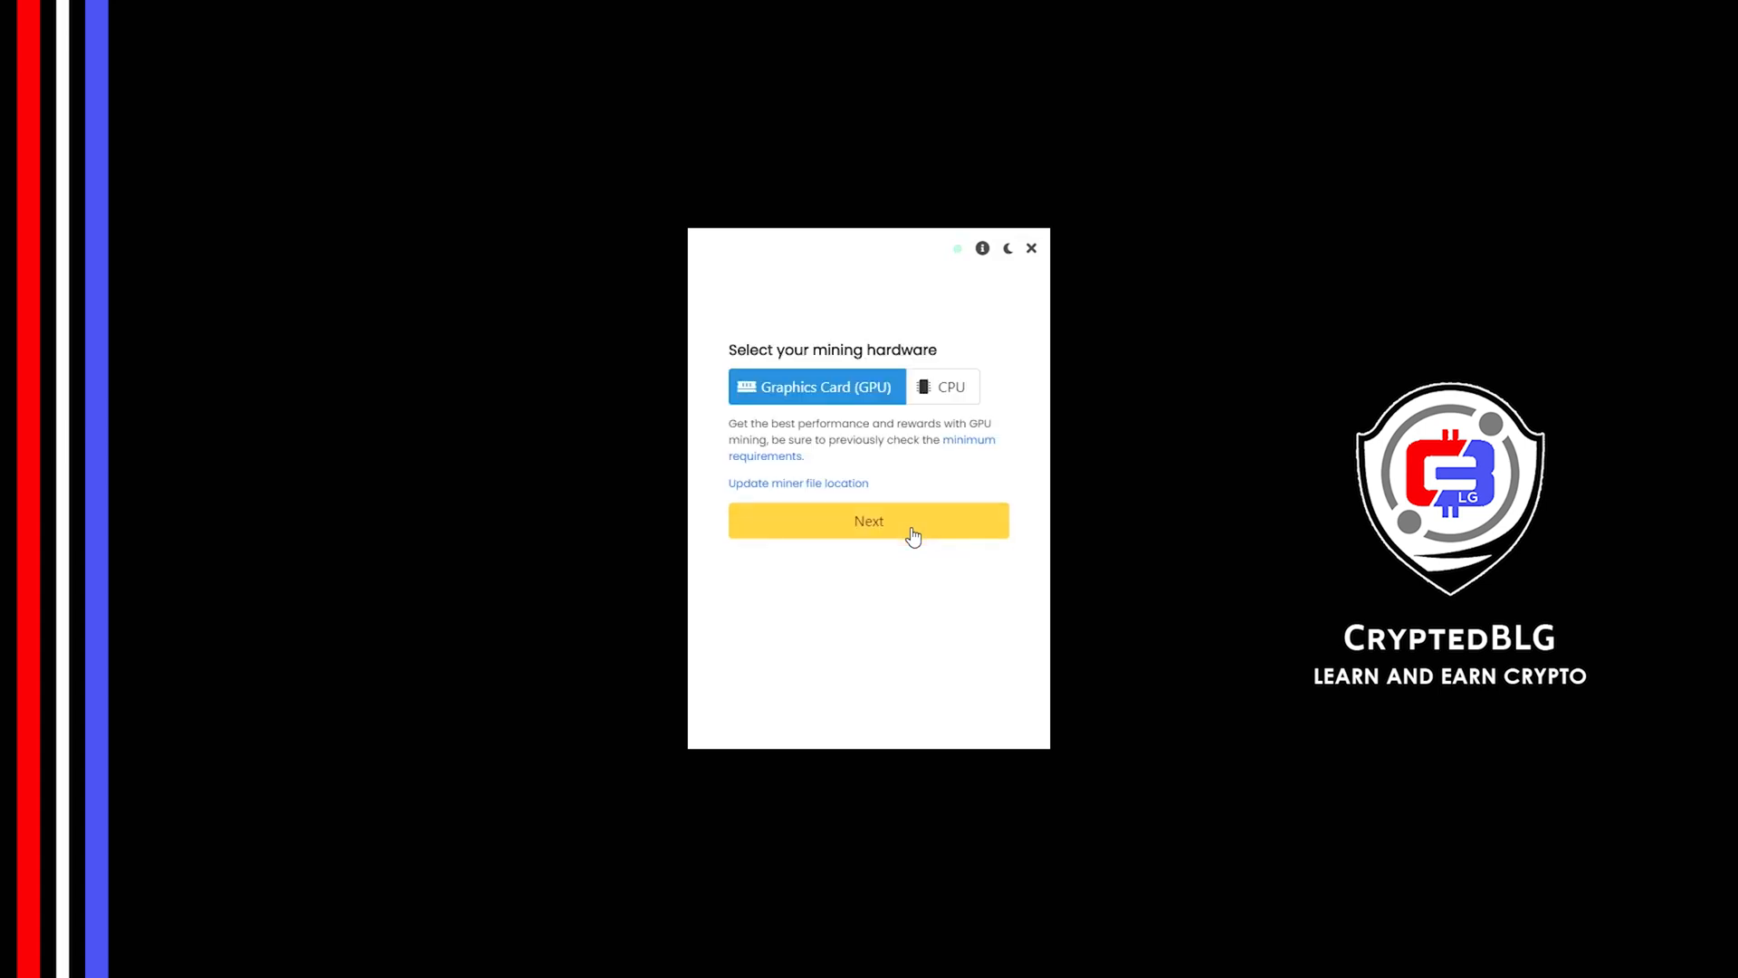
mouse_move(911, 397)
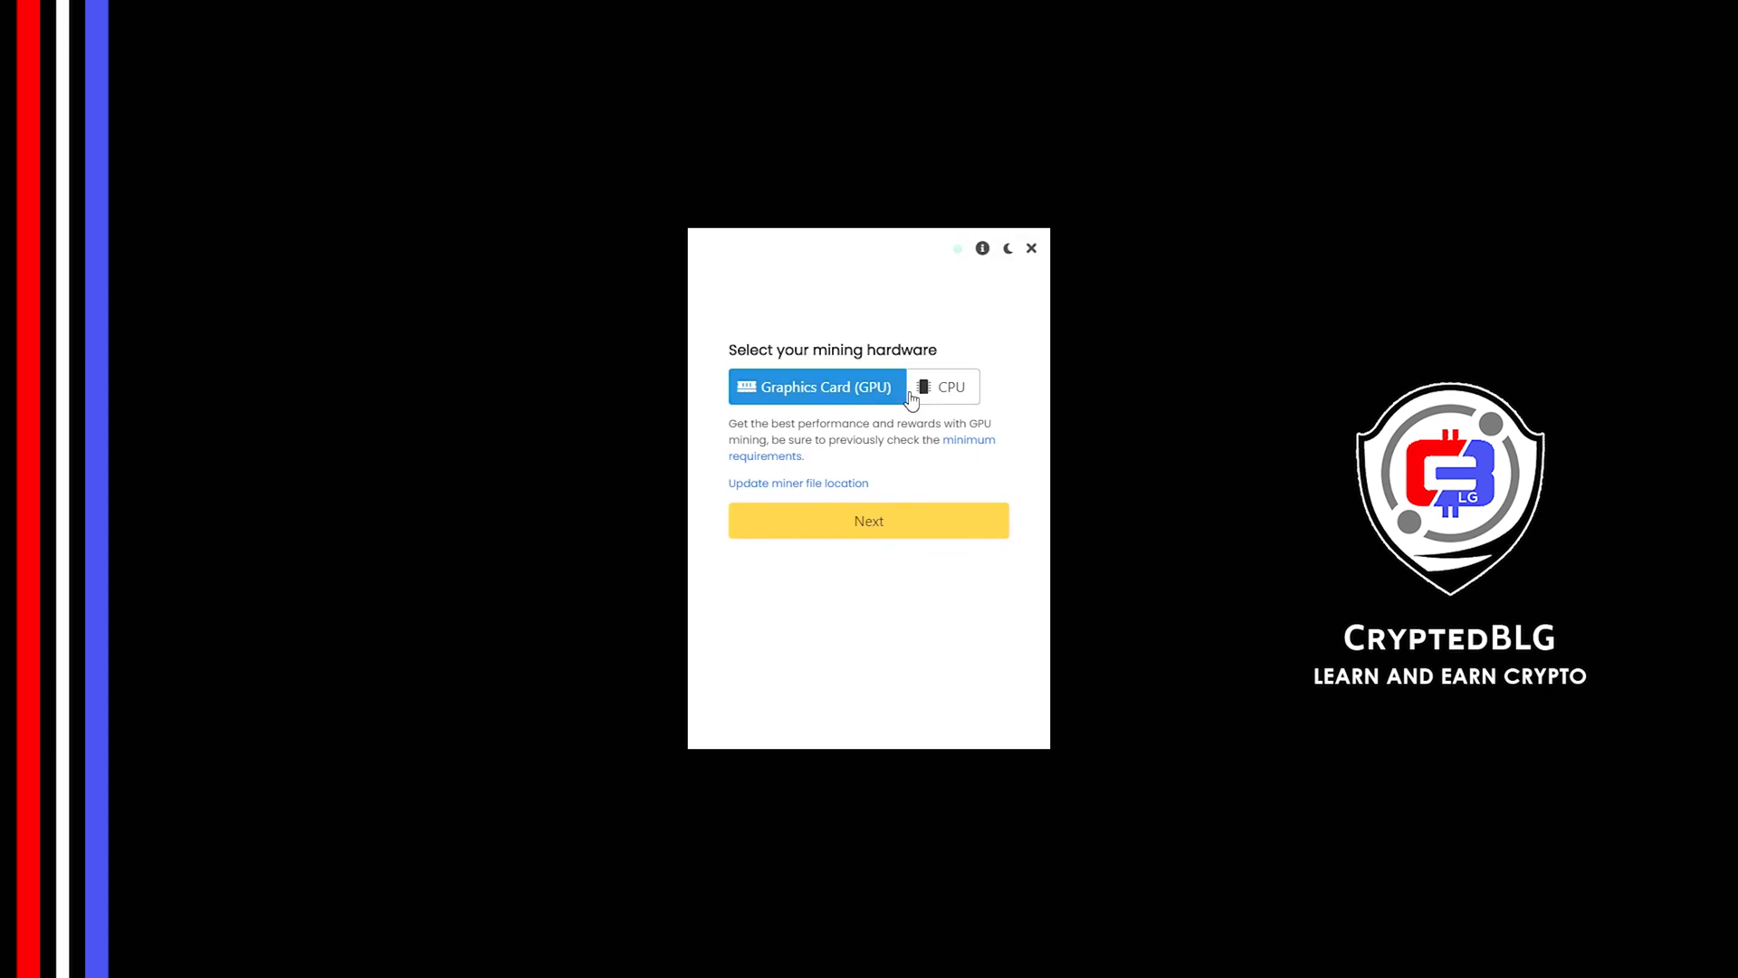
mouse_move(939, 397)
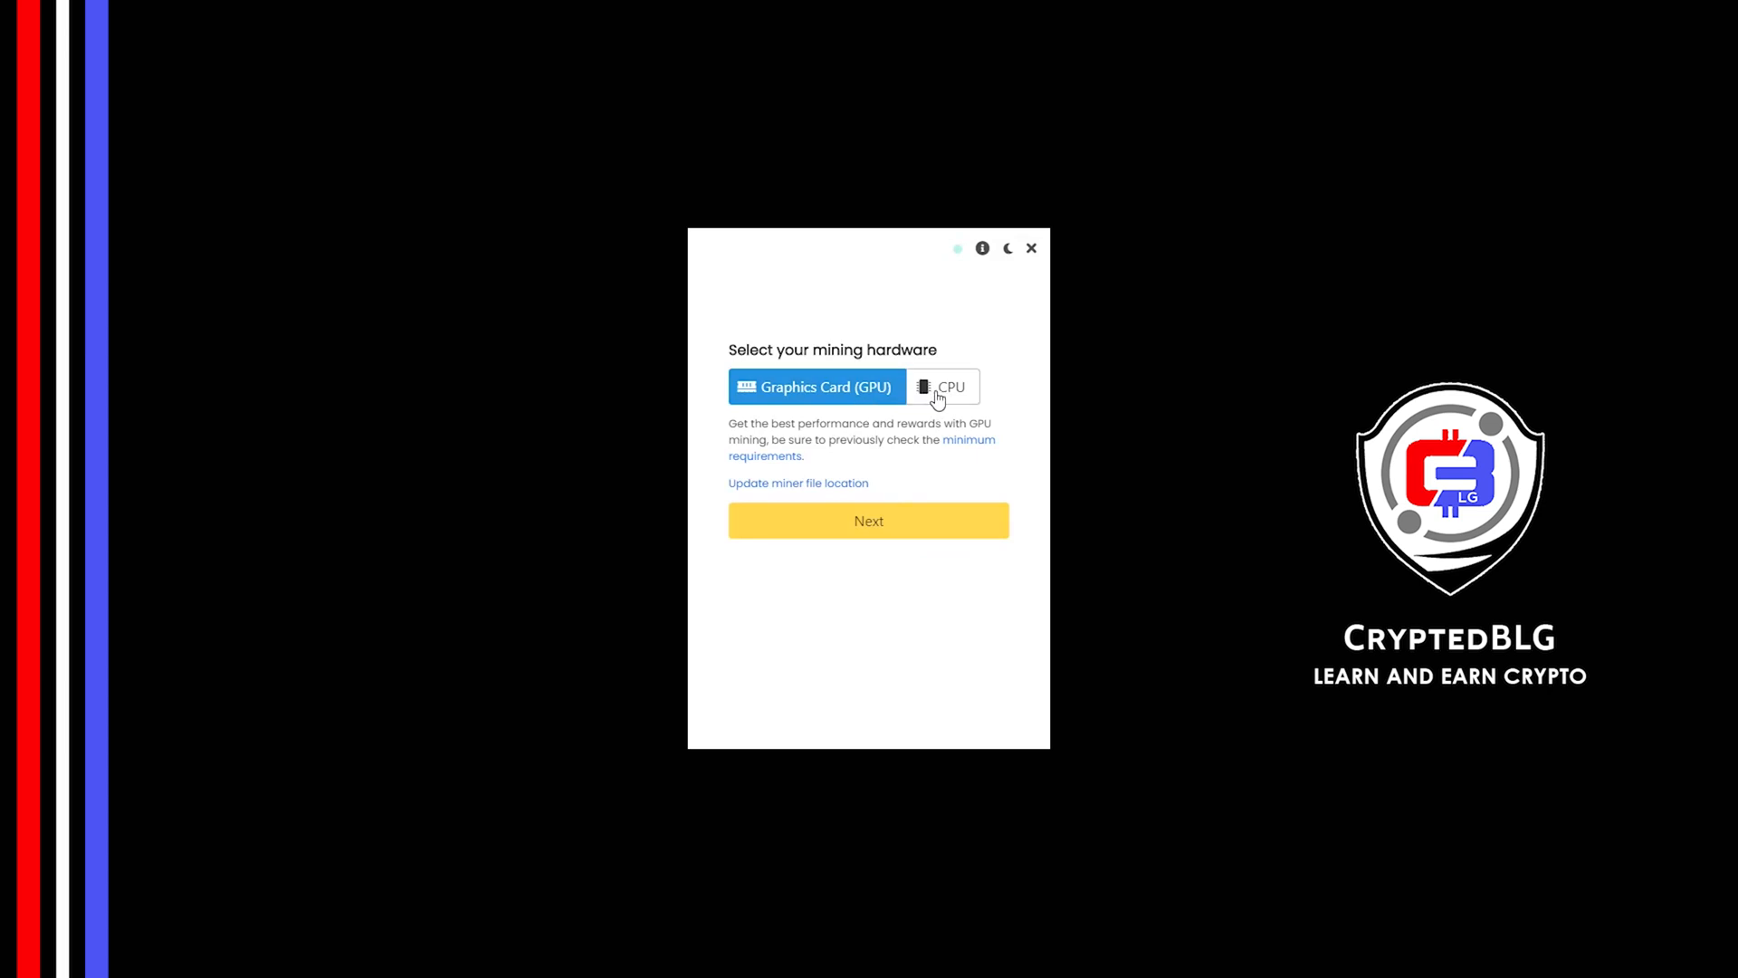
click(941, 386)
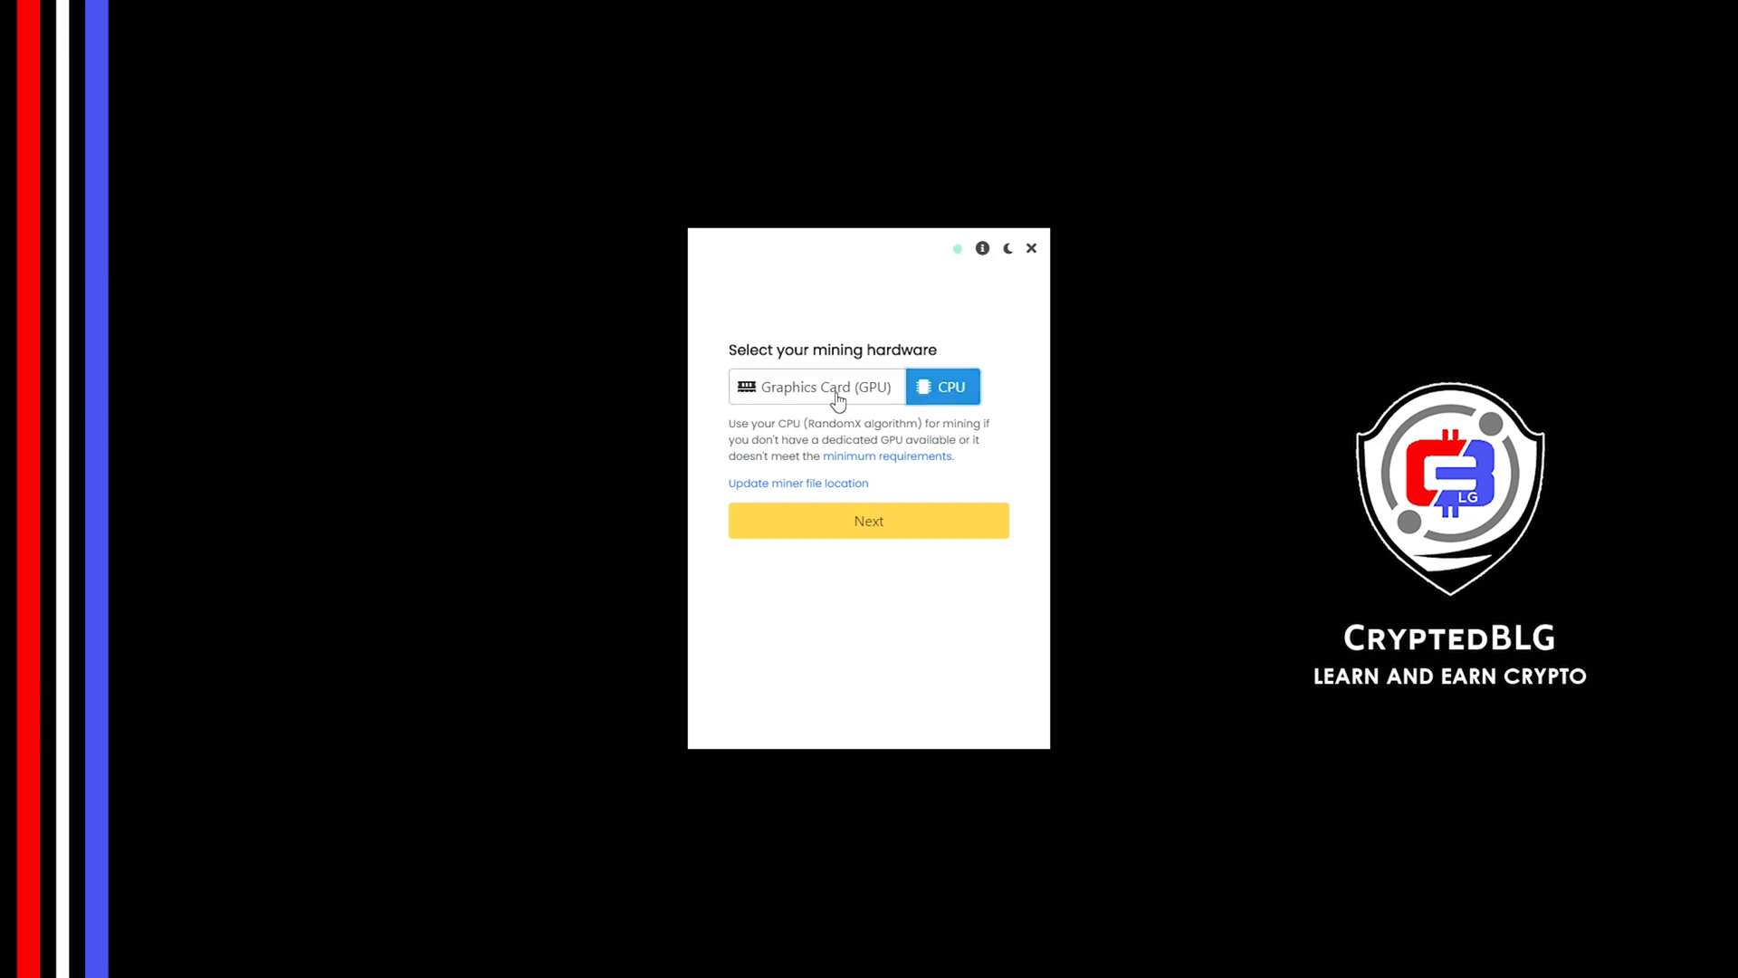
click(817, 386)
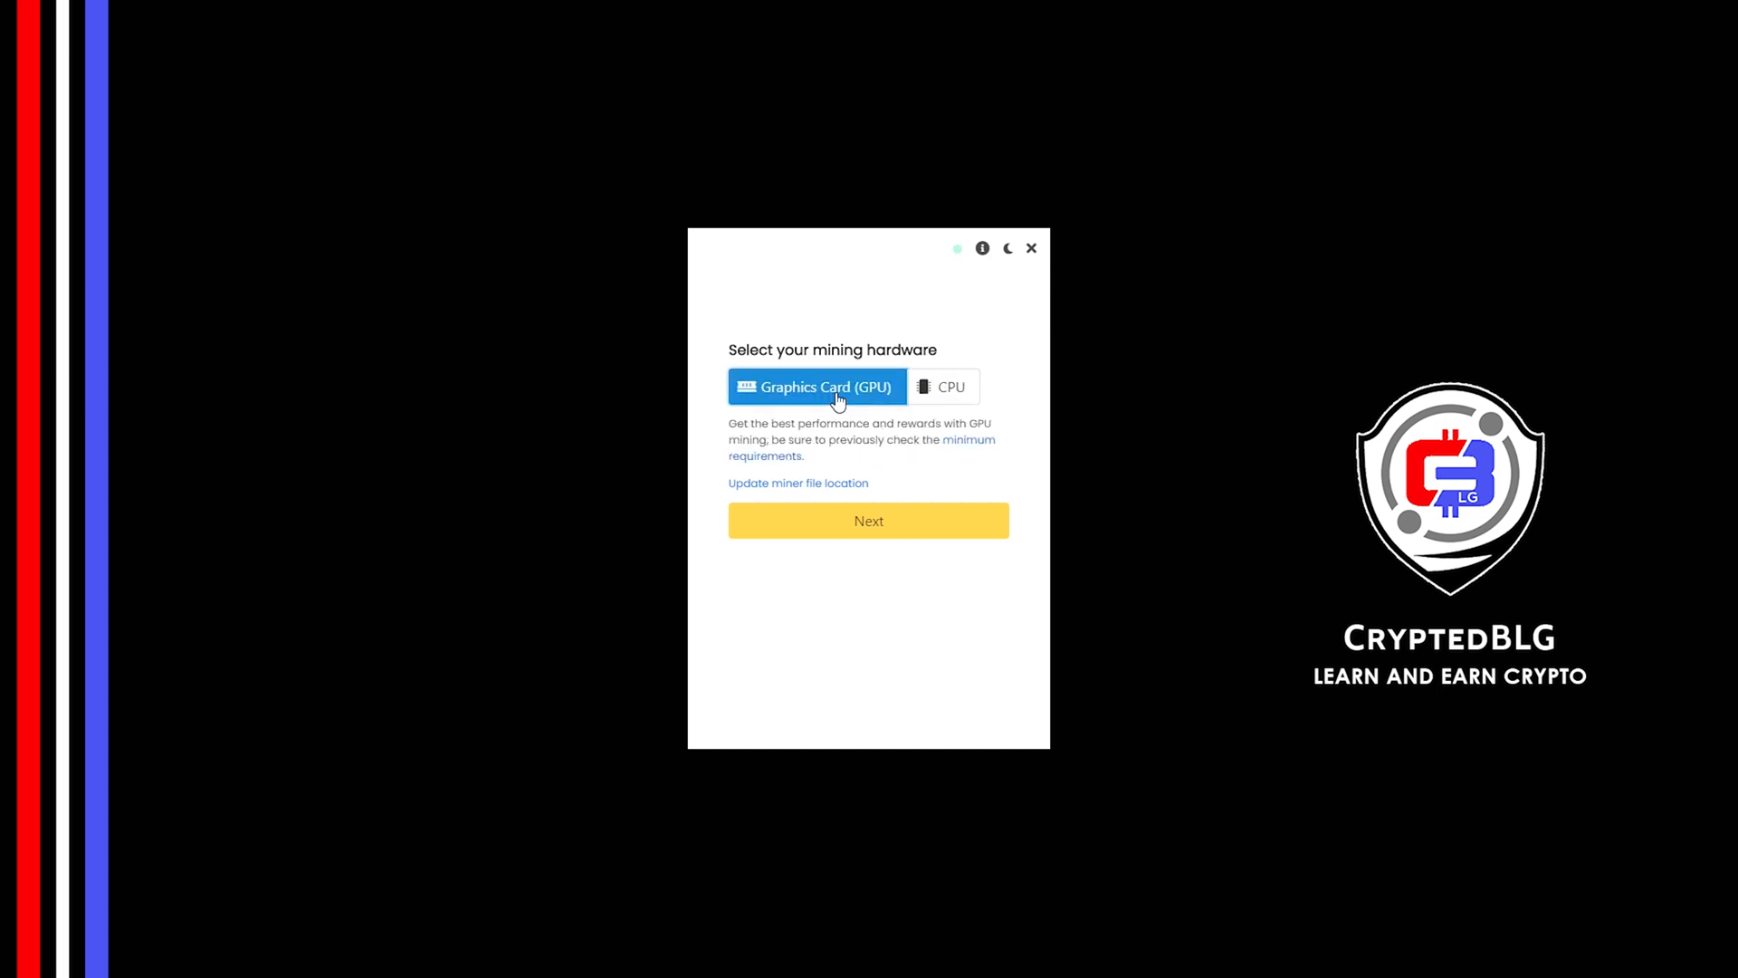
mouse_move(887, 574)
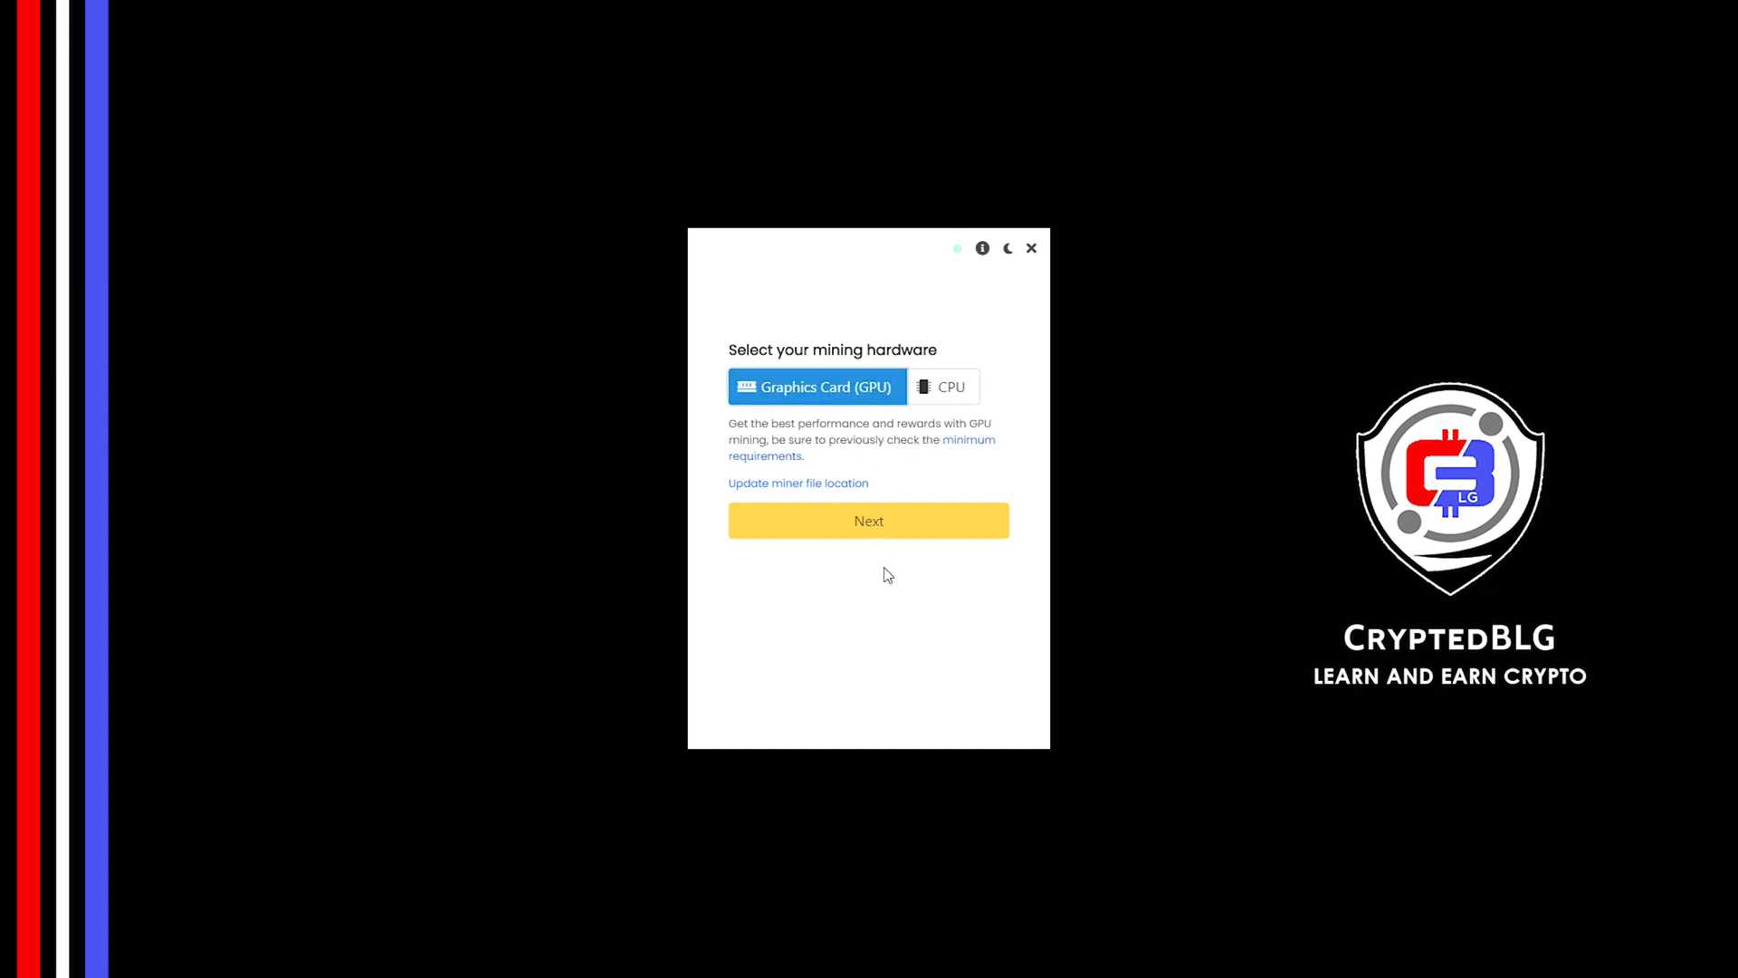
click(868, 519)
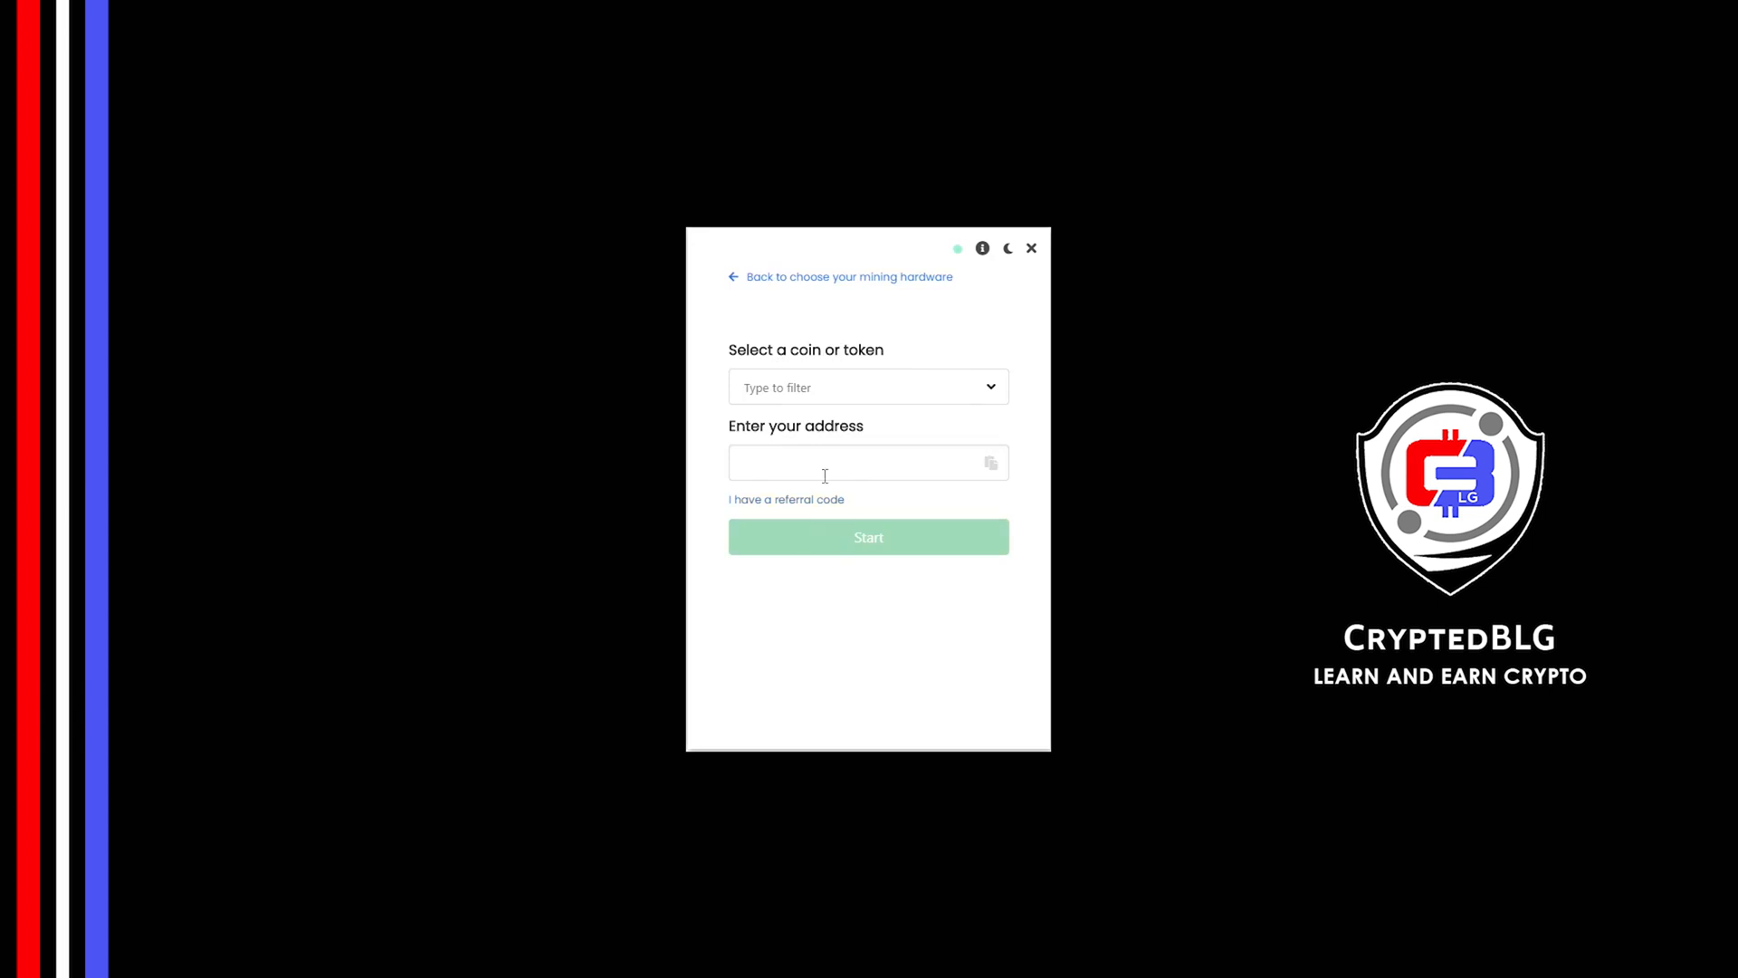
Filter the coin list by 'bch' and select Bitcoin Cash.
text(b)
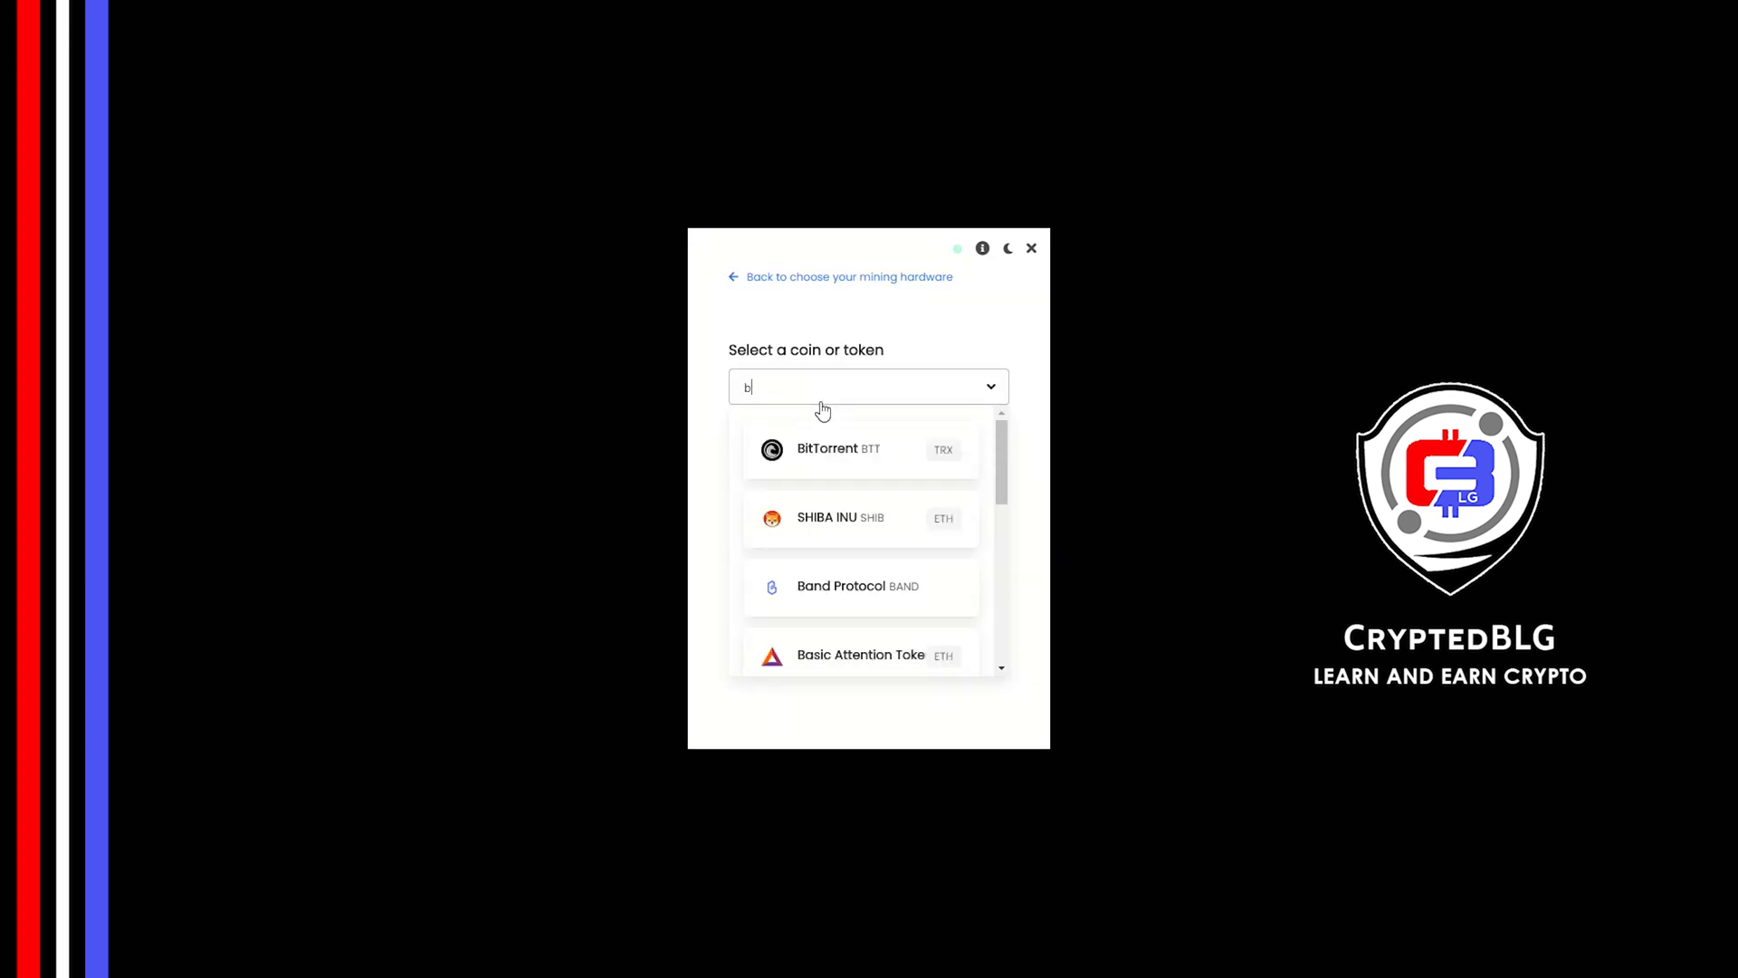
text(ch)
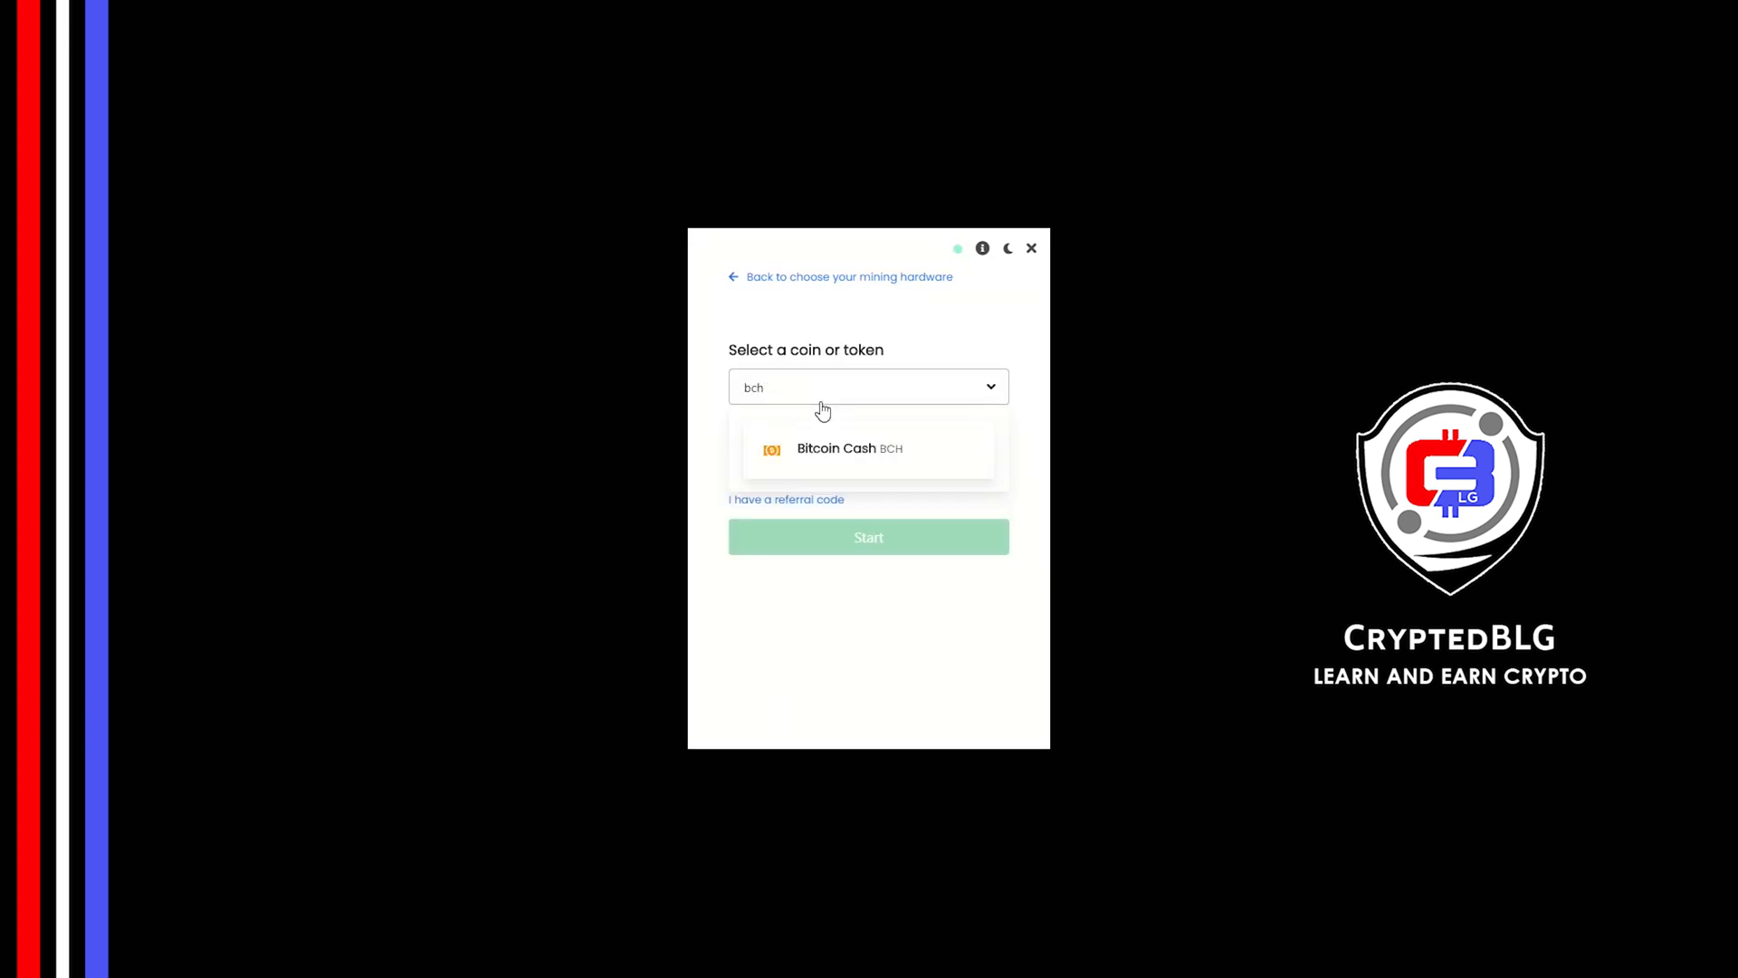
click(850, 448)
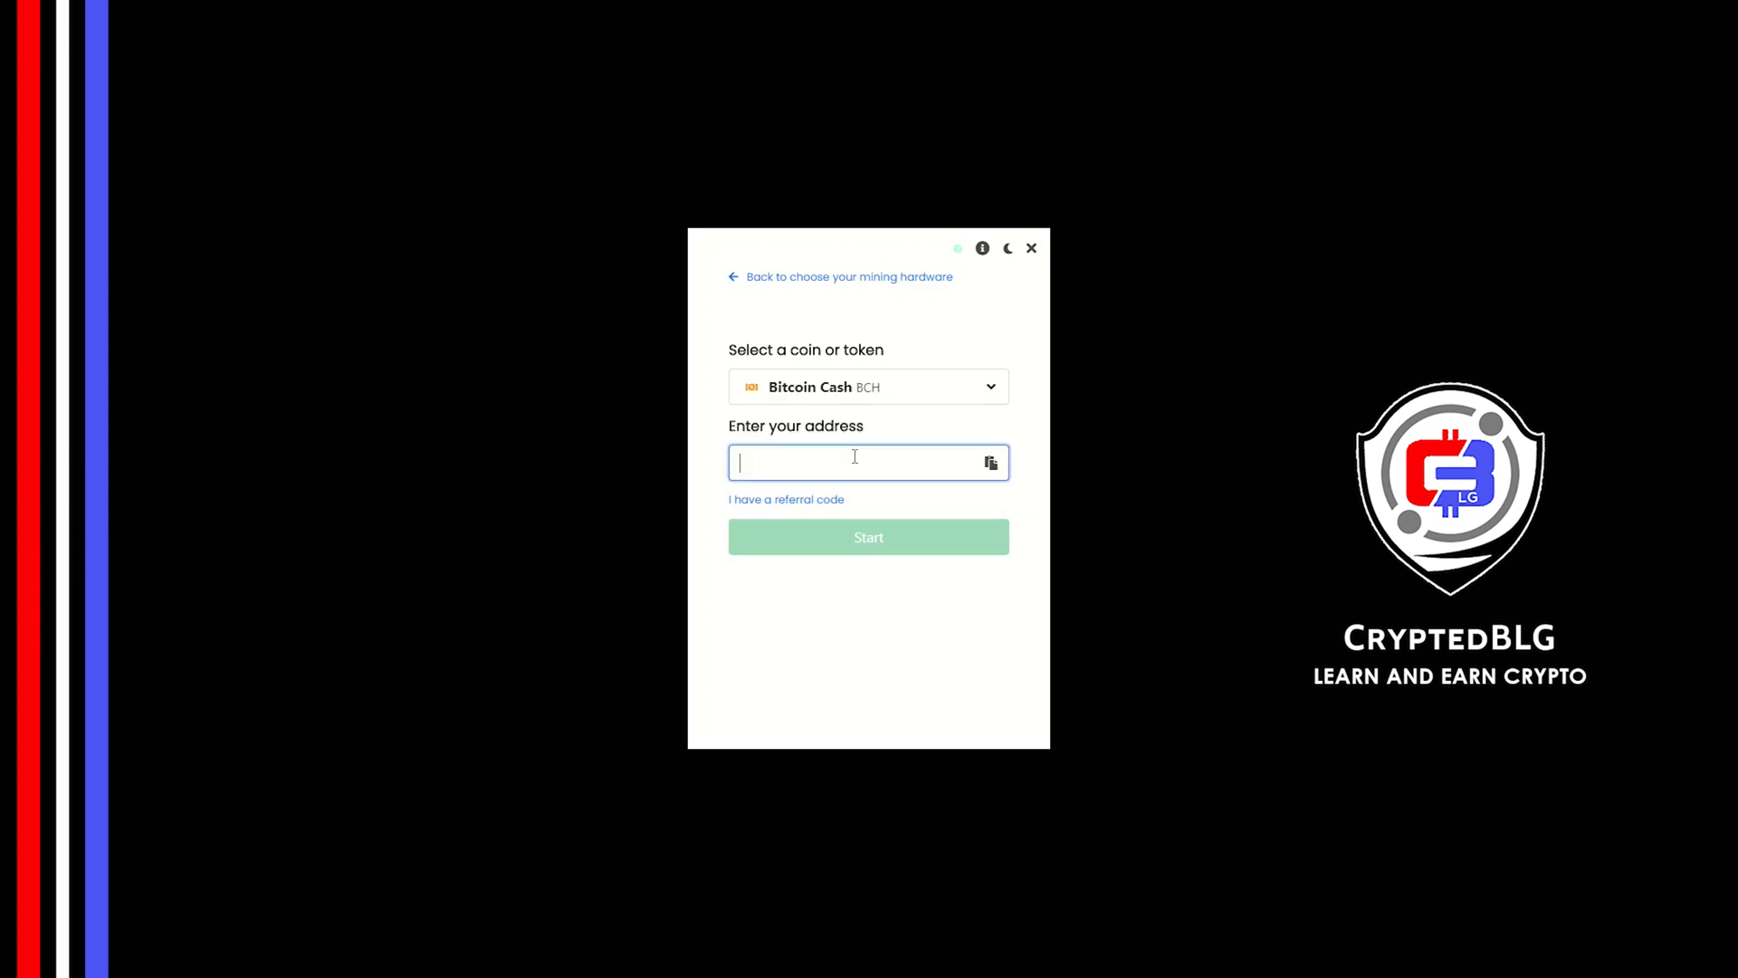
Enter the wallet address, add referral code g58r-l2c4, and start mining.
text(4i8FuxWAoMYgXJUMjXsVX9bmC9N)
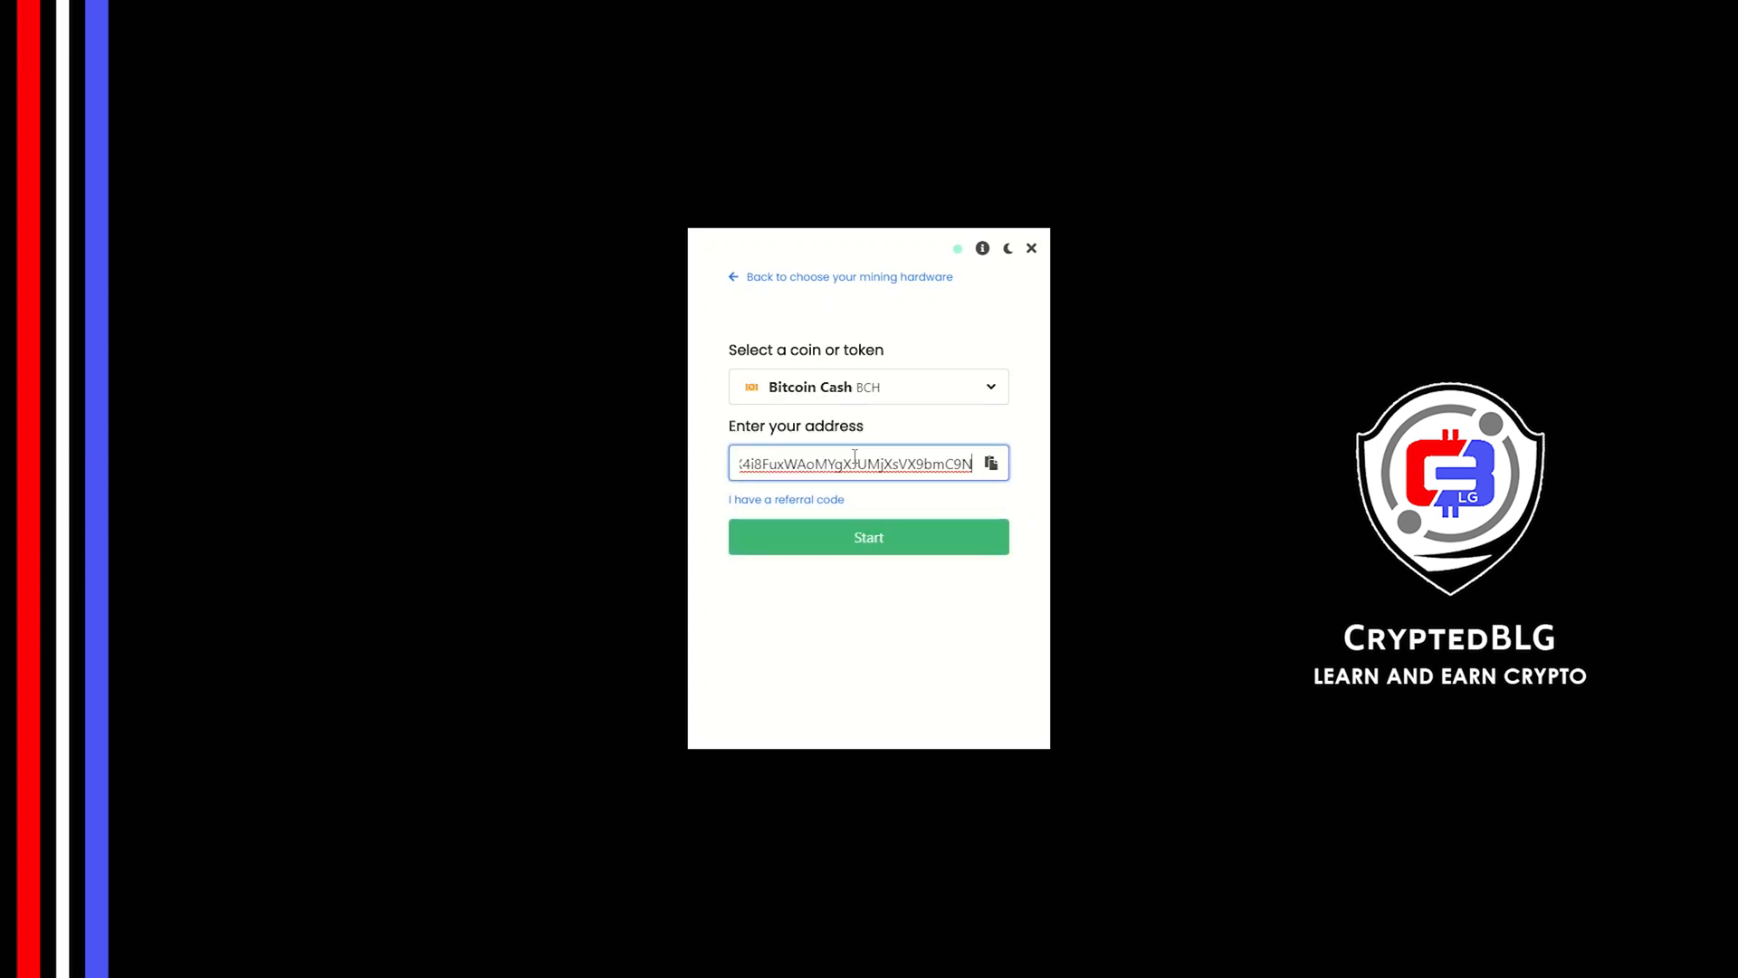
click(786, 499)
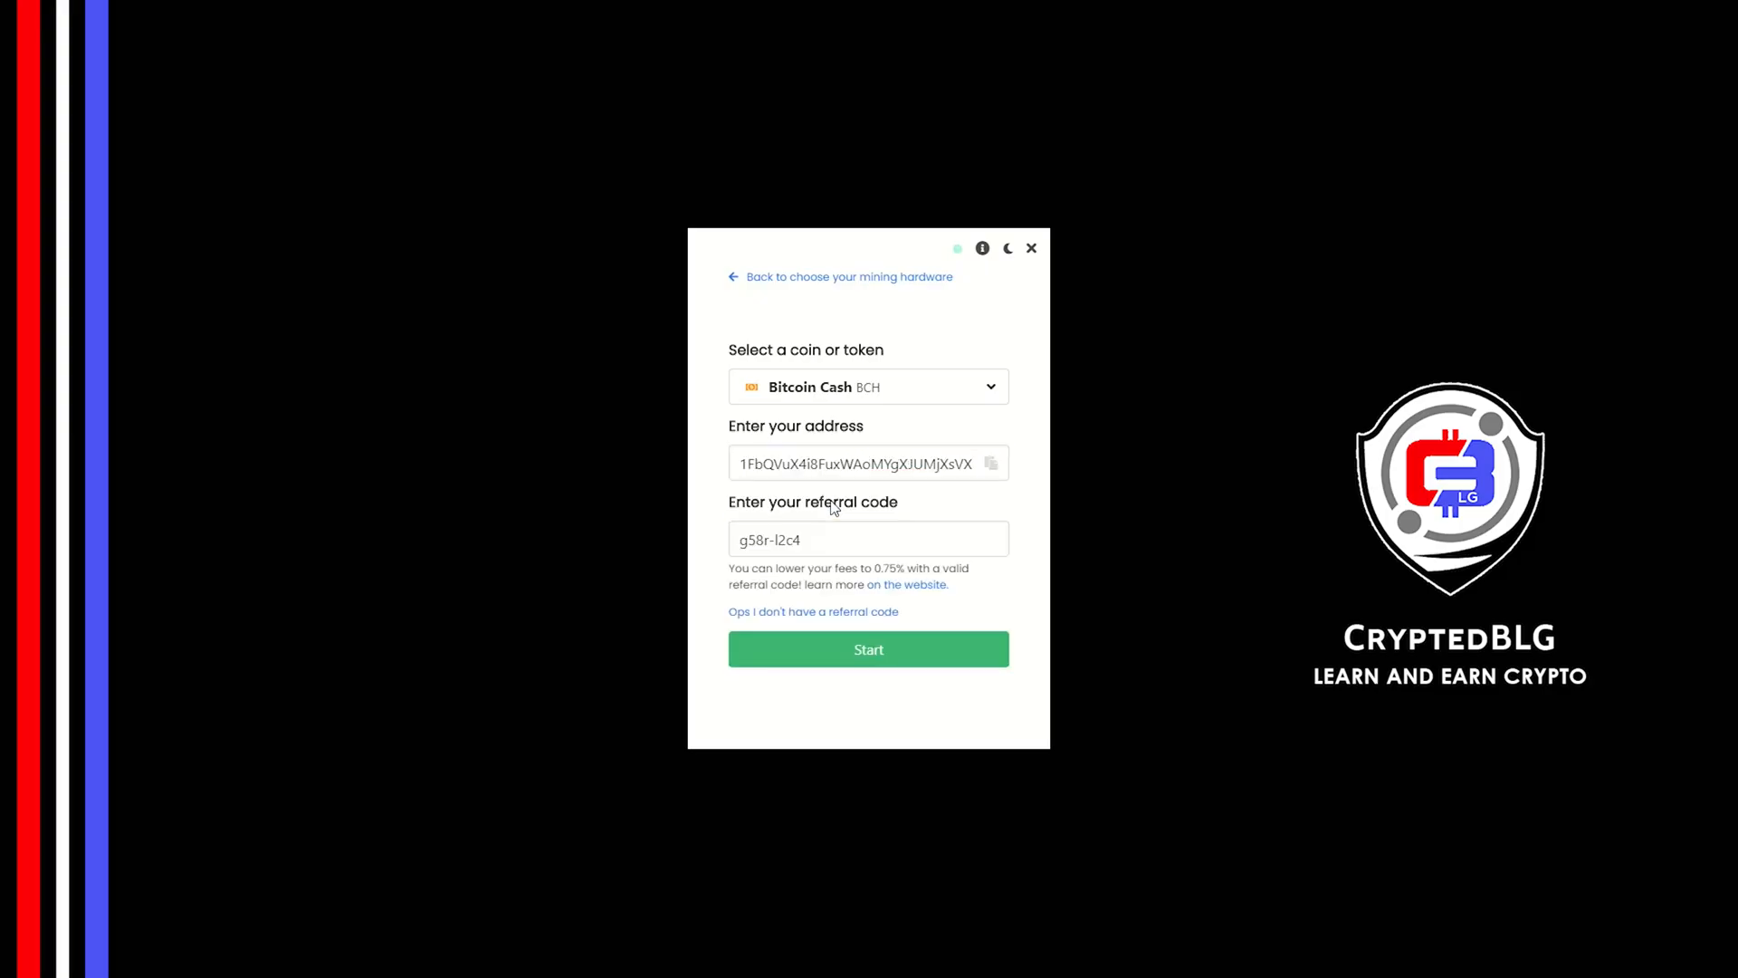
click(868, 539)
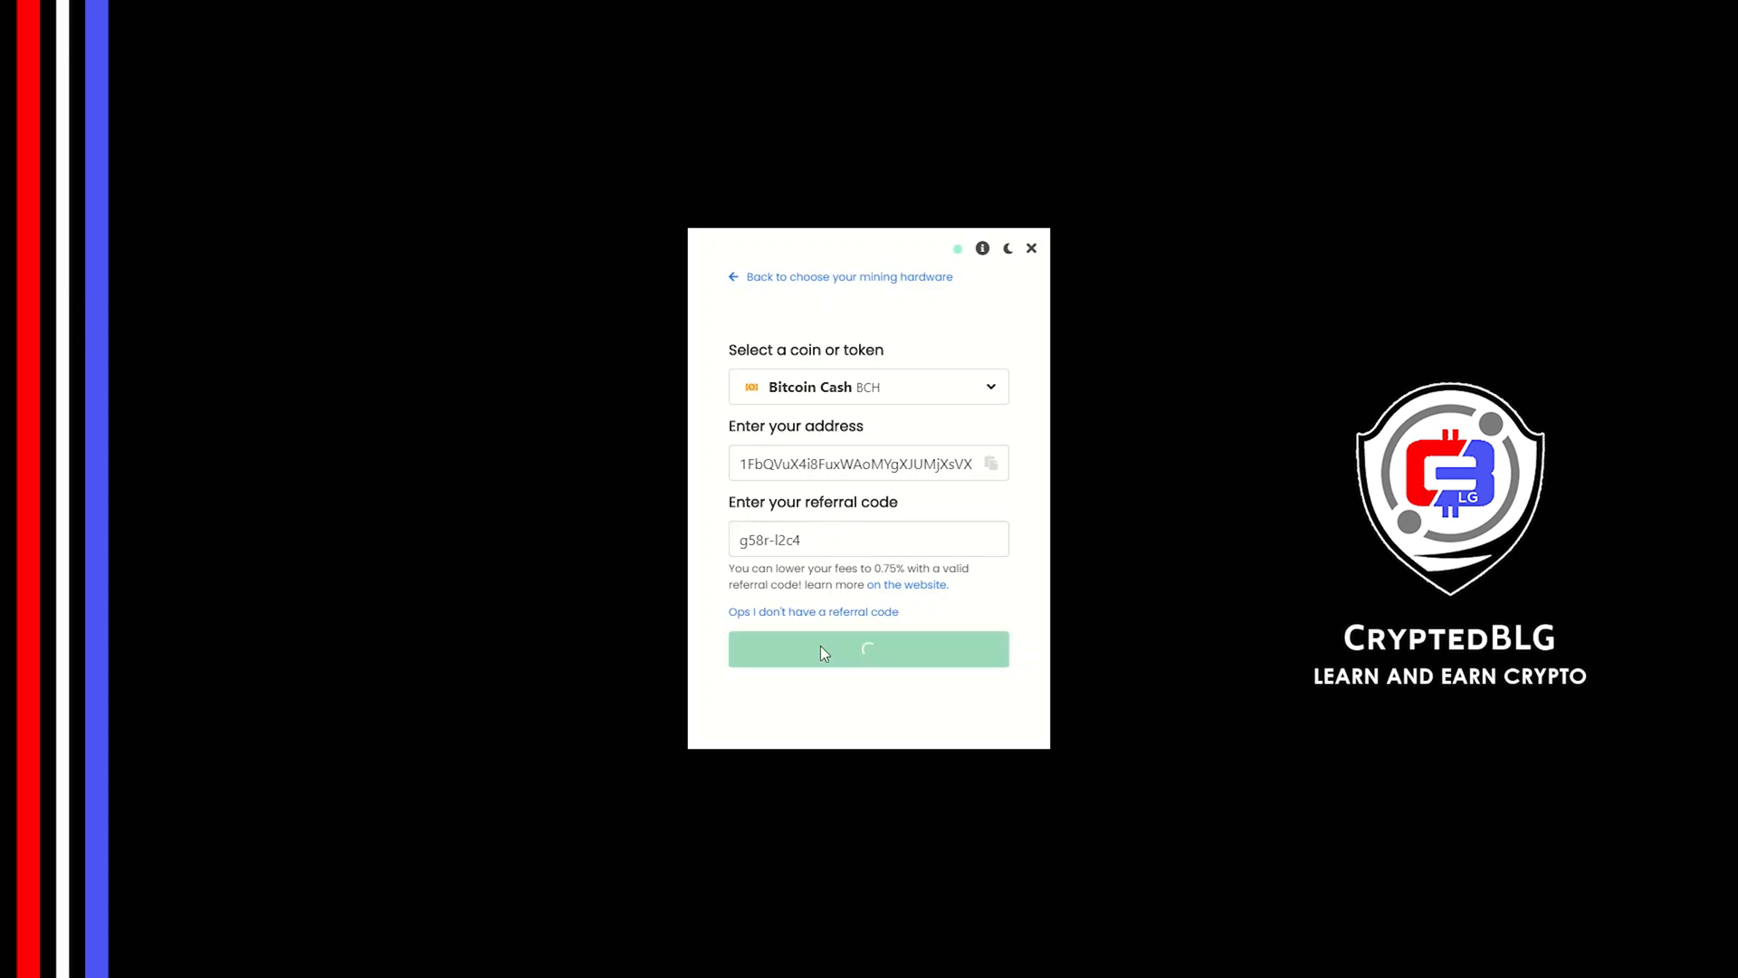
click(869, 648)
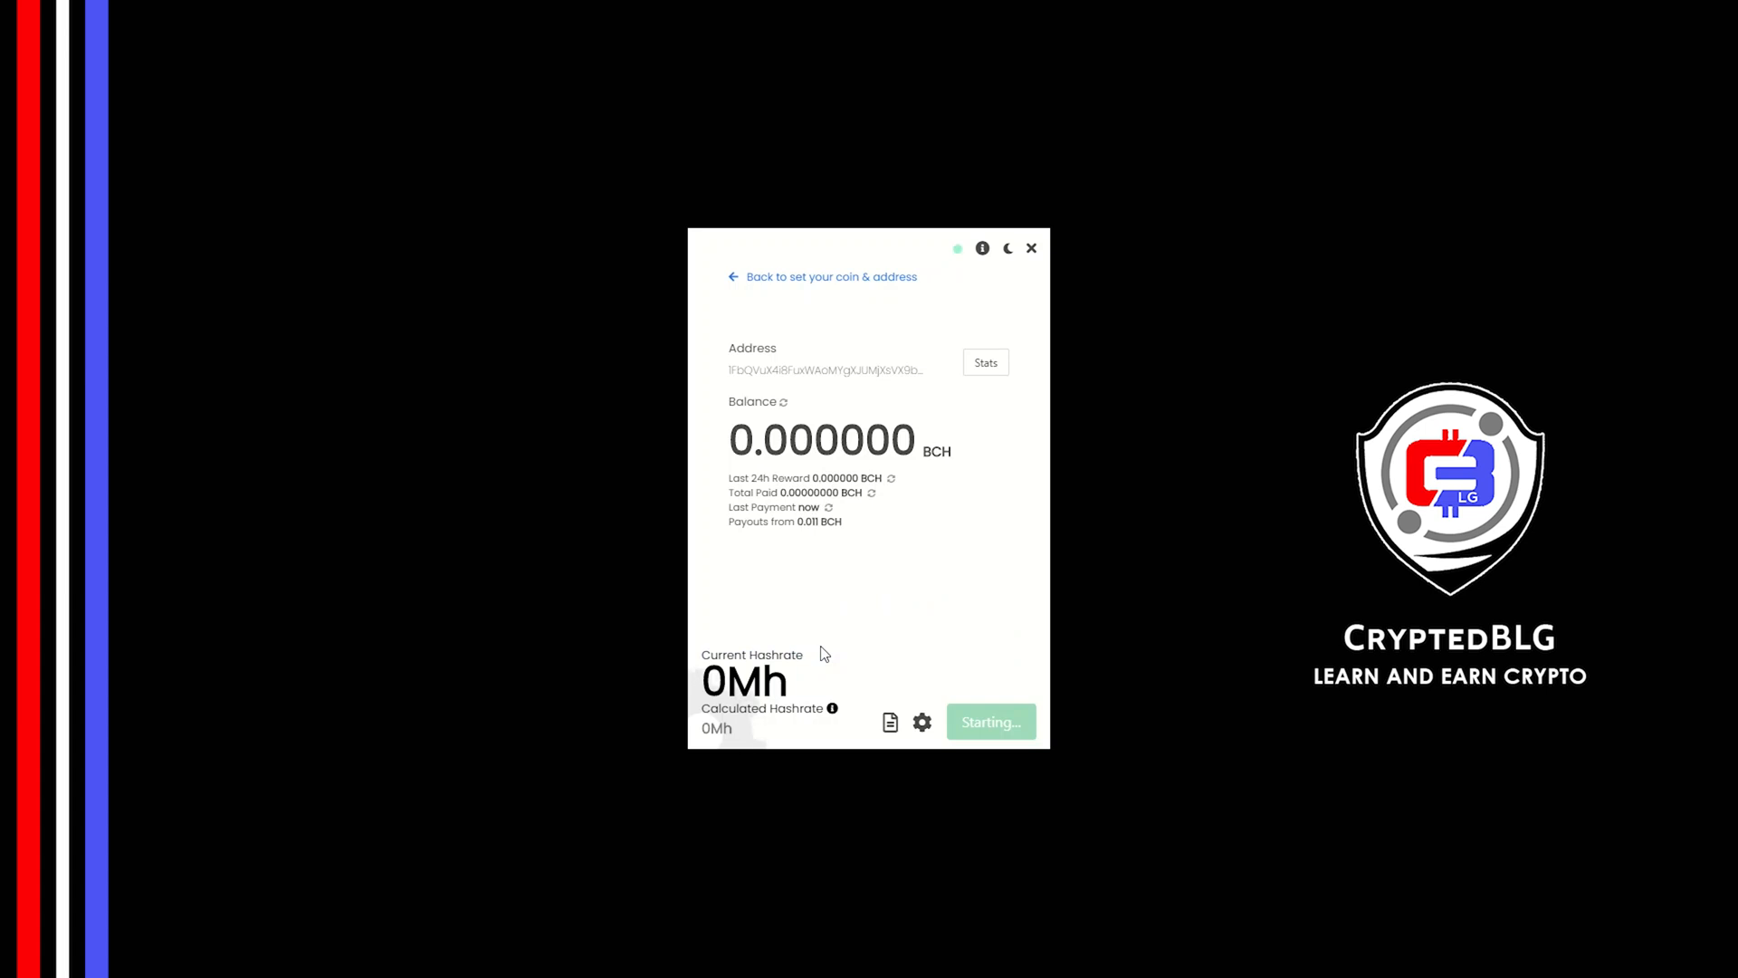
Allow the miner through the Windows firewall so mining runs.
click(989, 722)
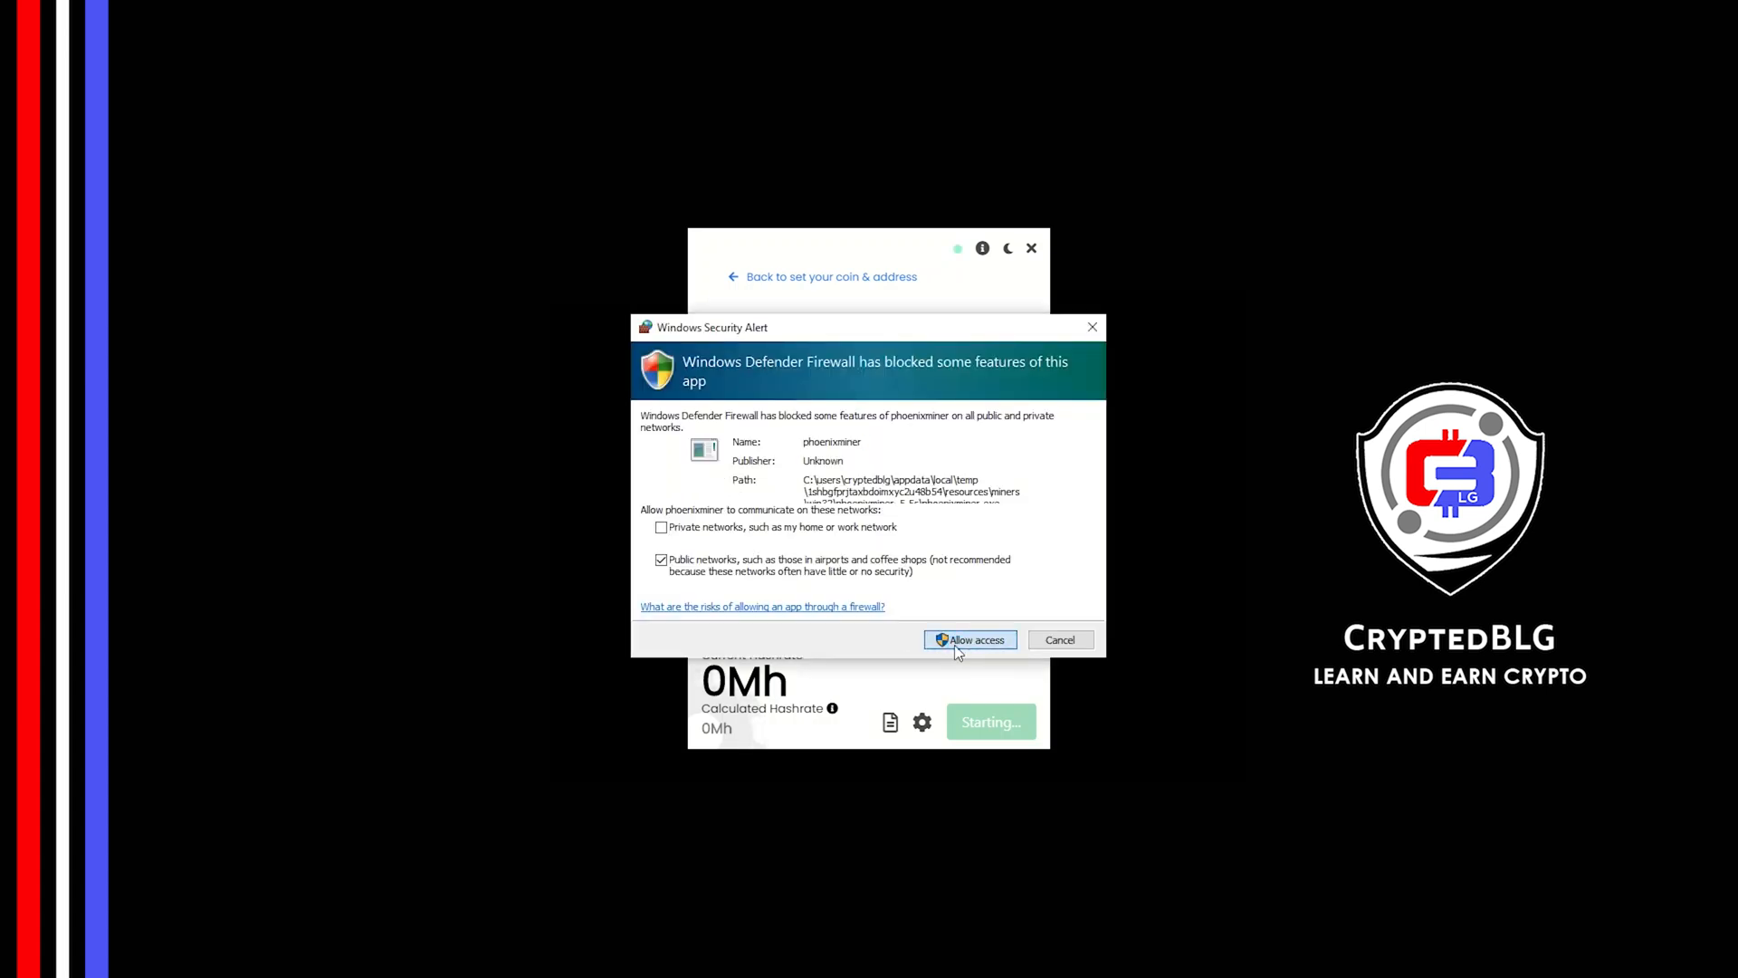
click(970, 640)
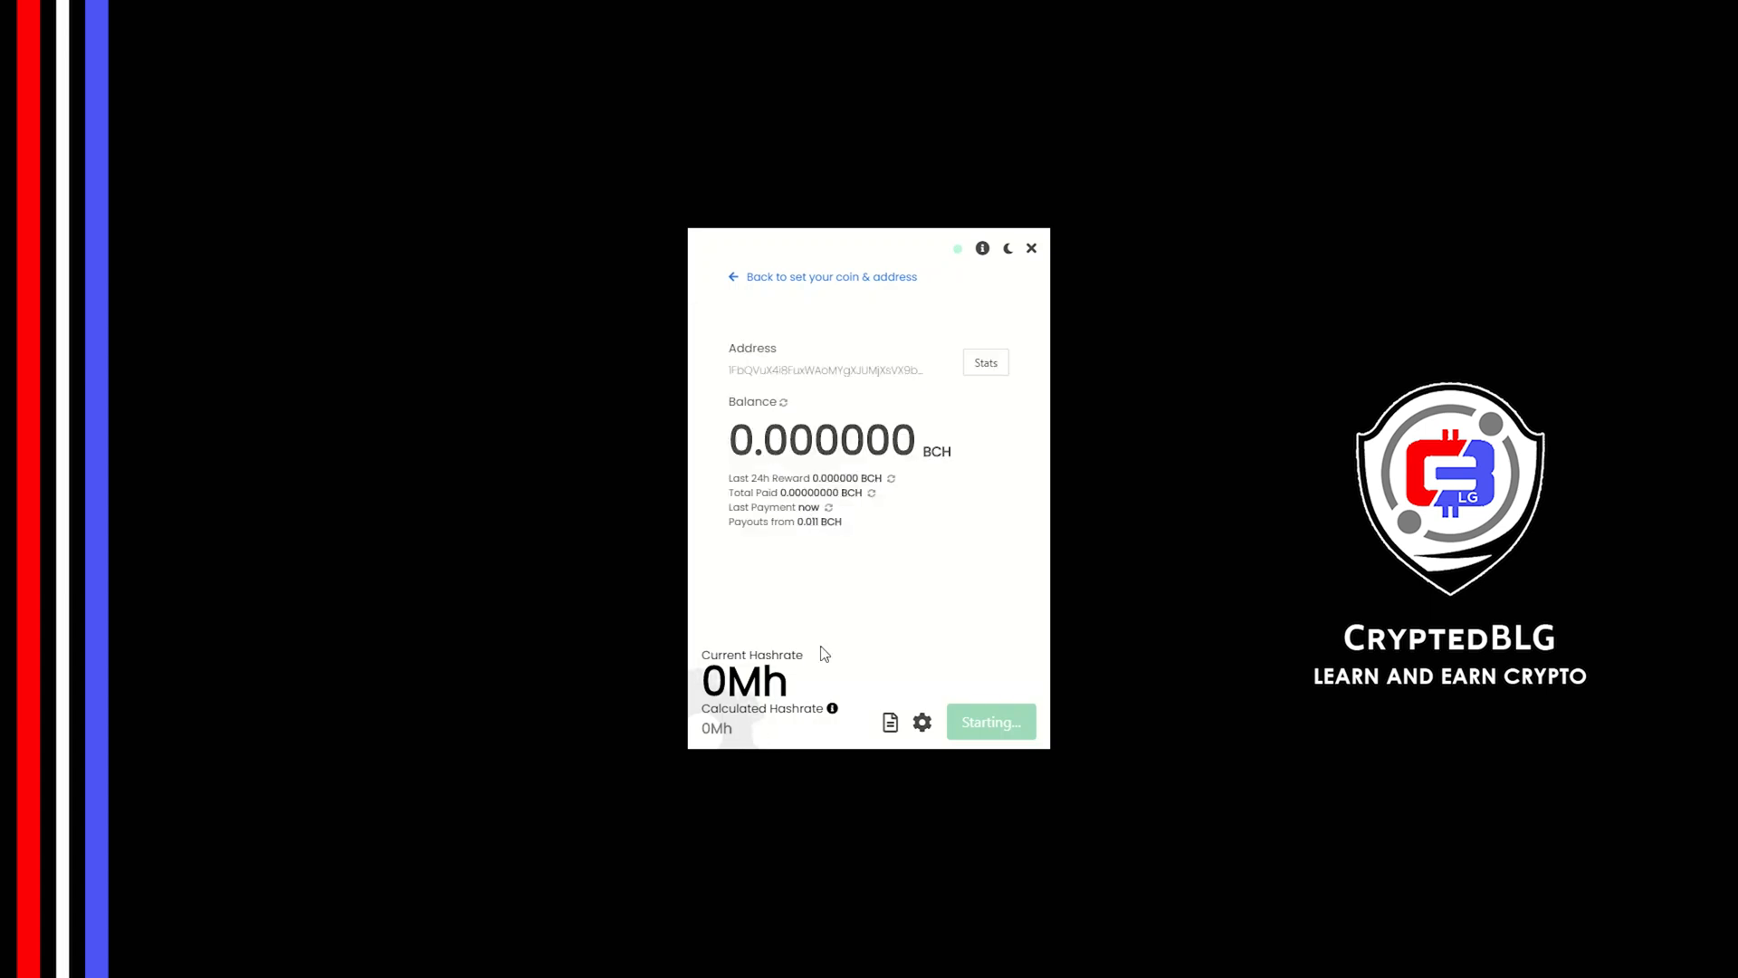
click(988, 721)
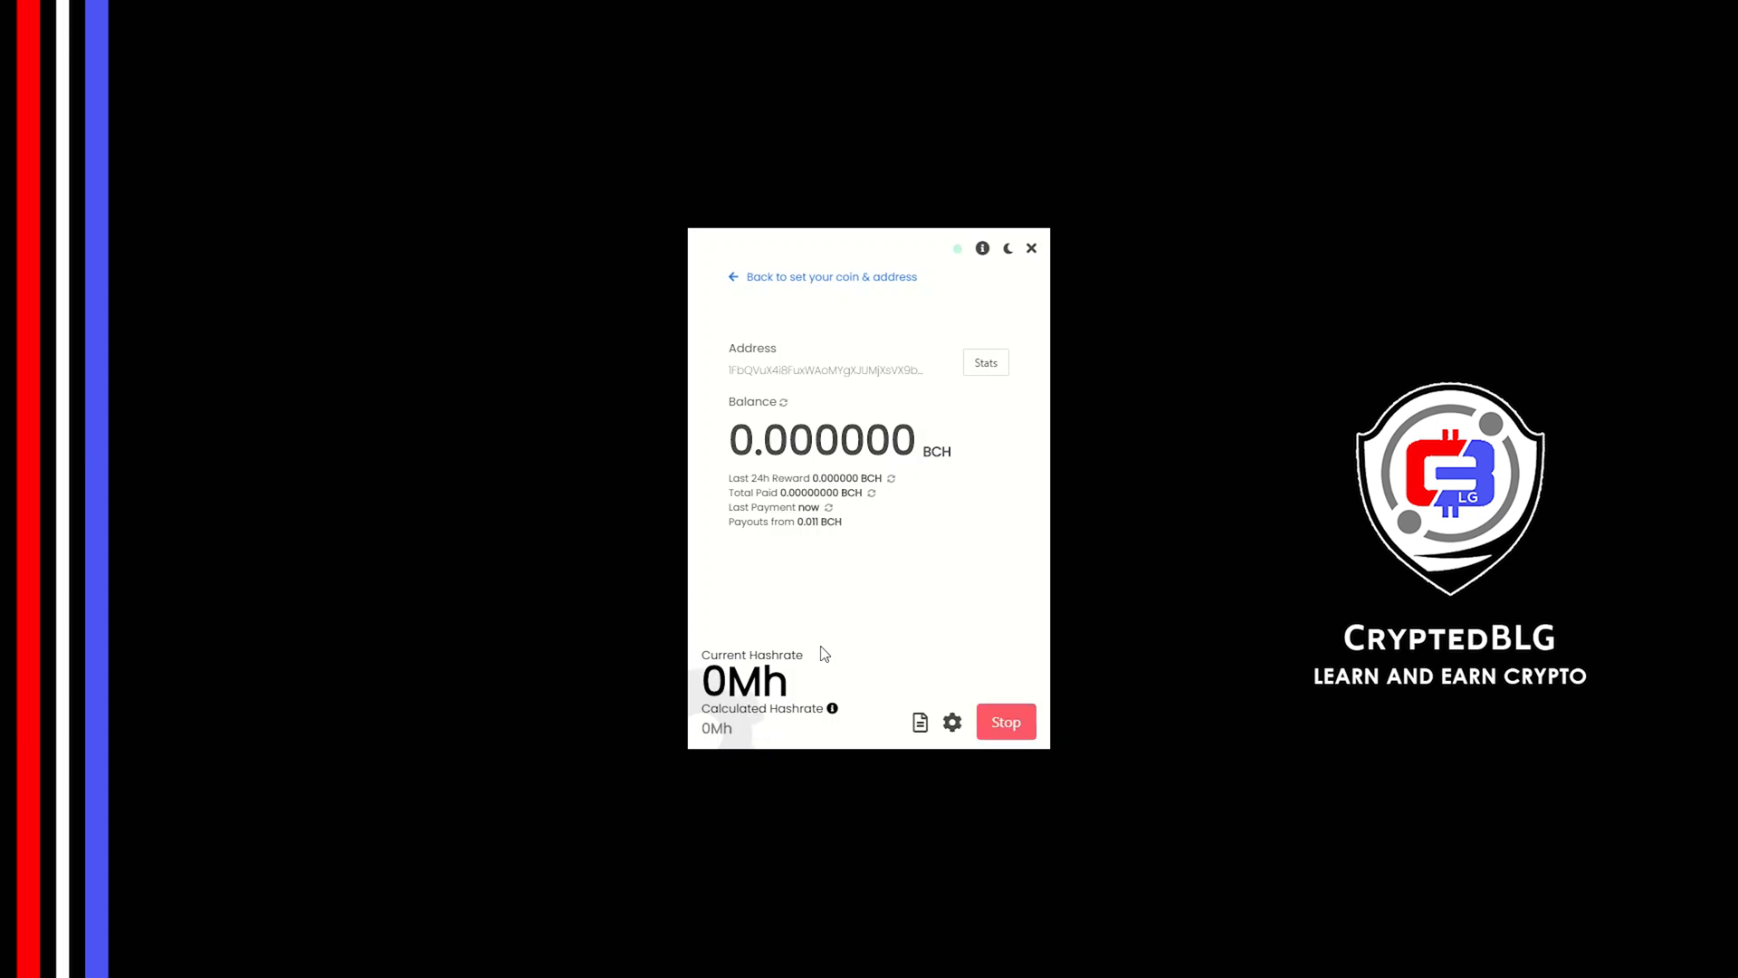
mouse_move(952, 722)
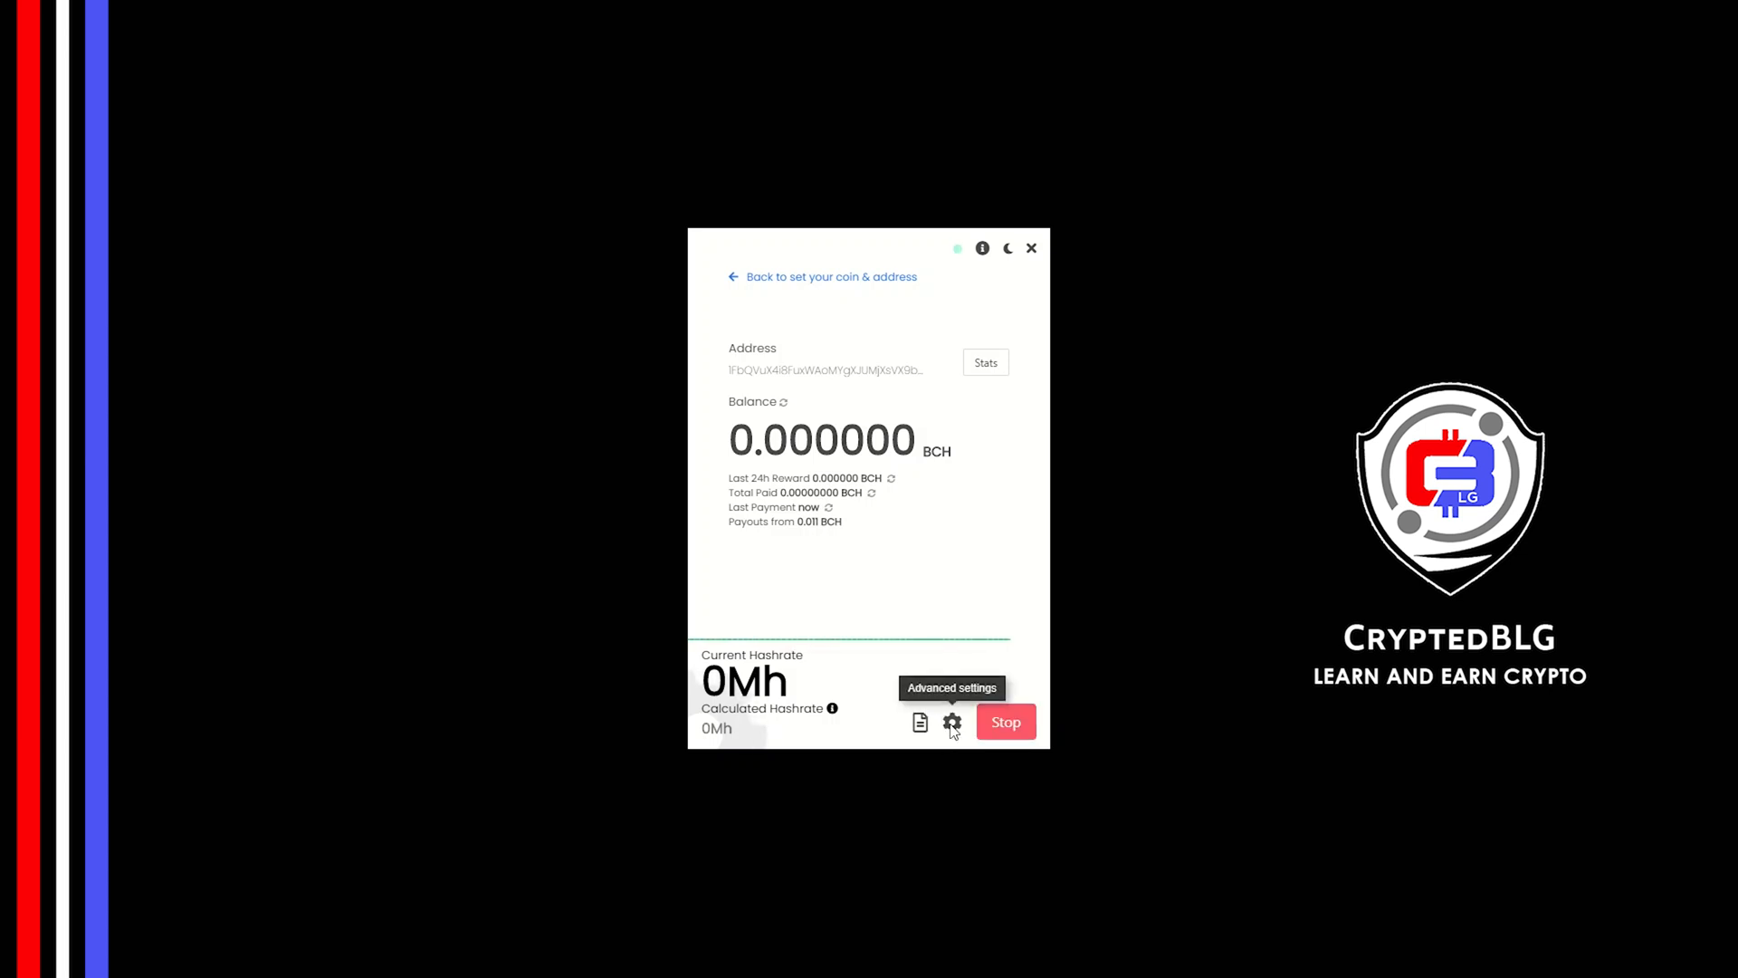
click(951, 722)
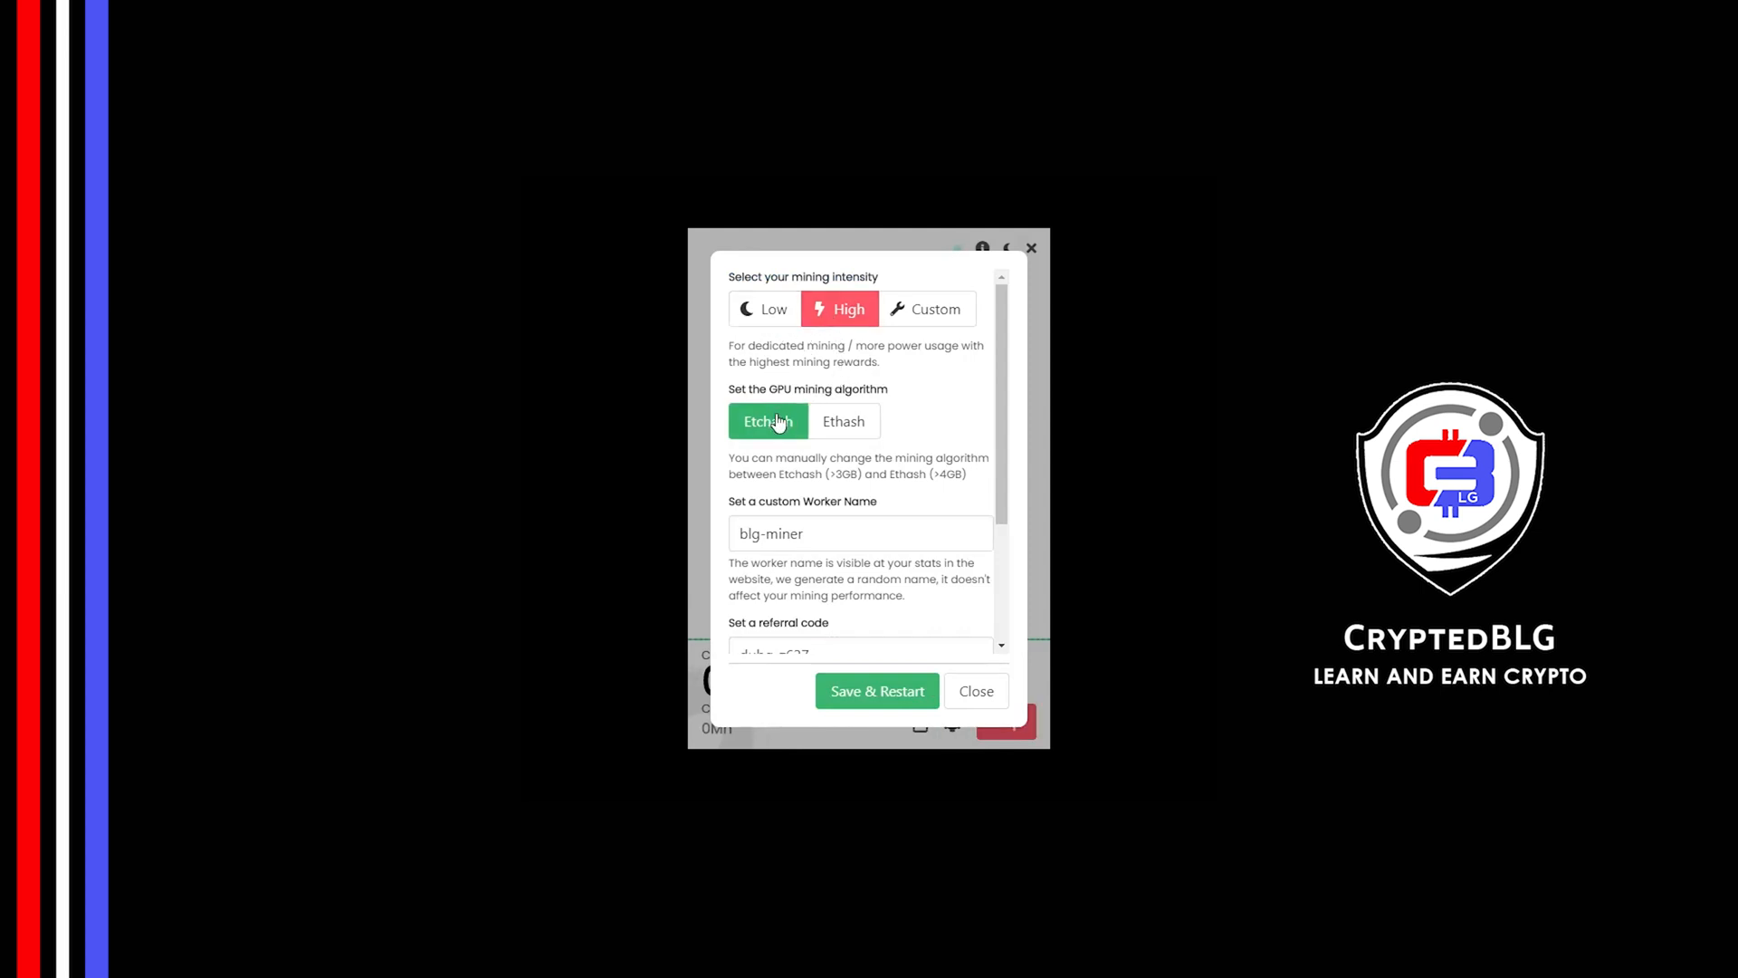
mouse_move(843, 421)
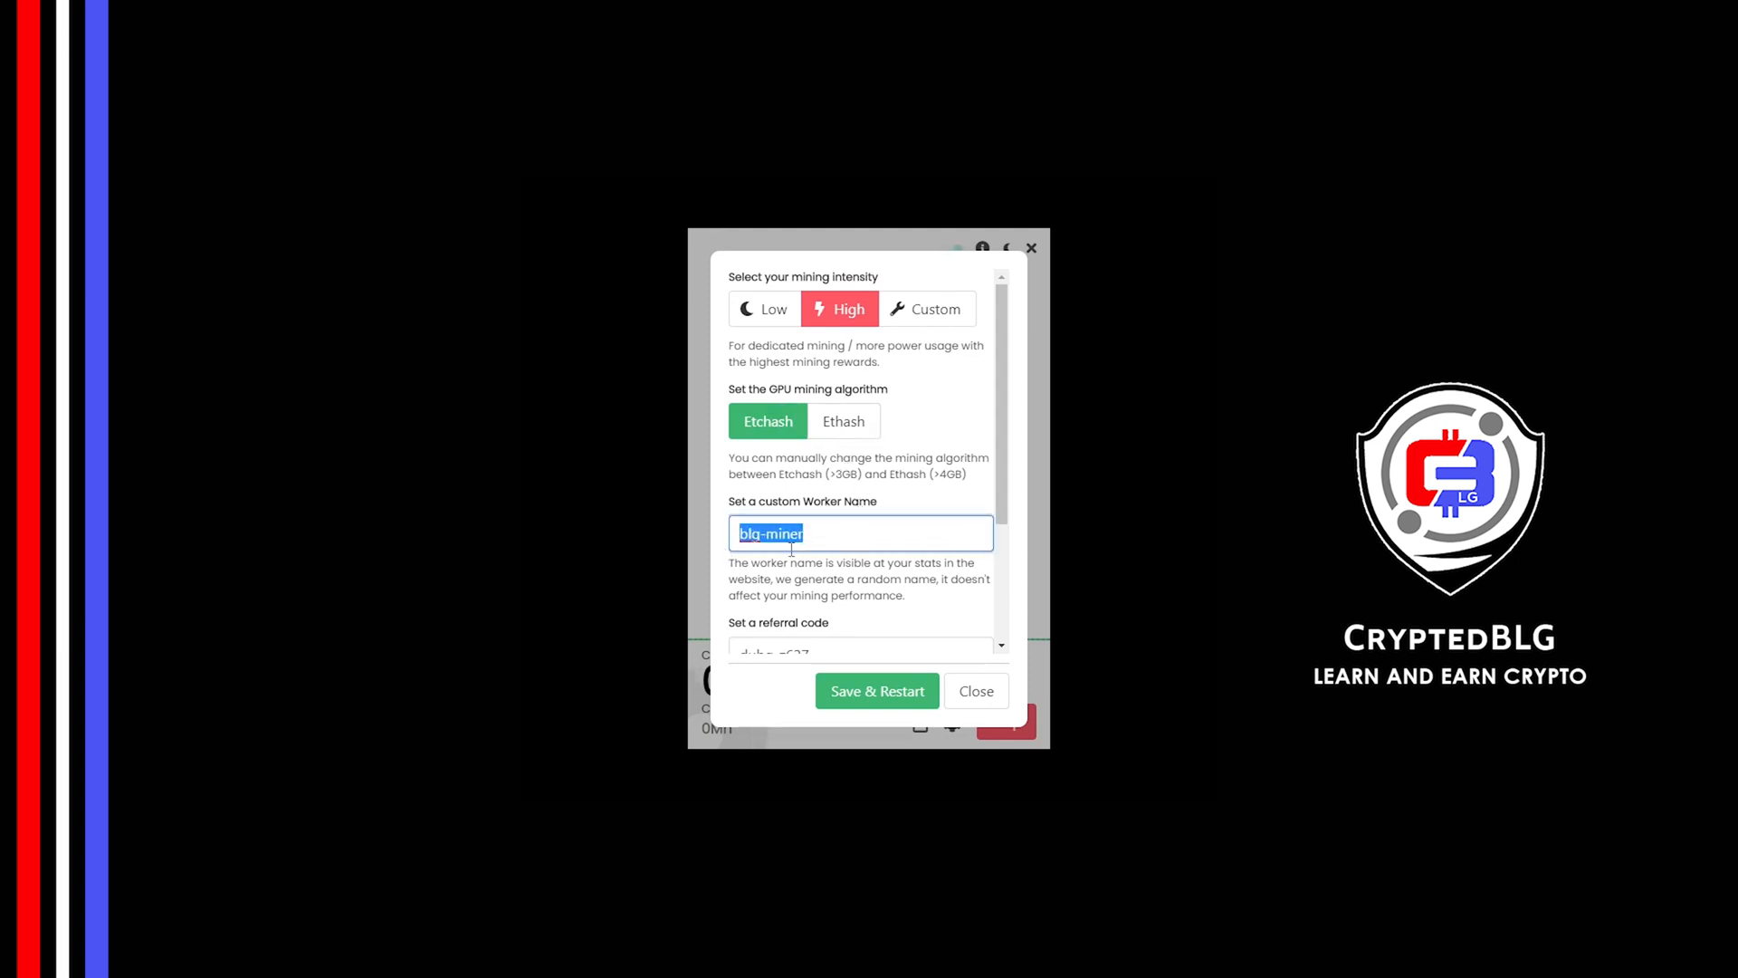
Turn 'Start mining on app start' On and choose Save & Restart.
click(829, 572)
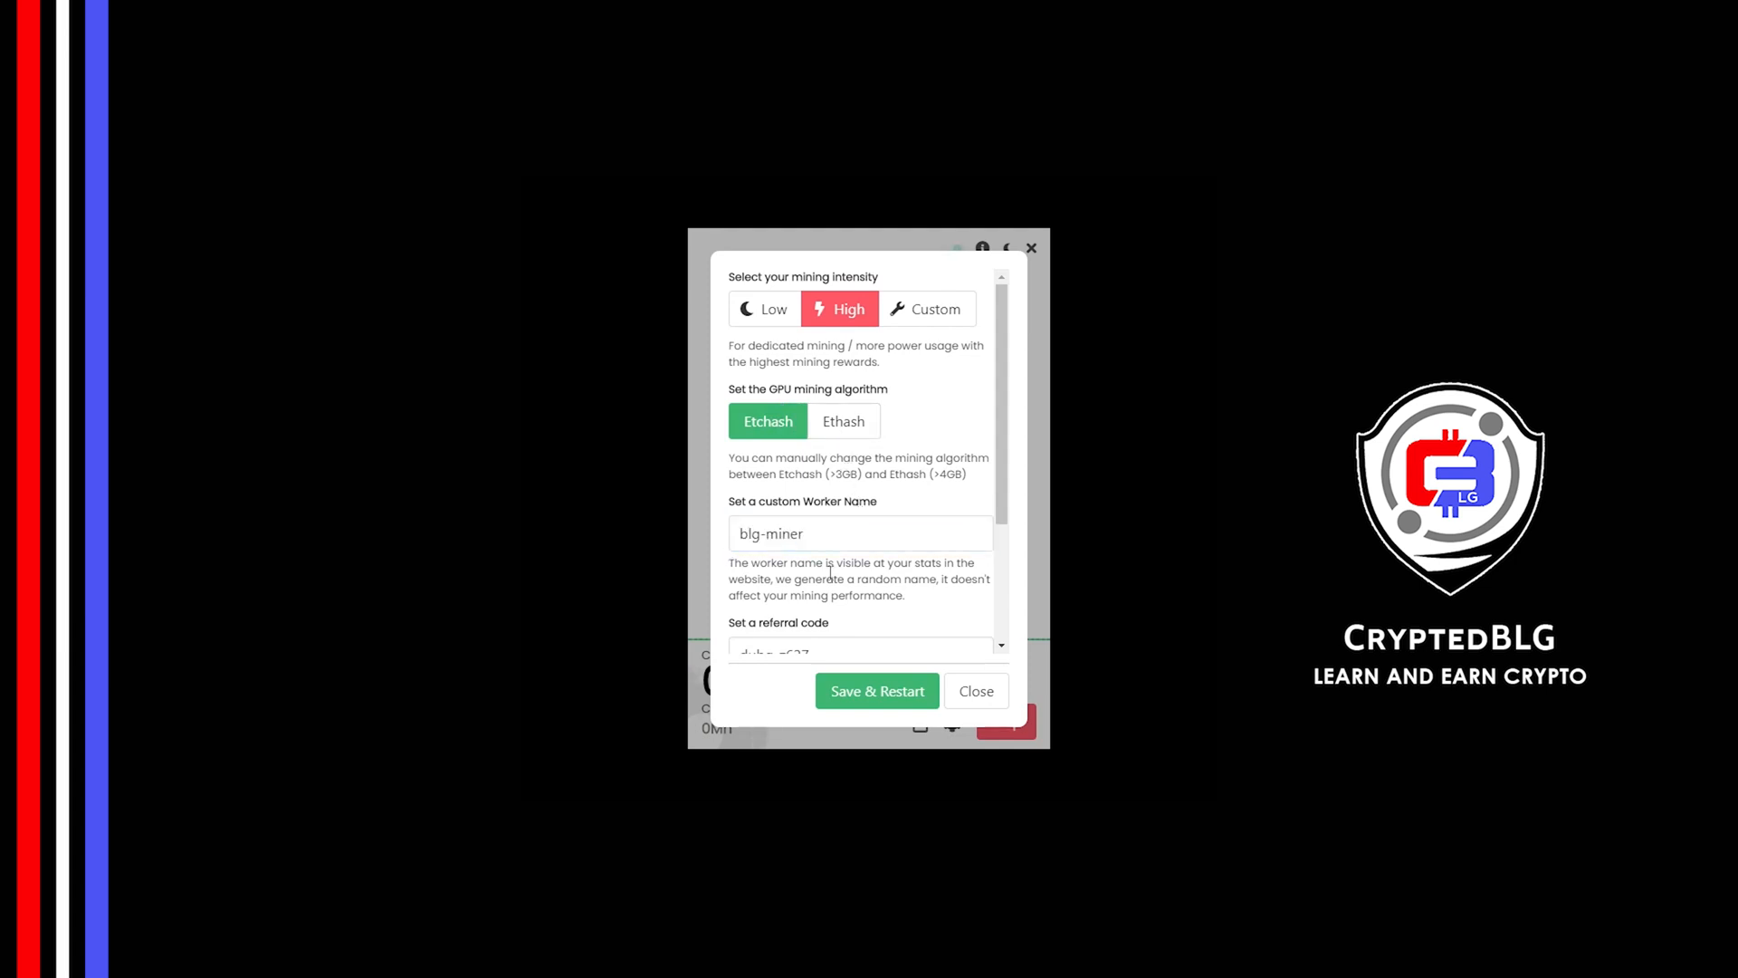
scroll(down, 3)
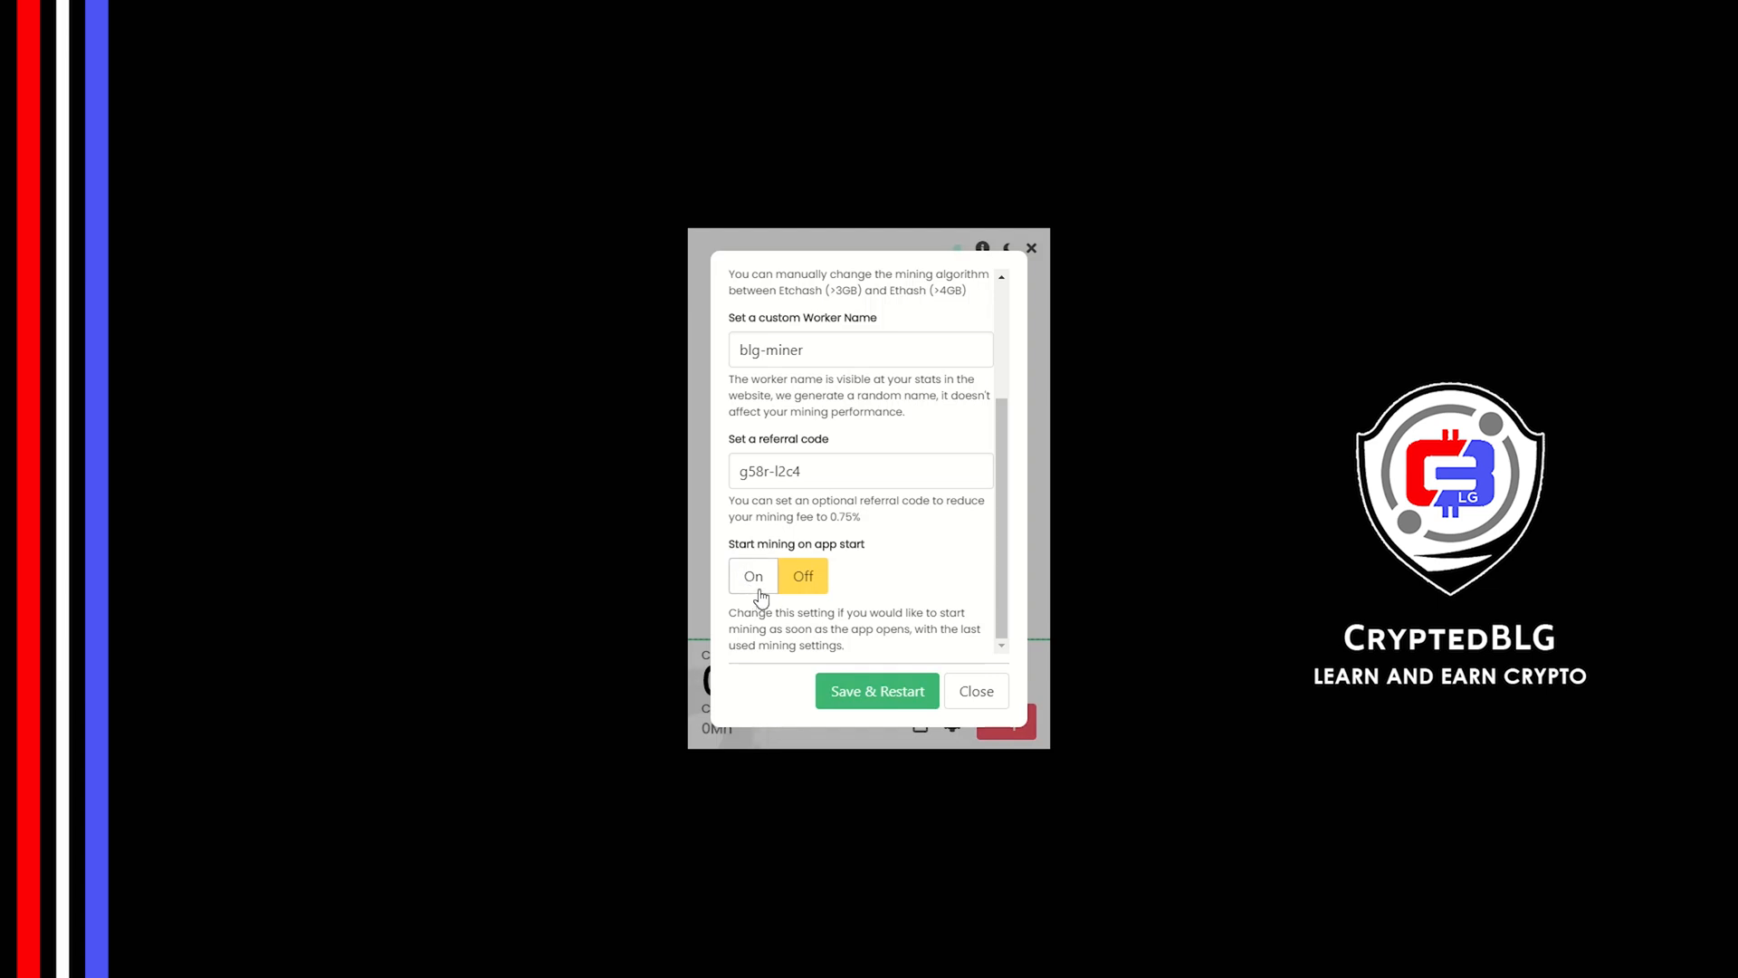
click(875, 691)
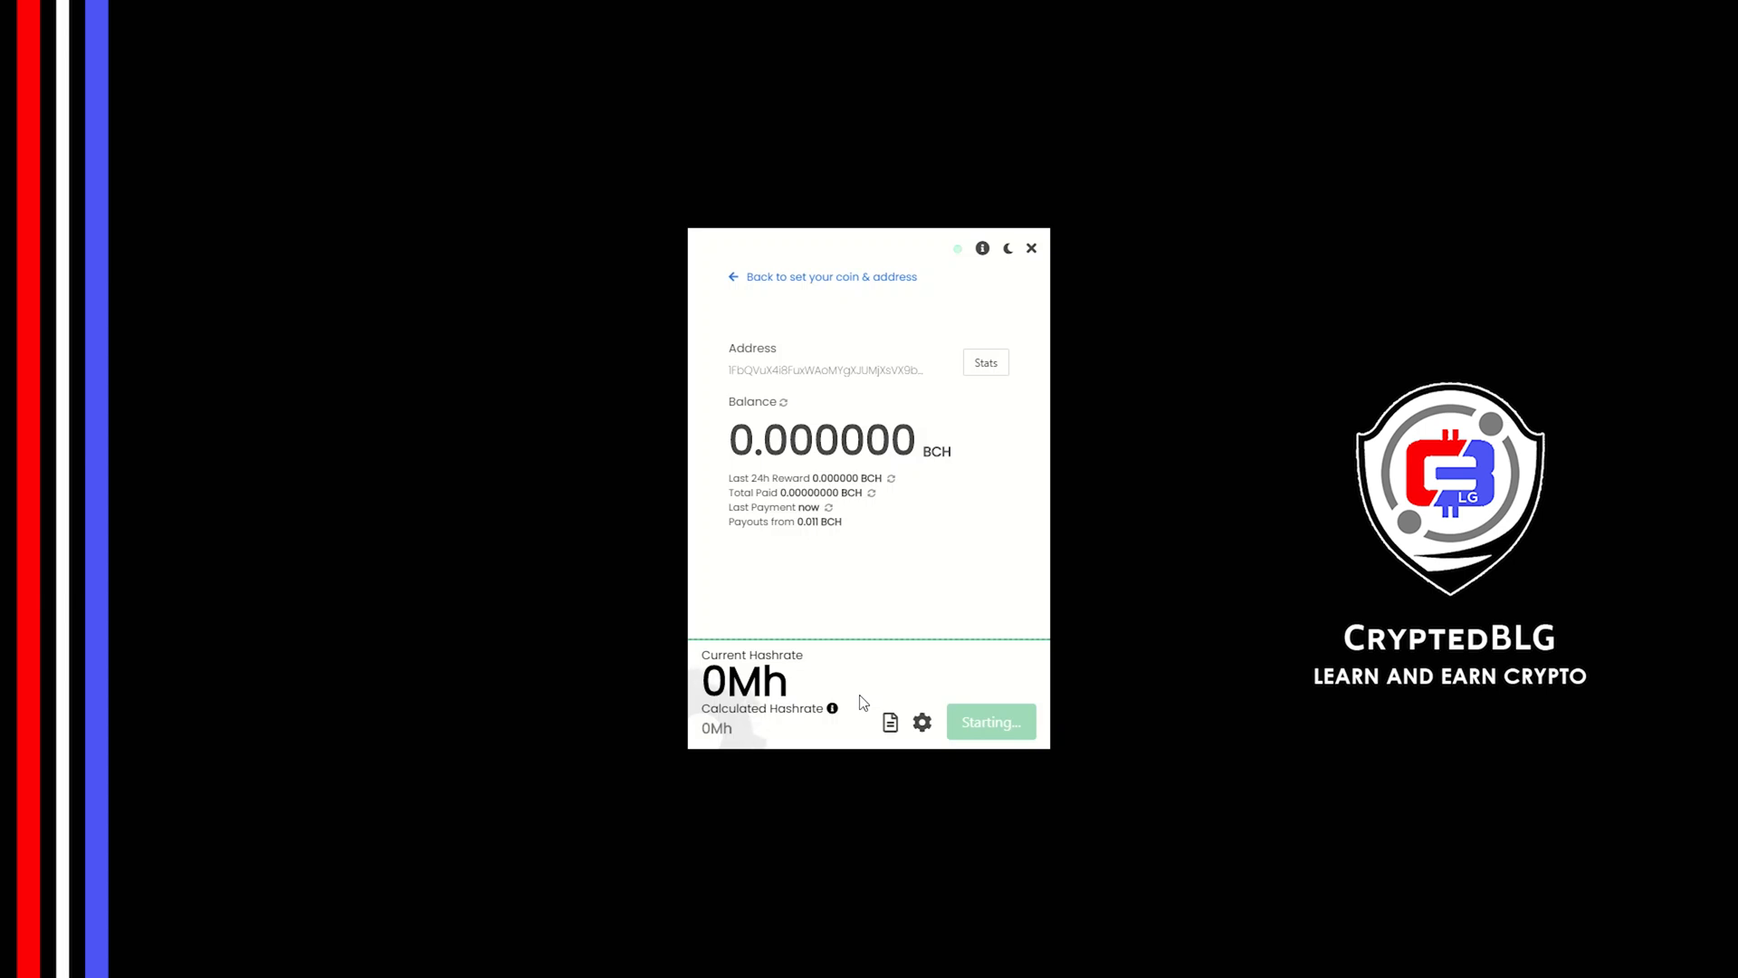
click(987, 722)
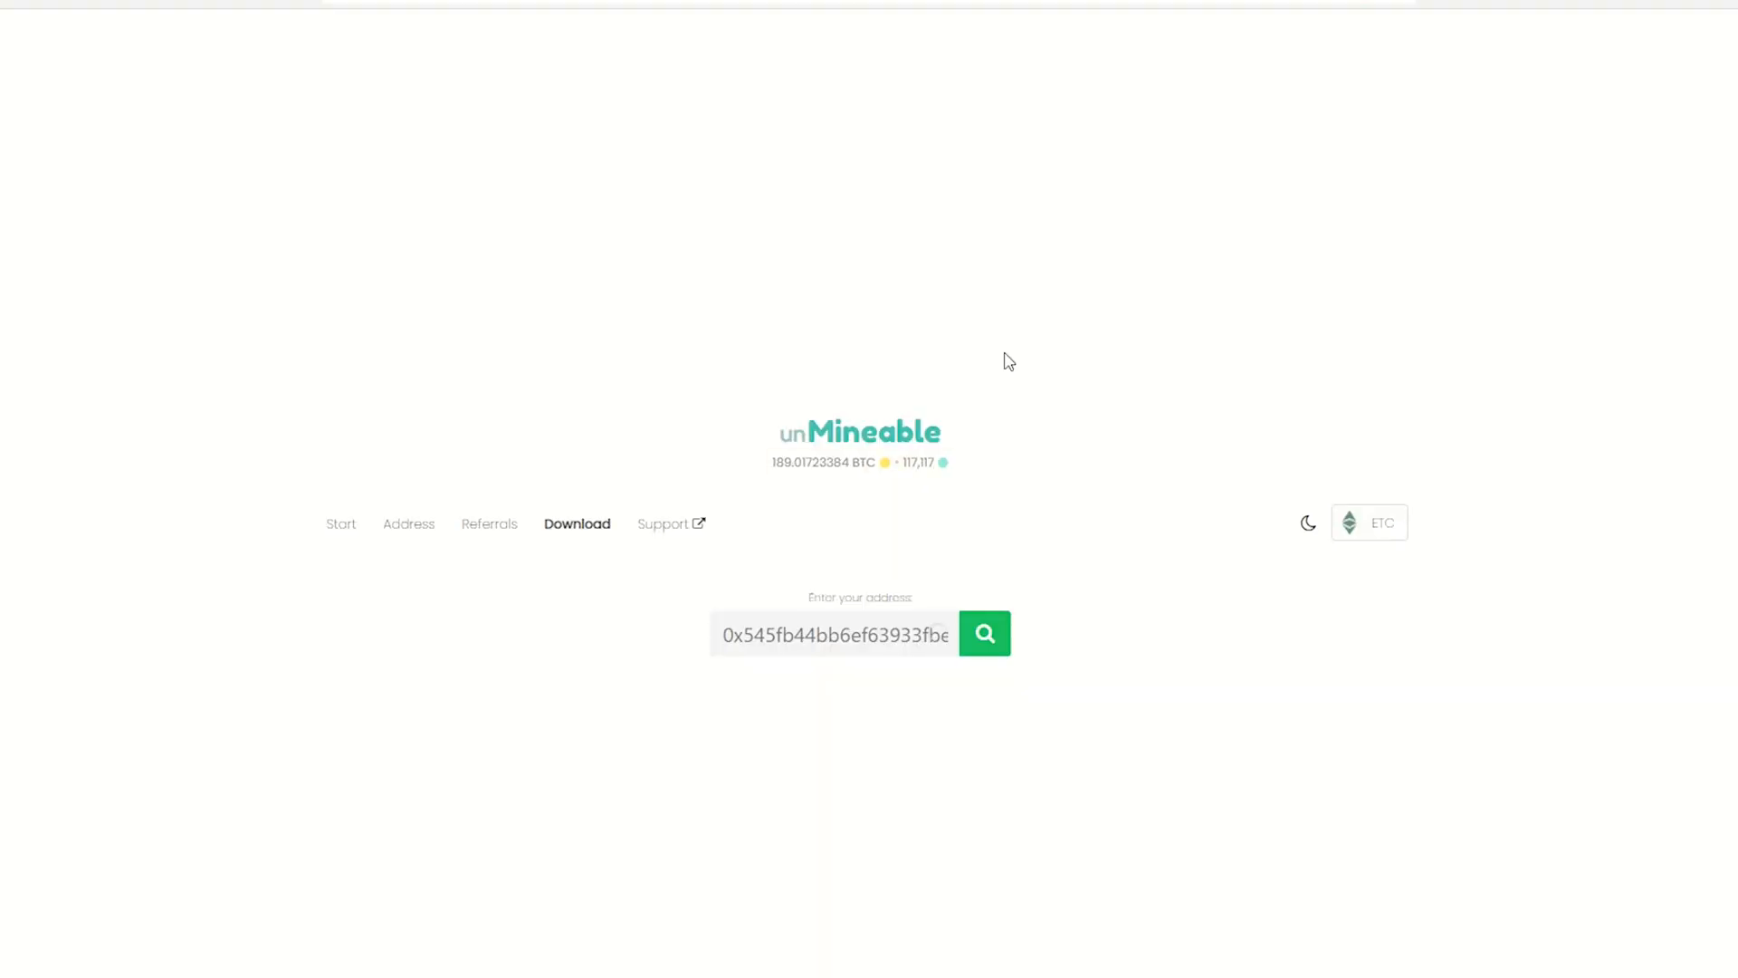
Look up the BCH address and view its Payments, Referral Code and Stats tabs.
click(983, 633)
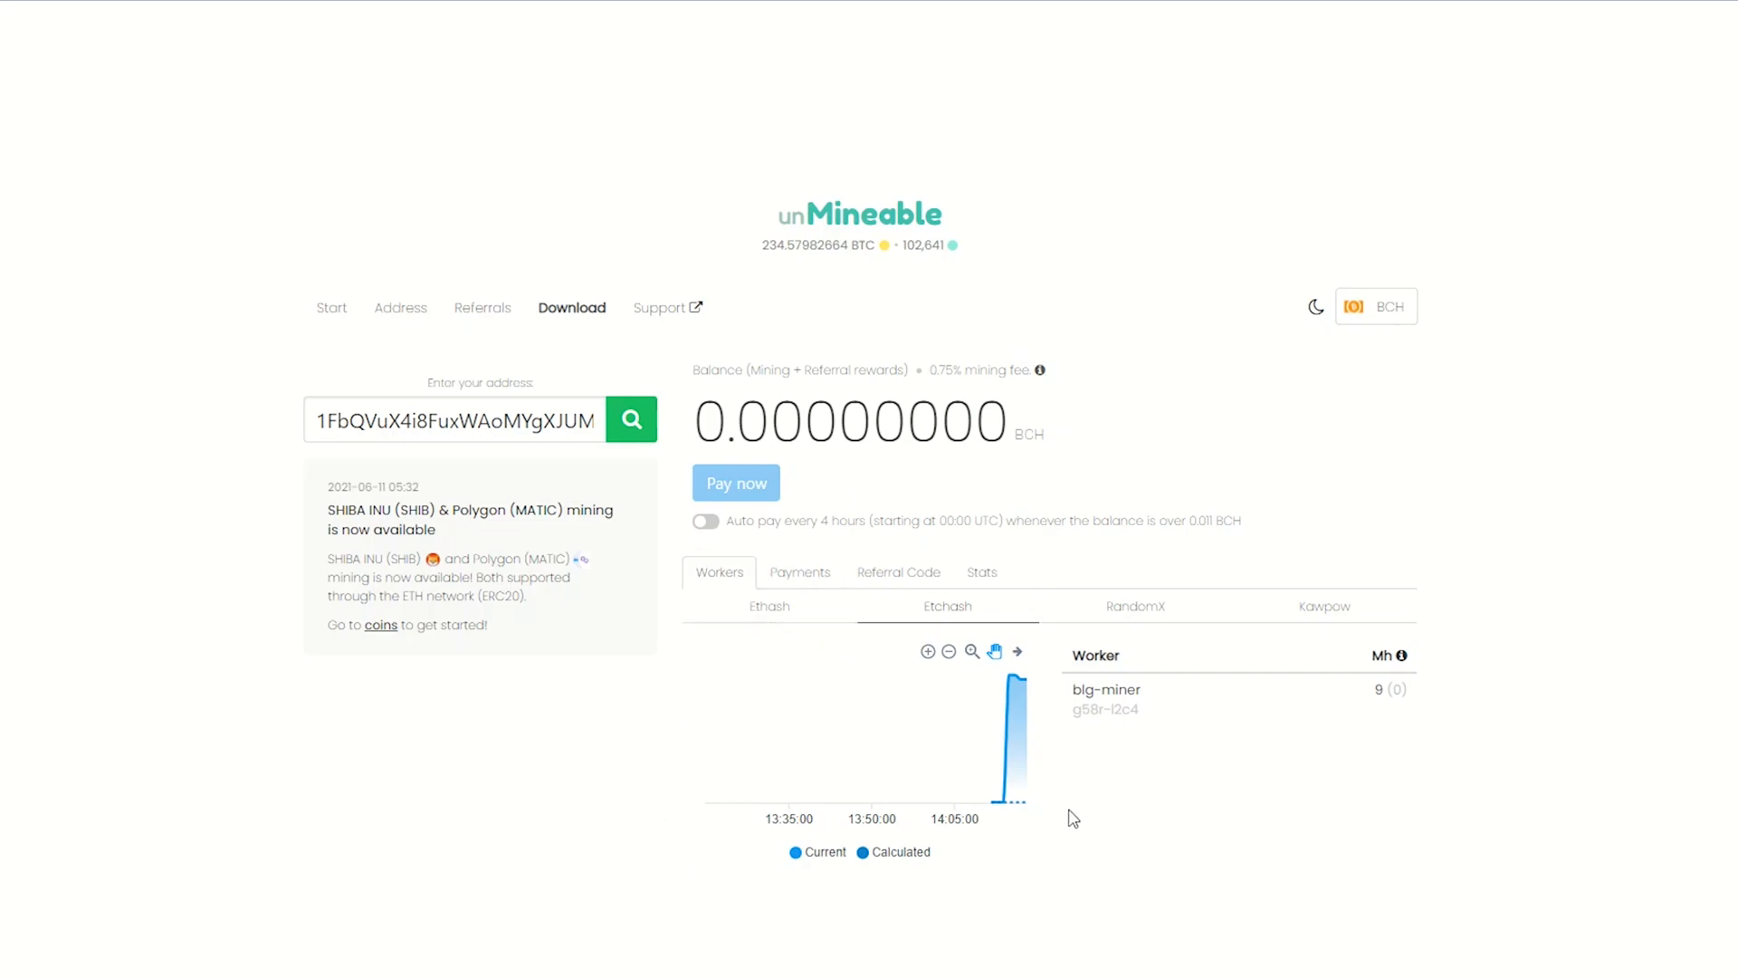
click(800, 572)
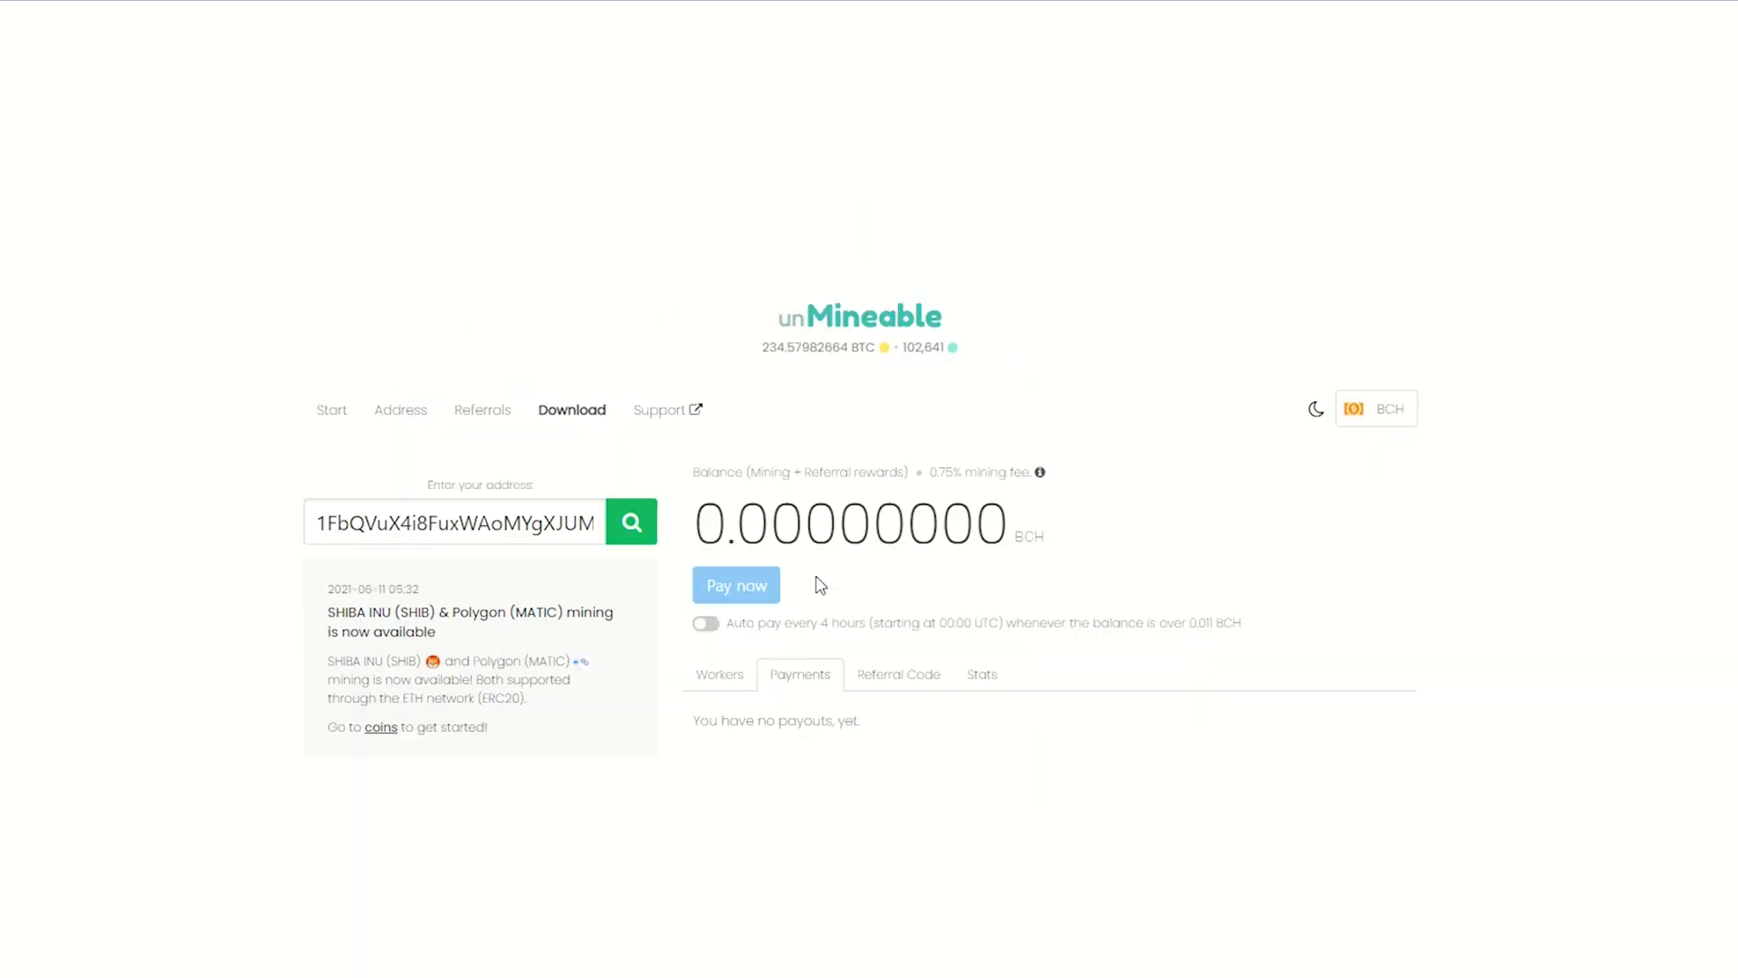
click(898, 674)
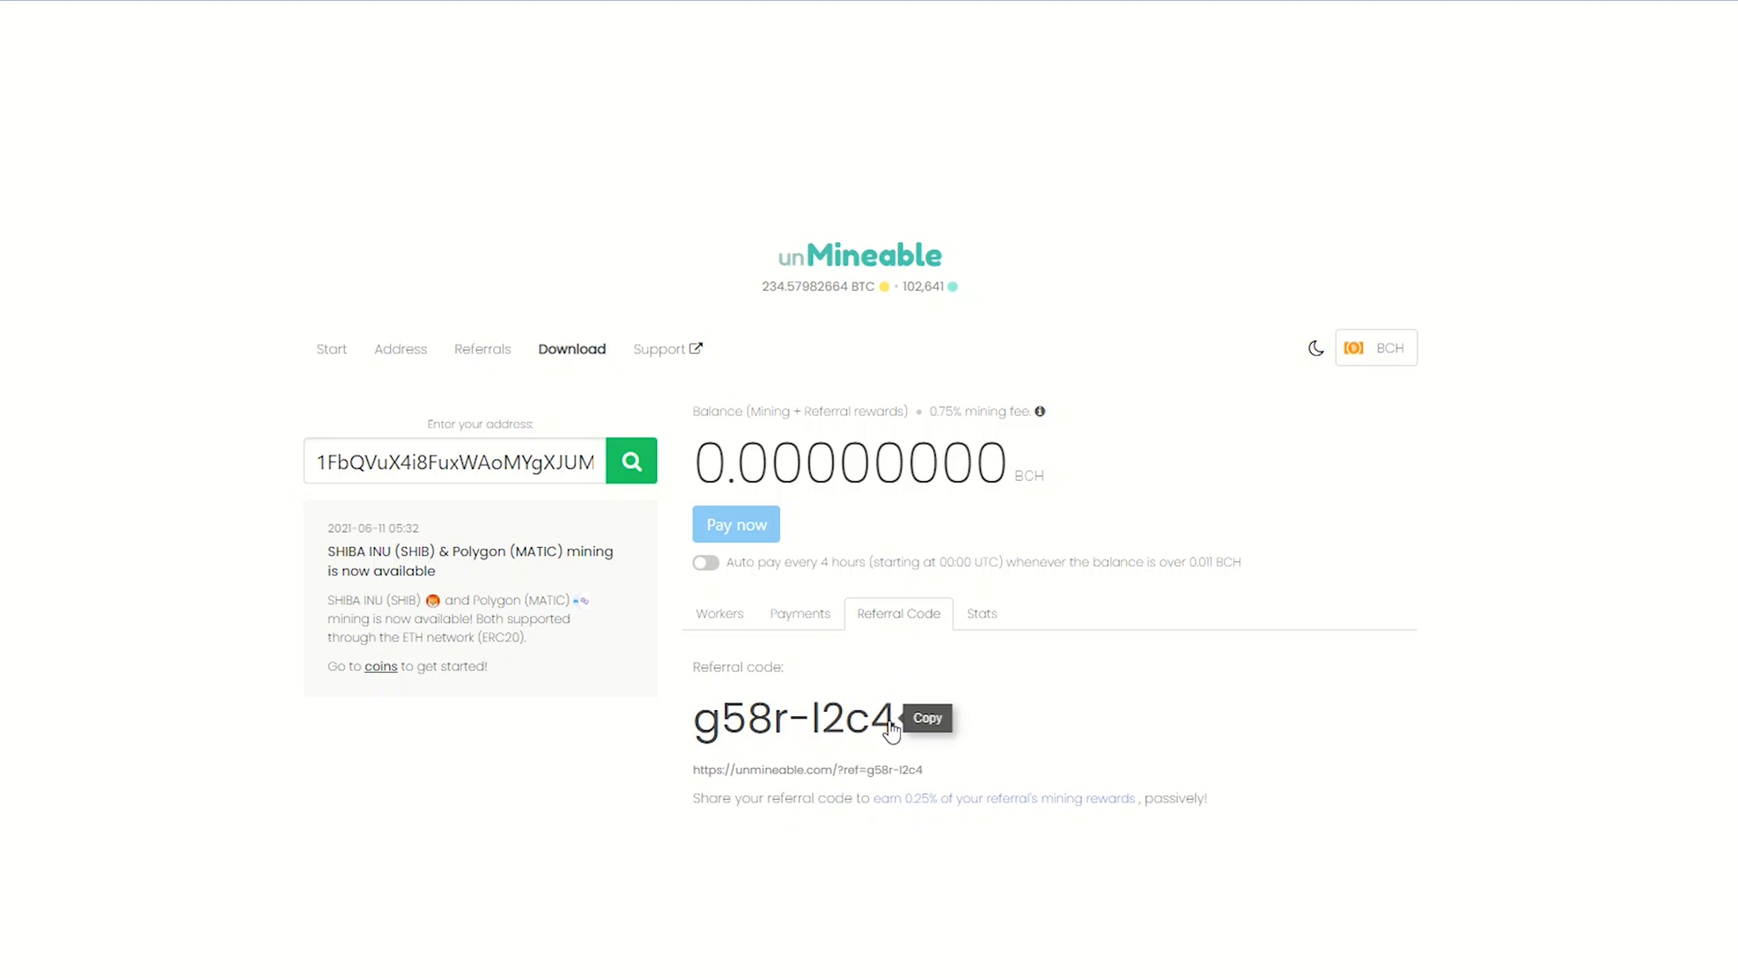
click(980, 613)
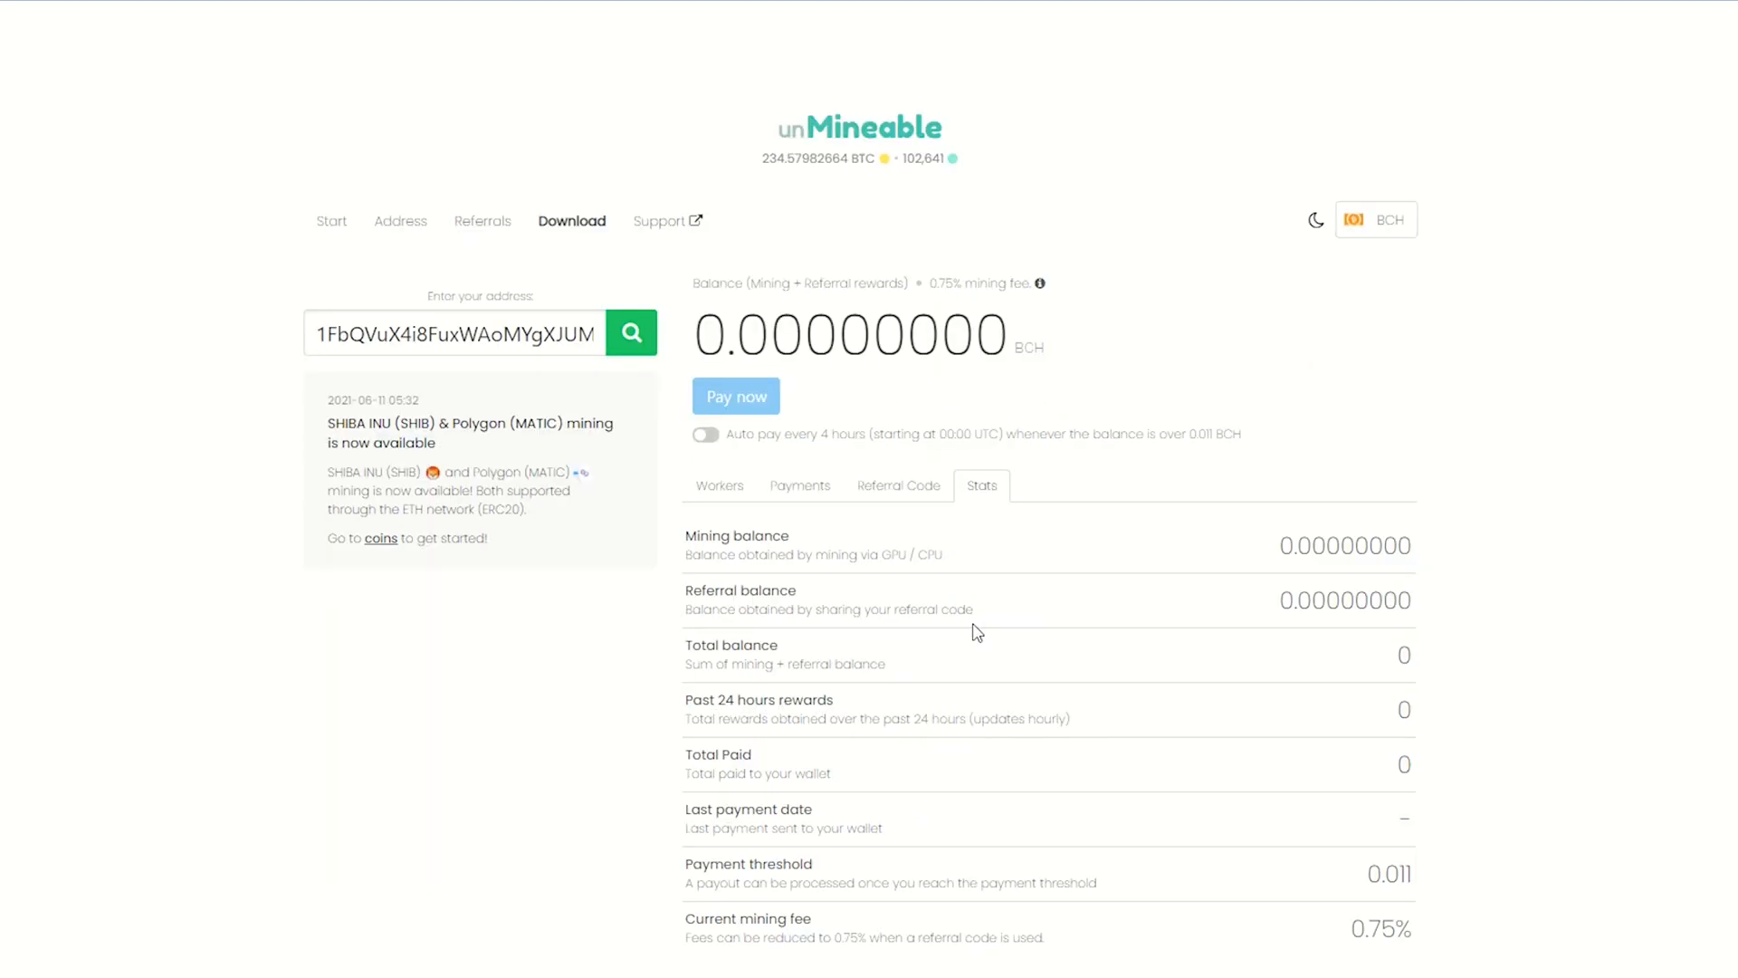